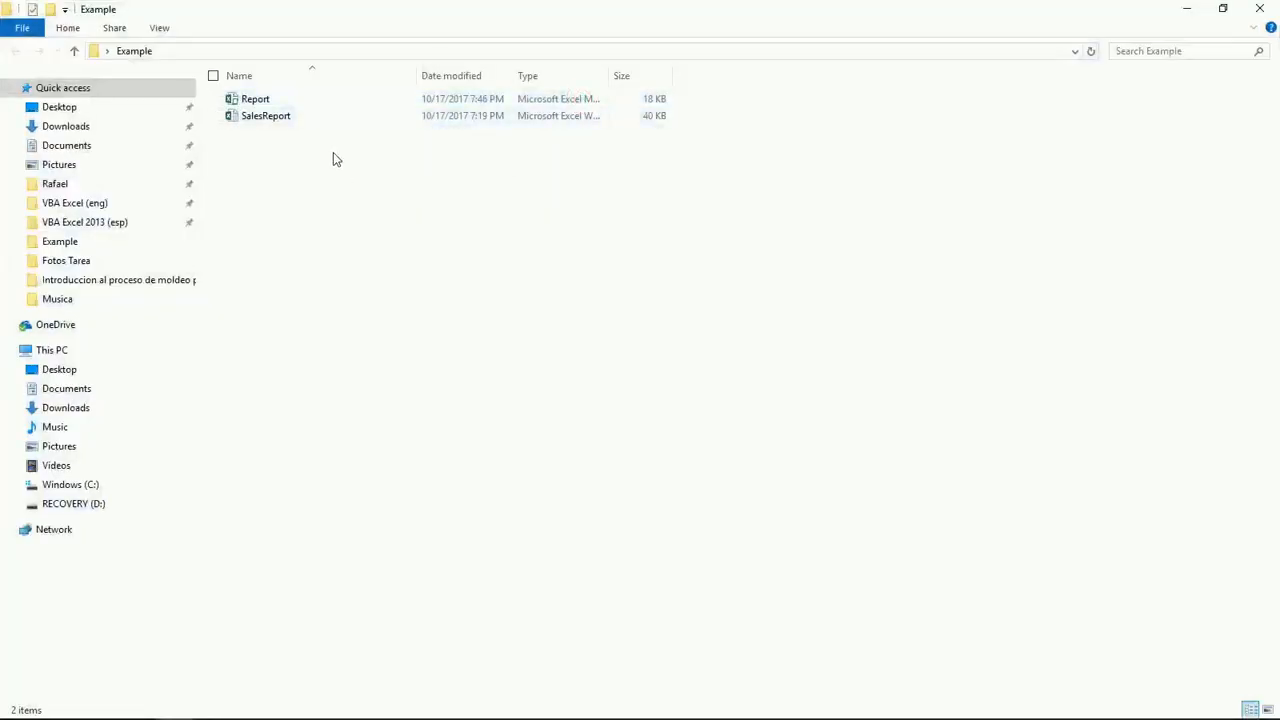
- Open the SalesReport workbook from the Example folder in File Explorer
click(256, 98)
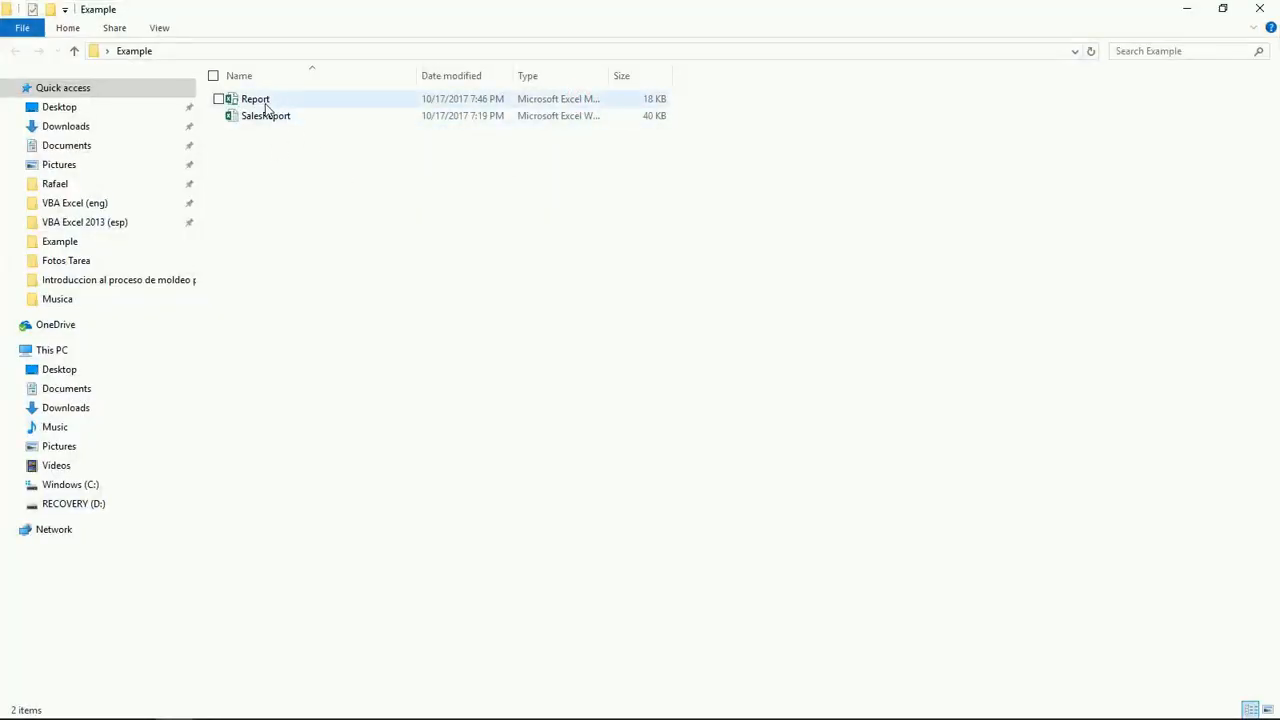
click(256, 98)
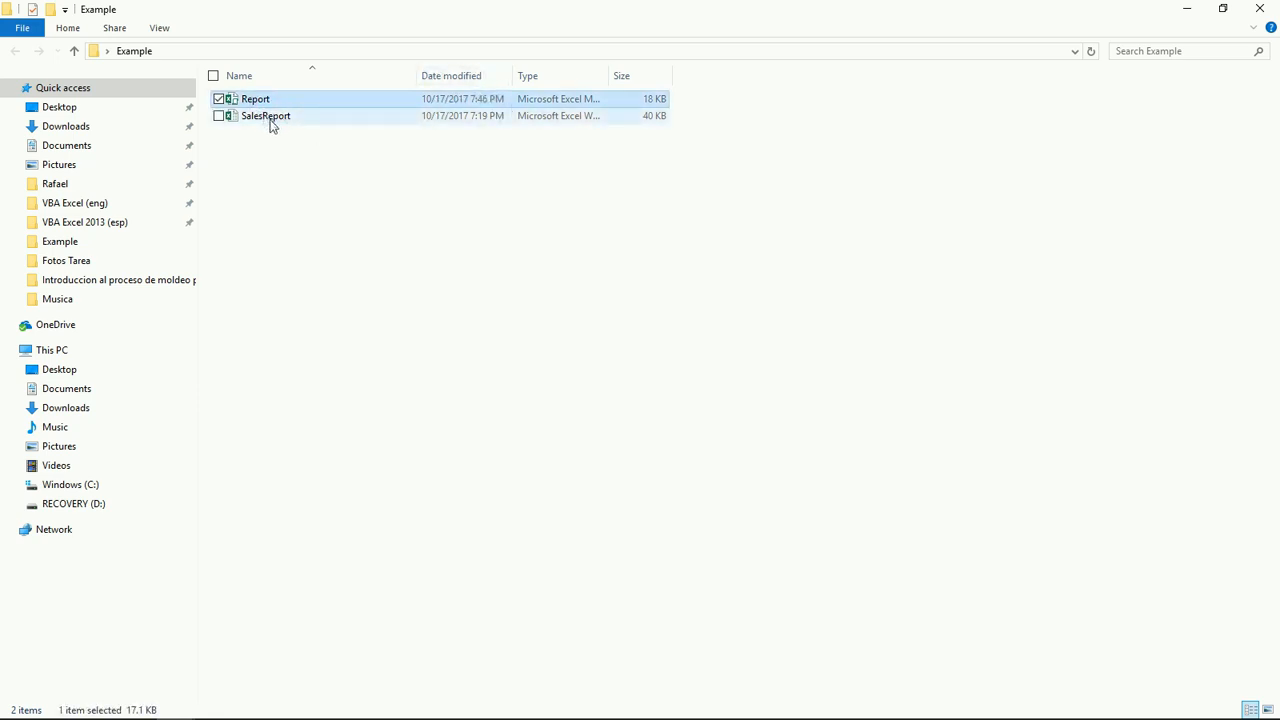
click(266, 114)
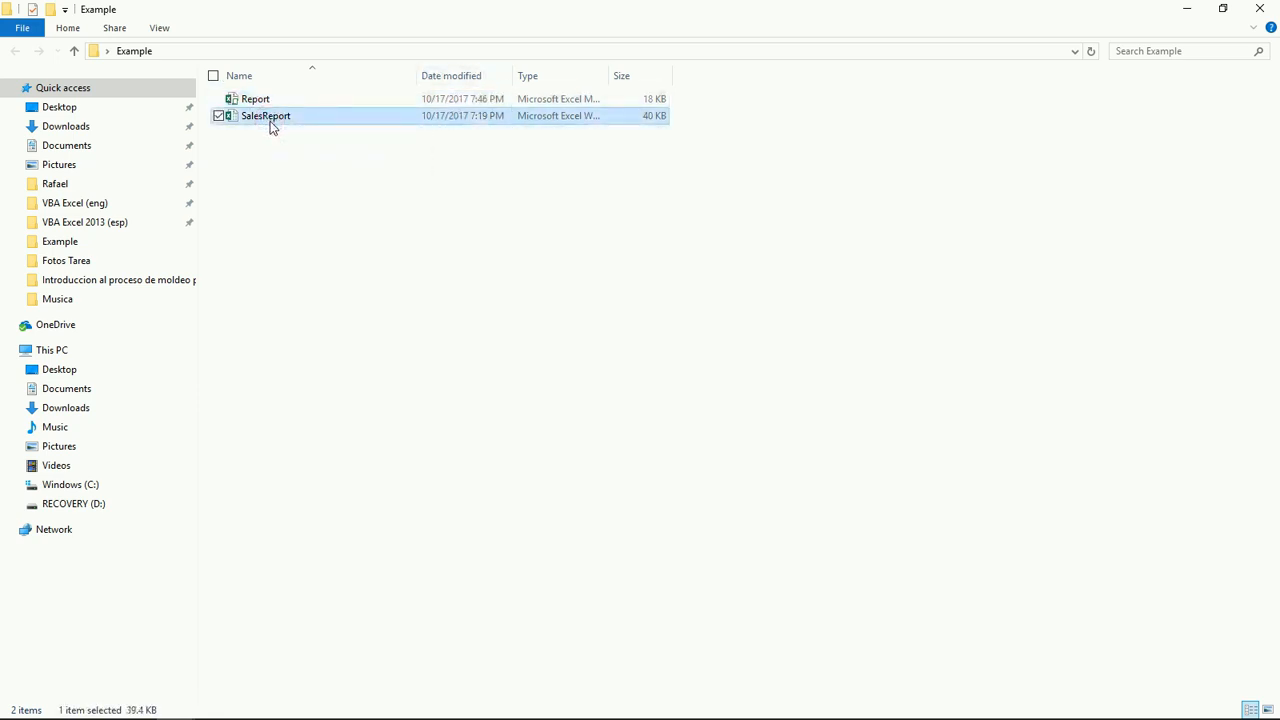
mouse_move(276, 124)
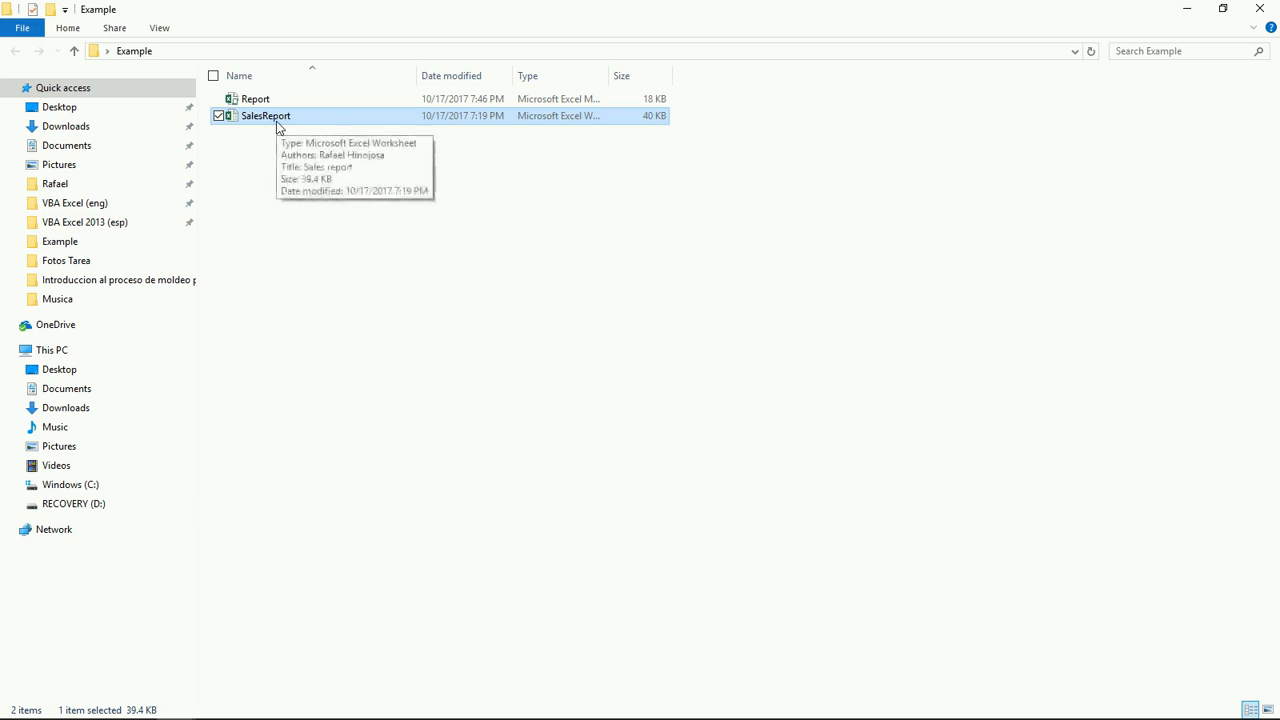
mouse_move(296, 160)
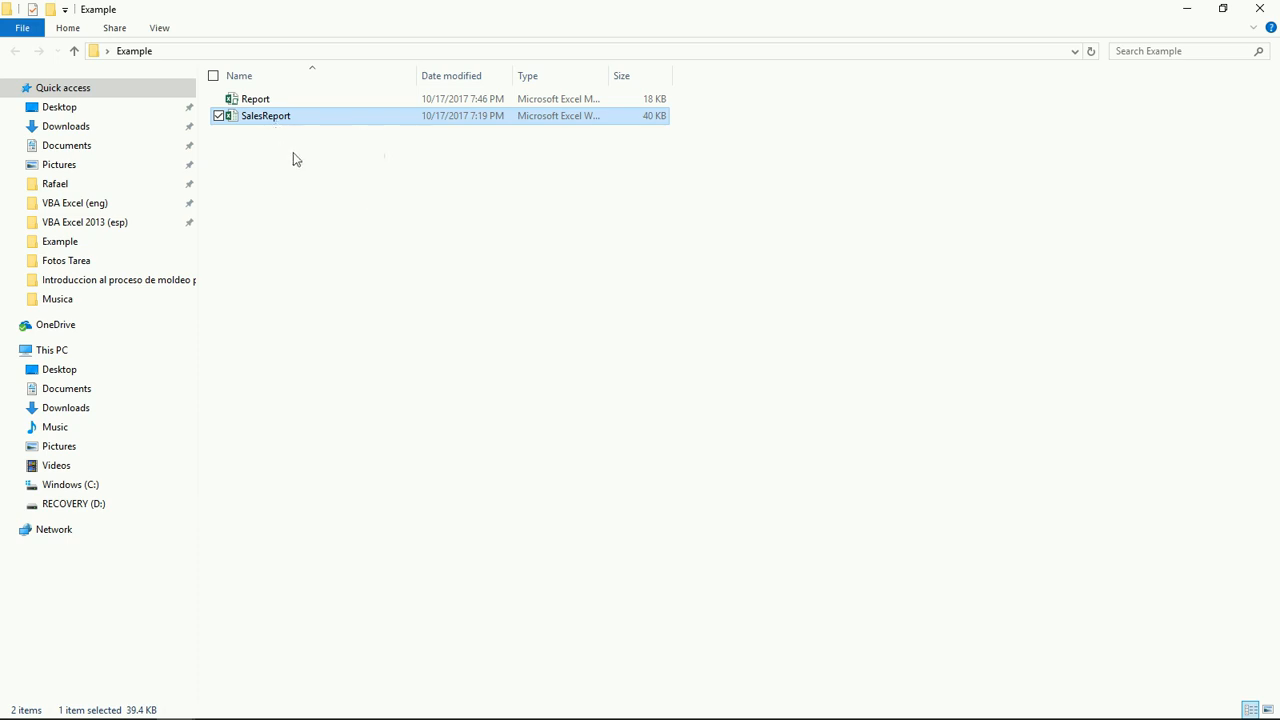
mouse_move(260, 152)
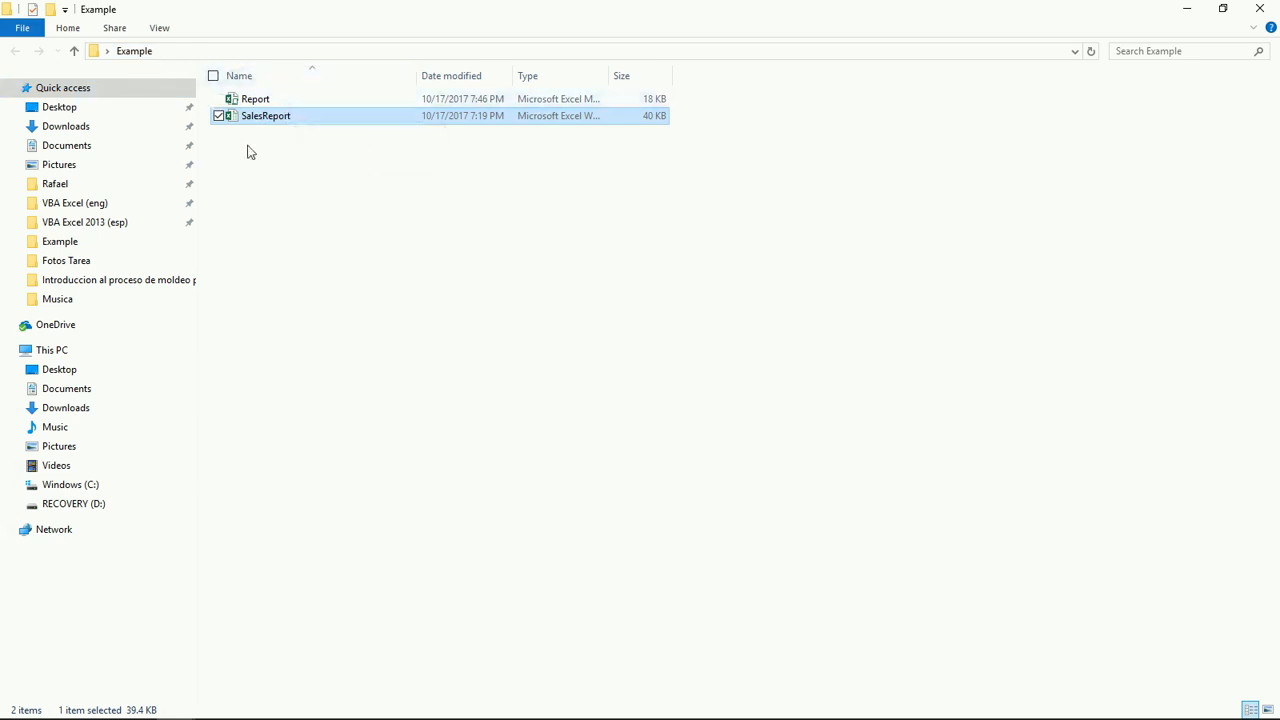
mouse_move(268, 132)
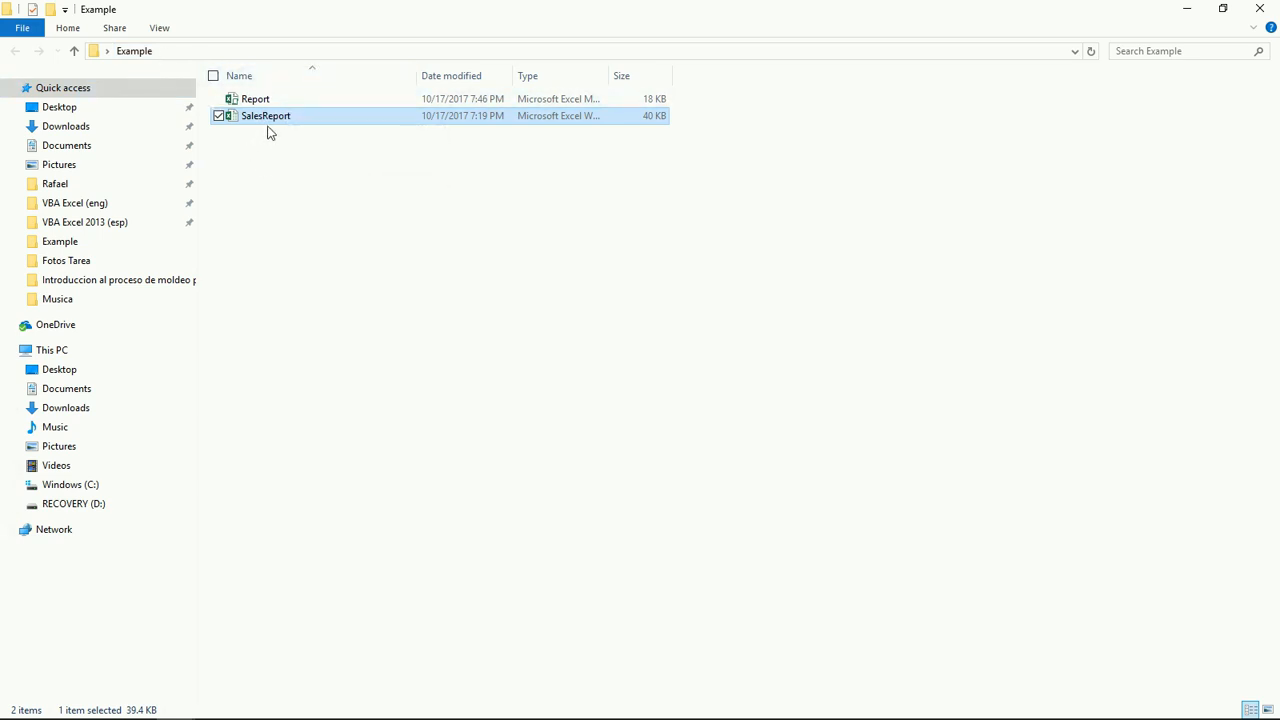
double_click(264, 114)
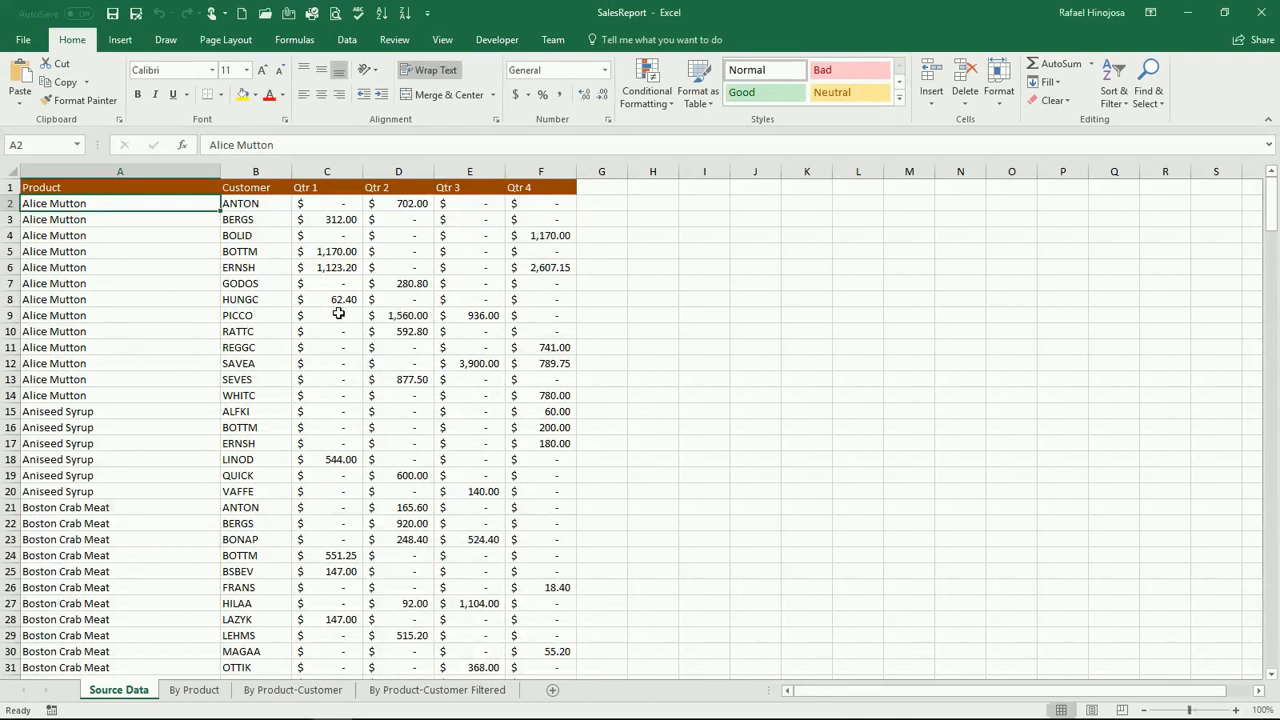
mouse_move(170, 468)
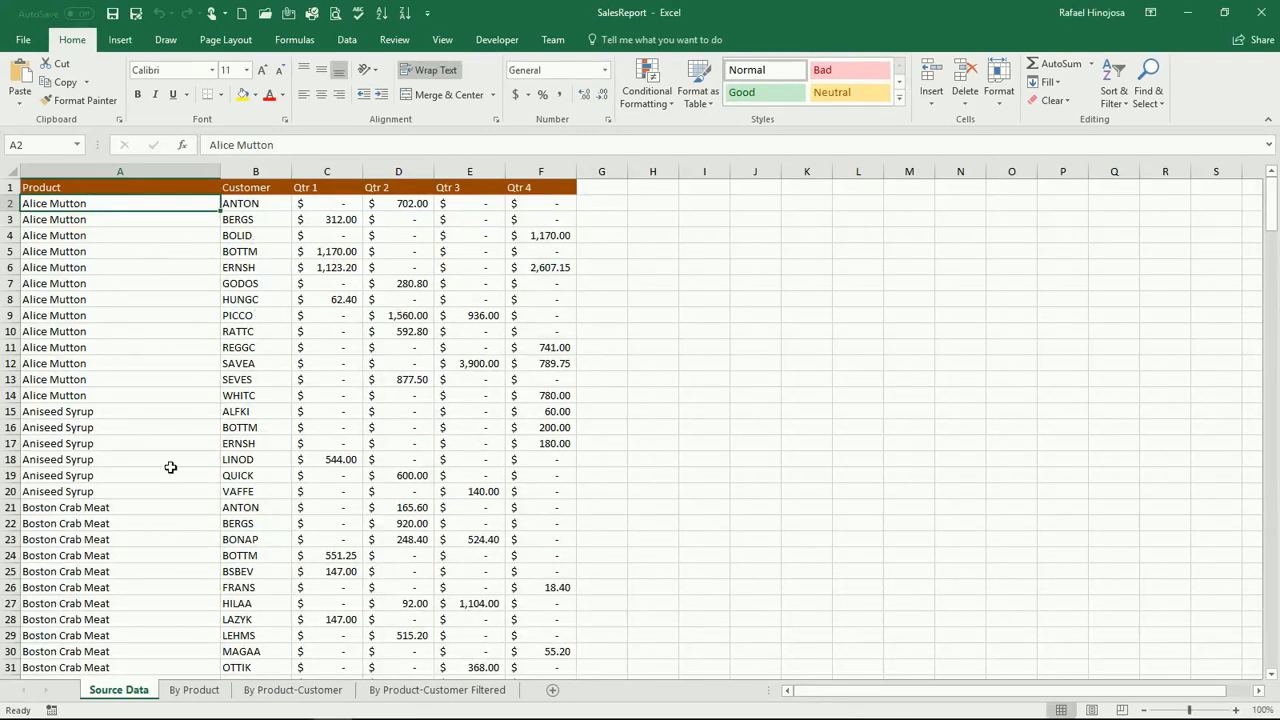
- Preview the Sales report template from File > New and close the preview without creating it
click(22, 40)
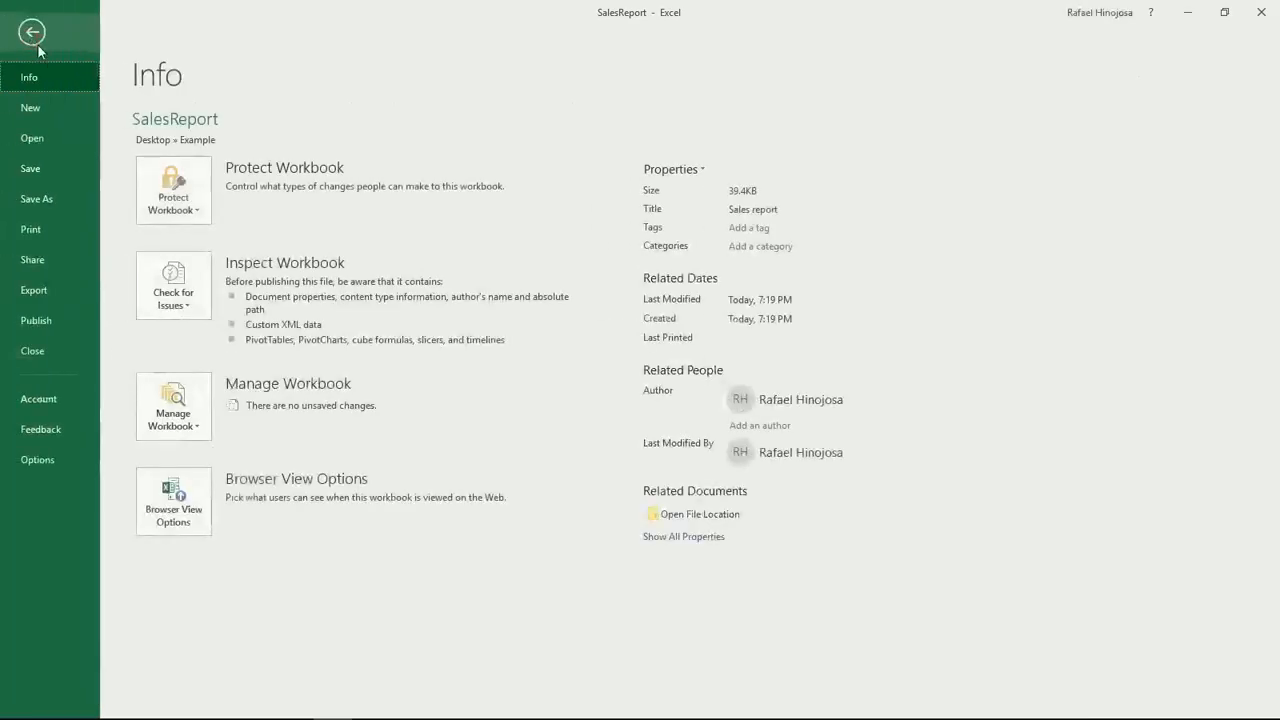
click(30, 108)
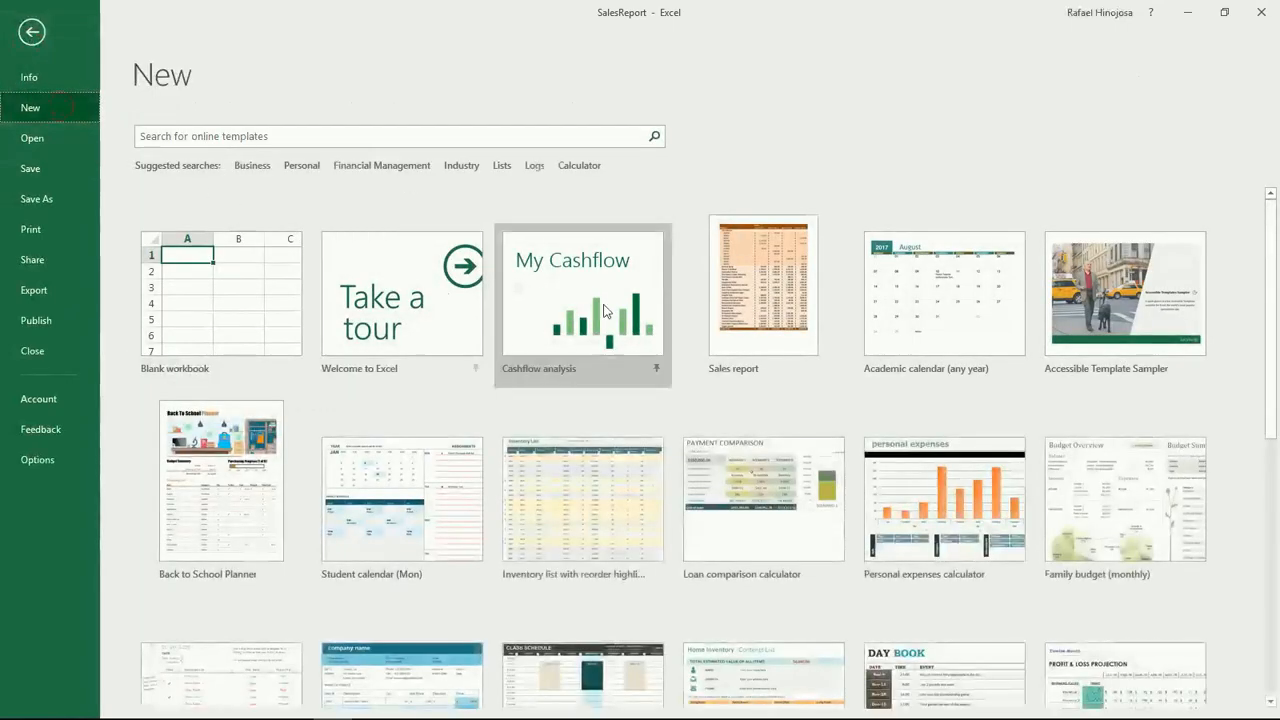
mouse_move(752, 408)
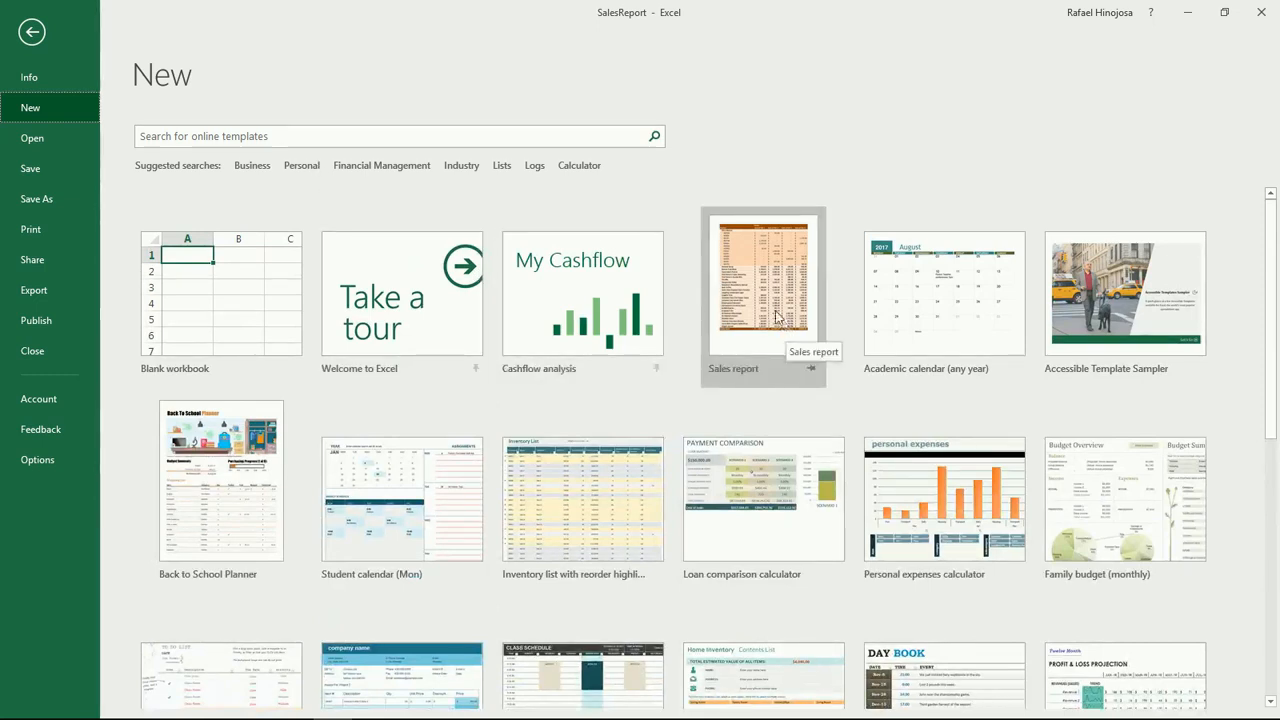
click(764, 292)
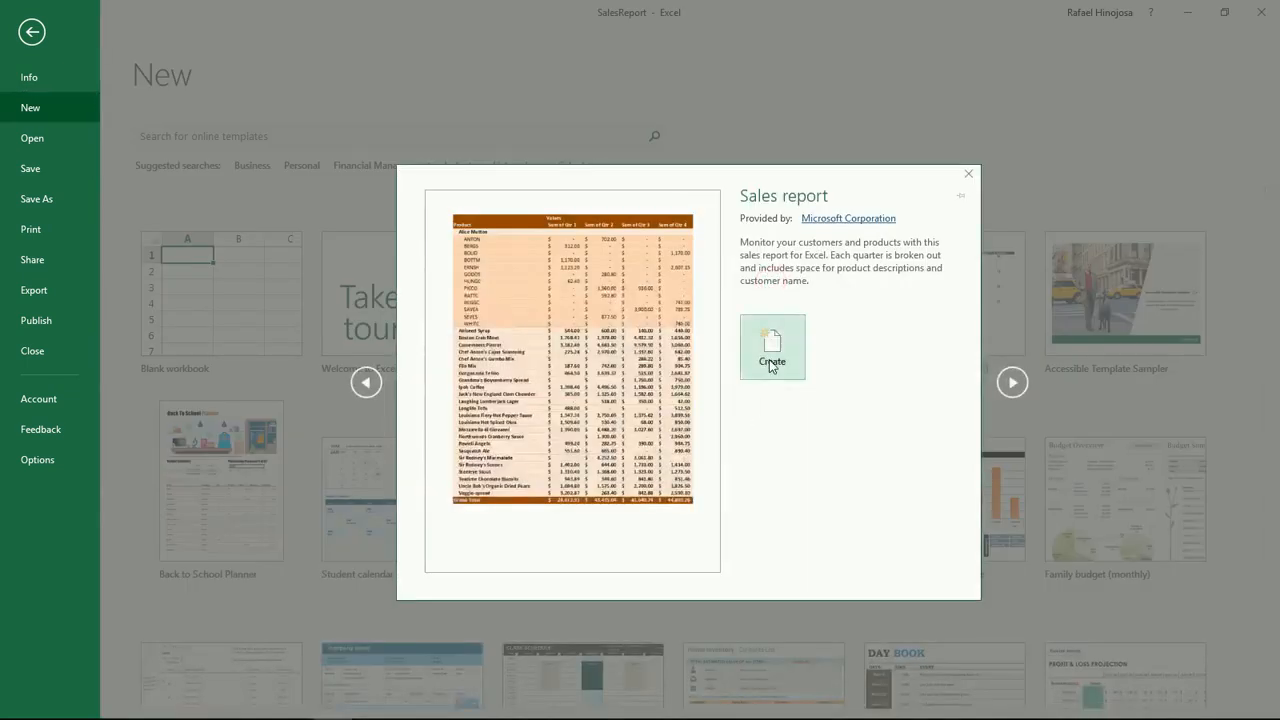
mouse_move(964, 174)
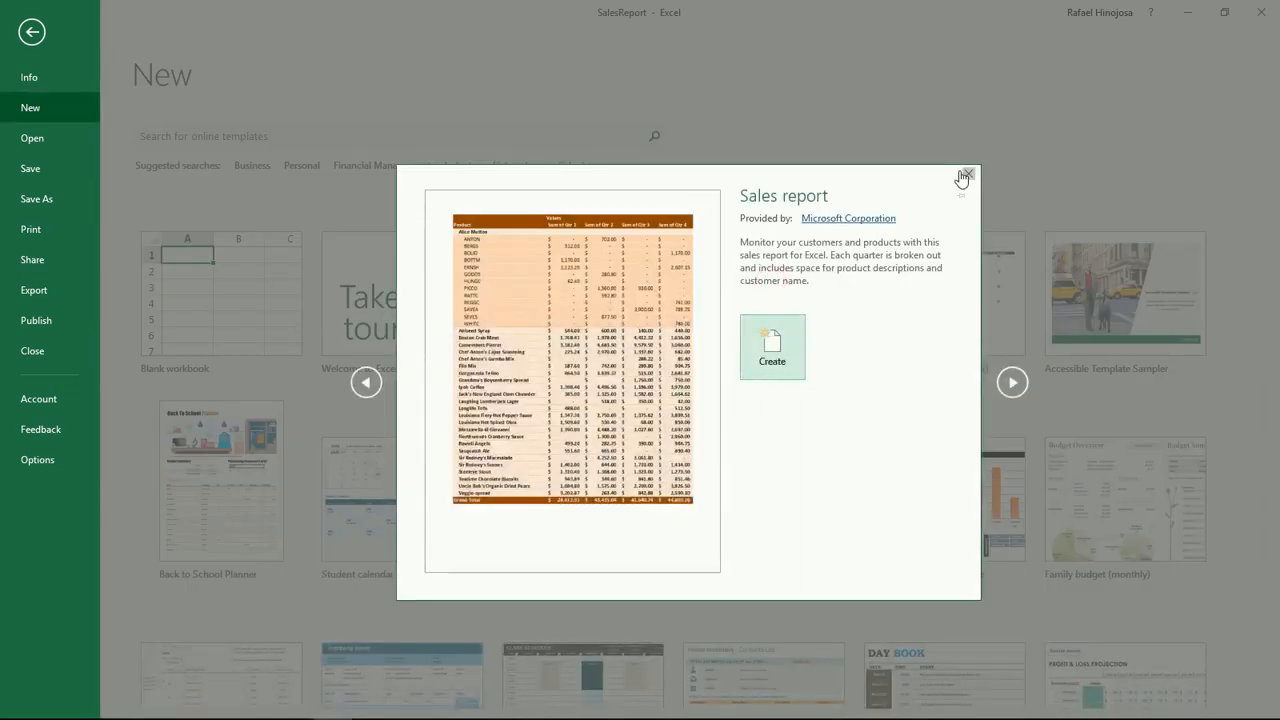
click(966, 174)
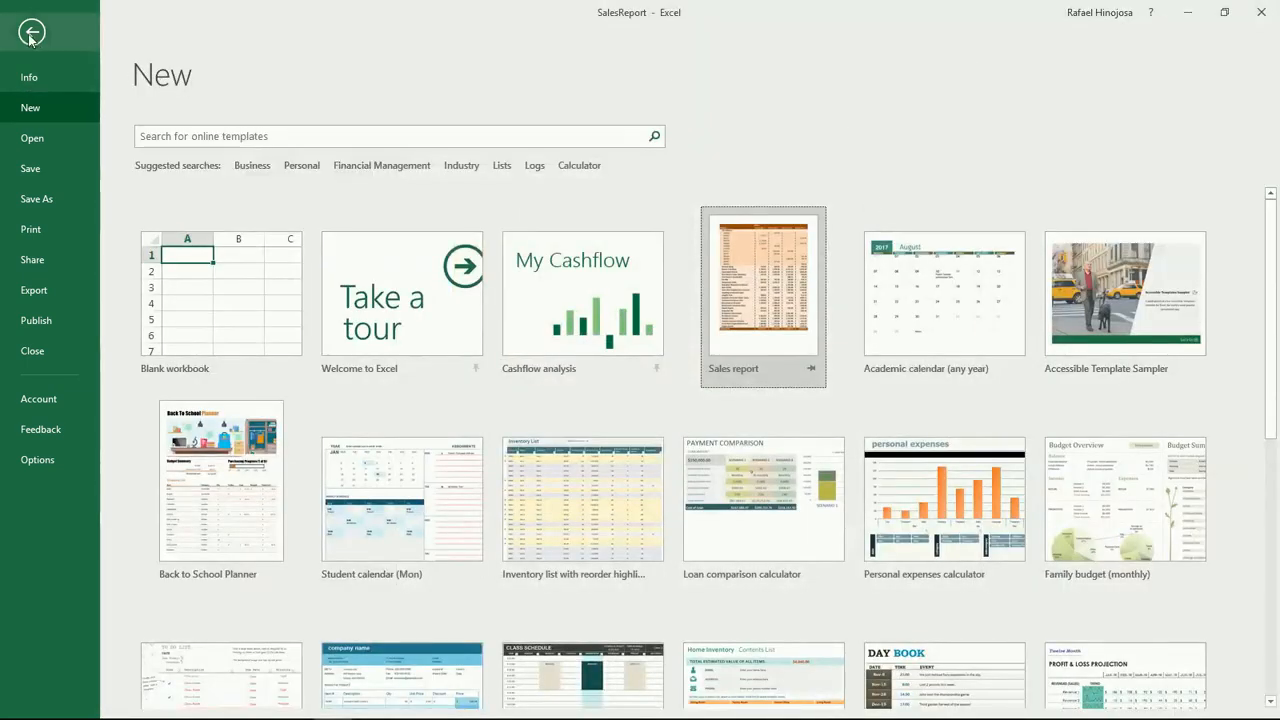
- Return from Backstage to the Source Data sheet and select the ANTON entry in B2
click(32, 32)
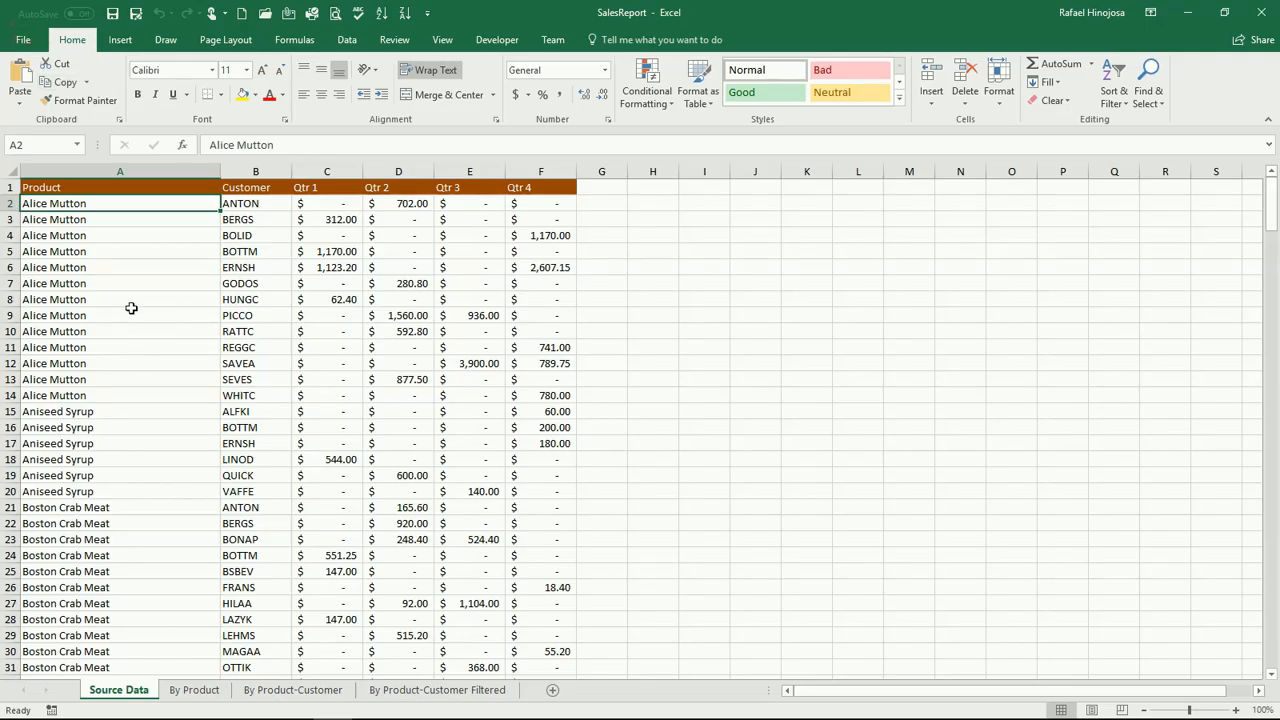
mouse_move(236, 296)
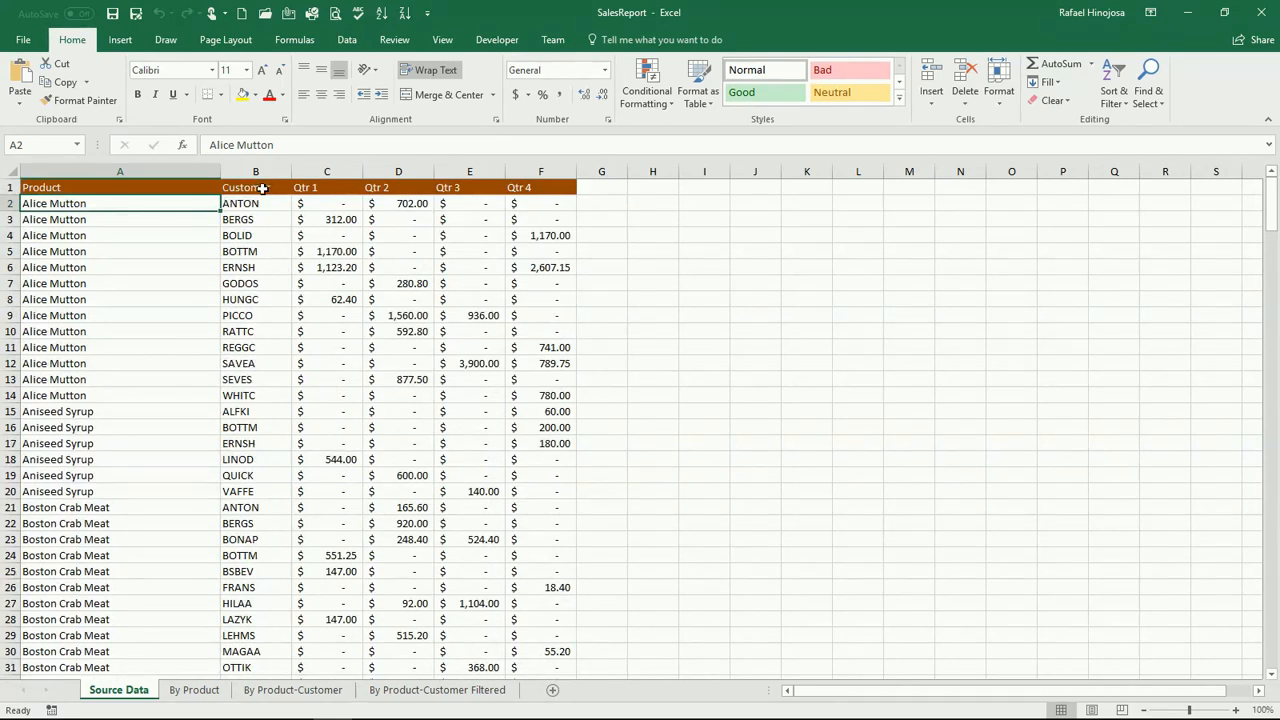
click(256, 204)
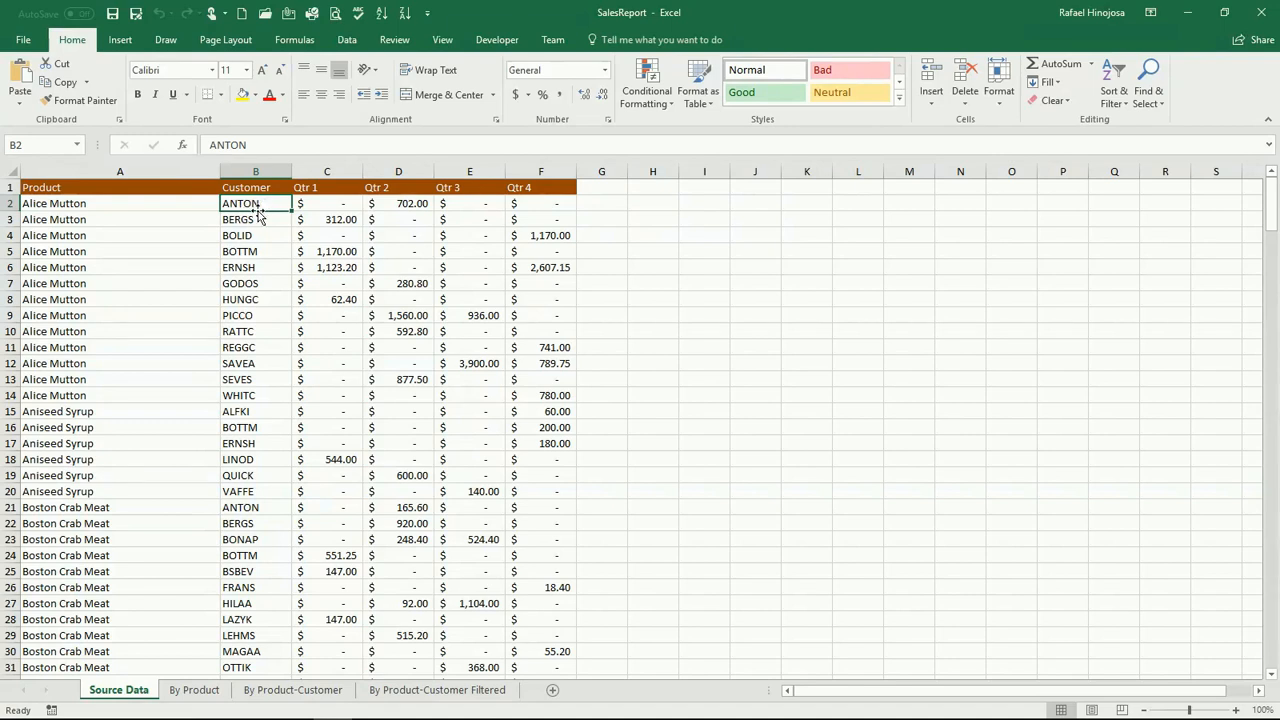
mouse_move(880, 208)
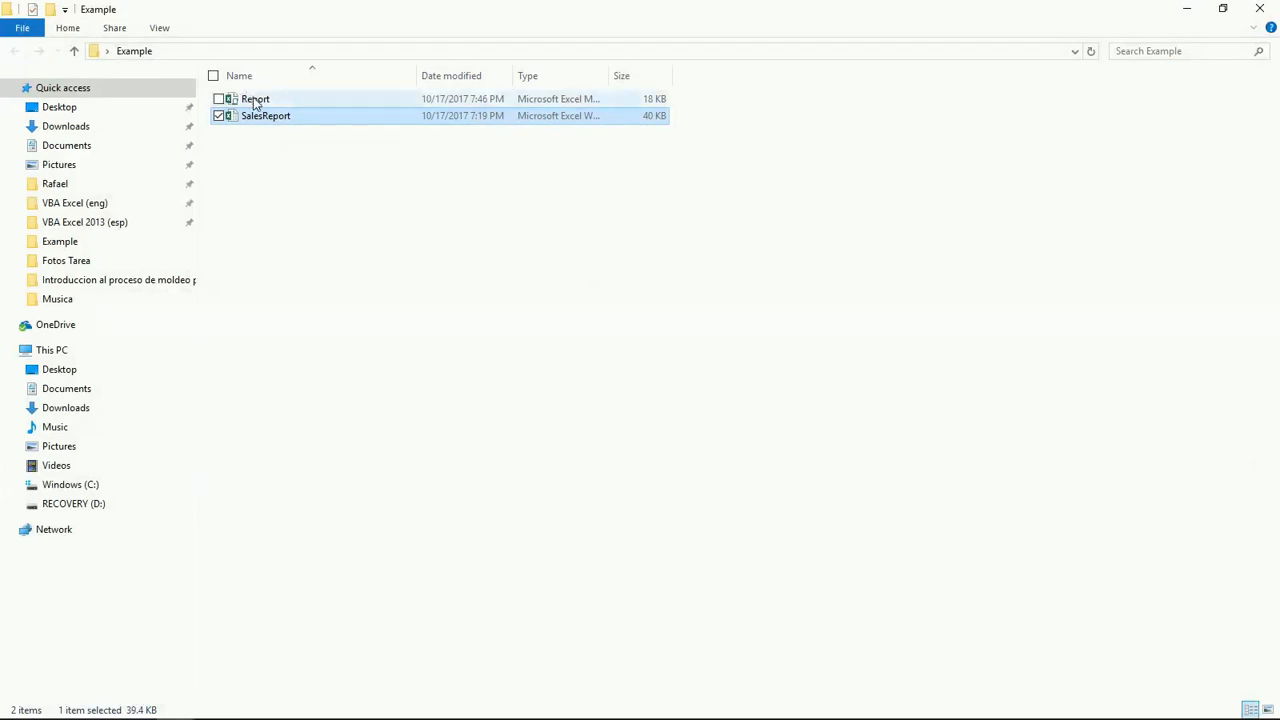
- Open the Report workbook and launch the Visual Basic editor from the Developer tools
double_click(256, 98)
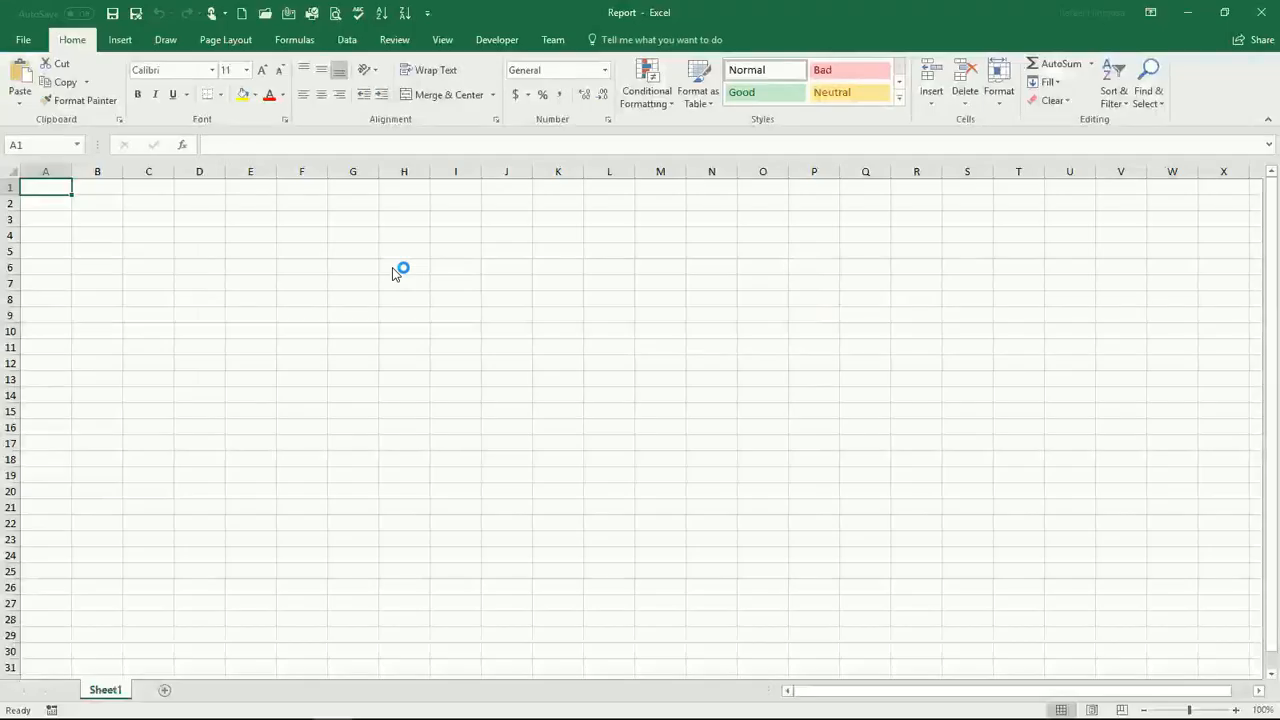
click(496, 40)
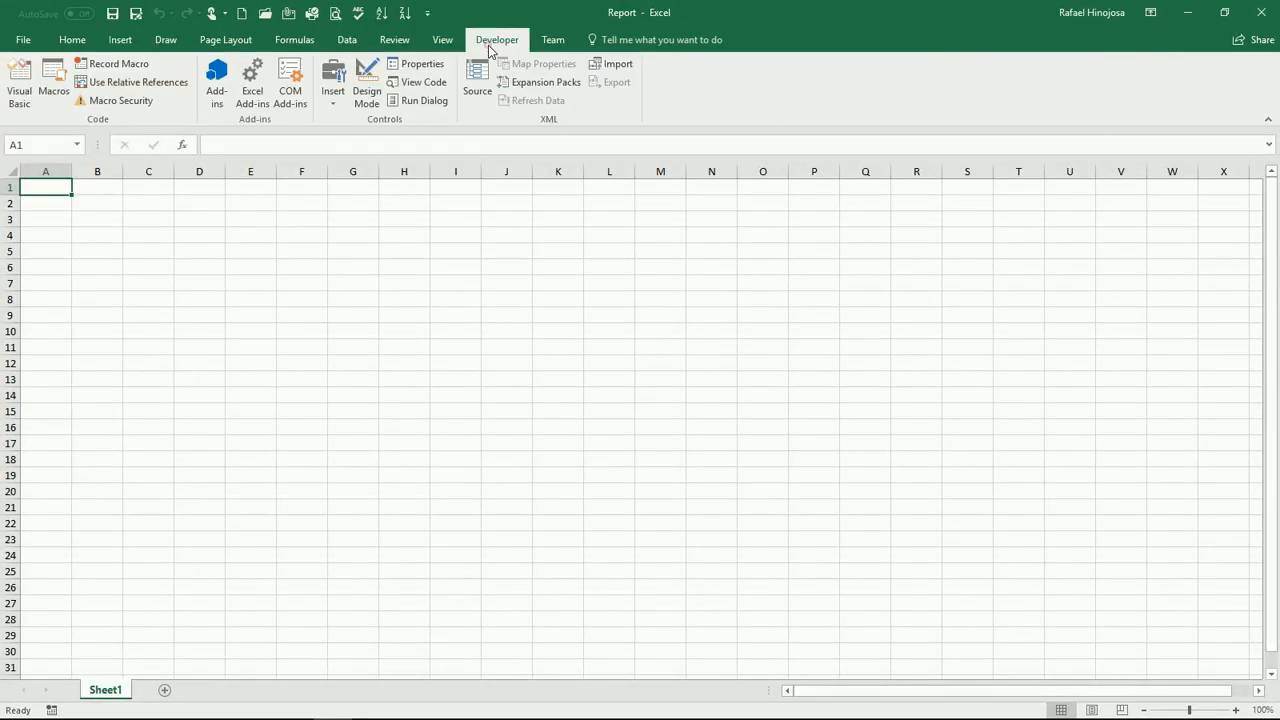
click(18, 76)
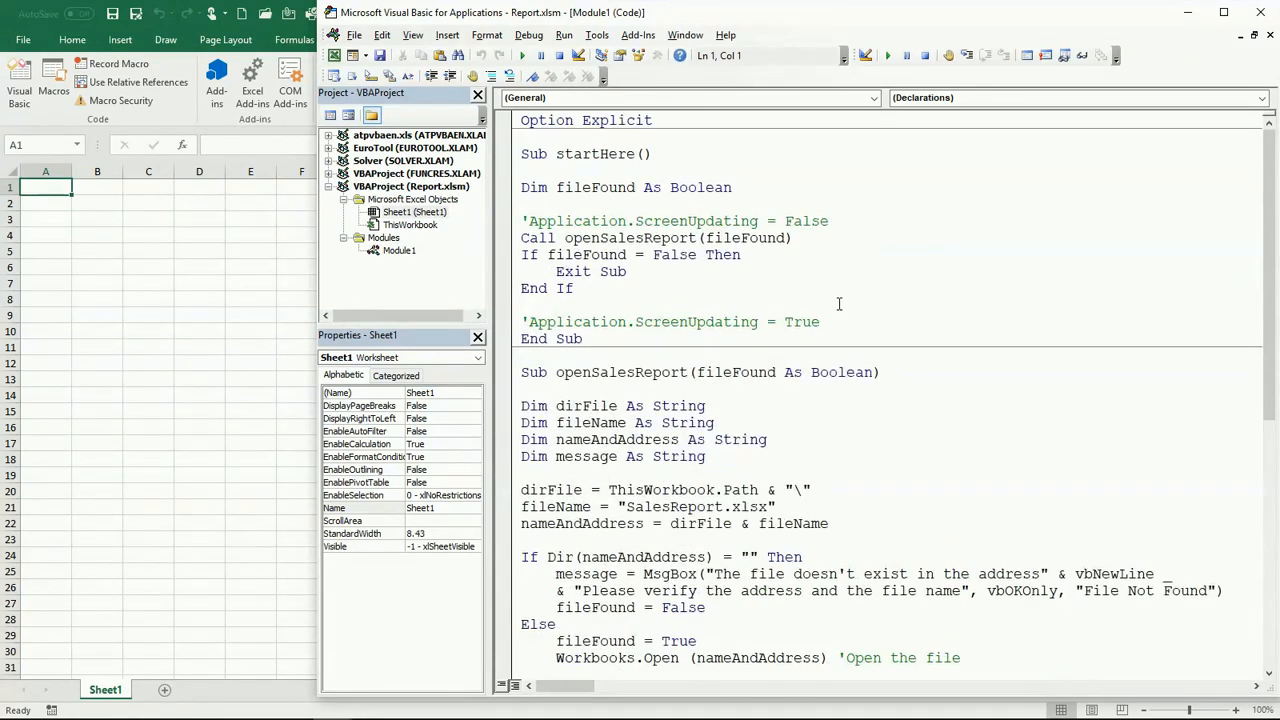
- Comment out the two Application.ScreenUpdating lines in the startHere macro
scroll(down, 3)
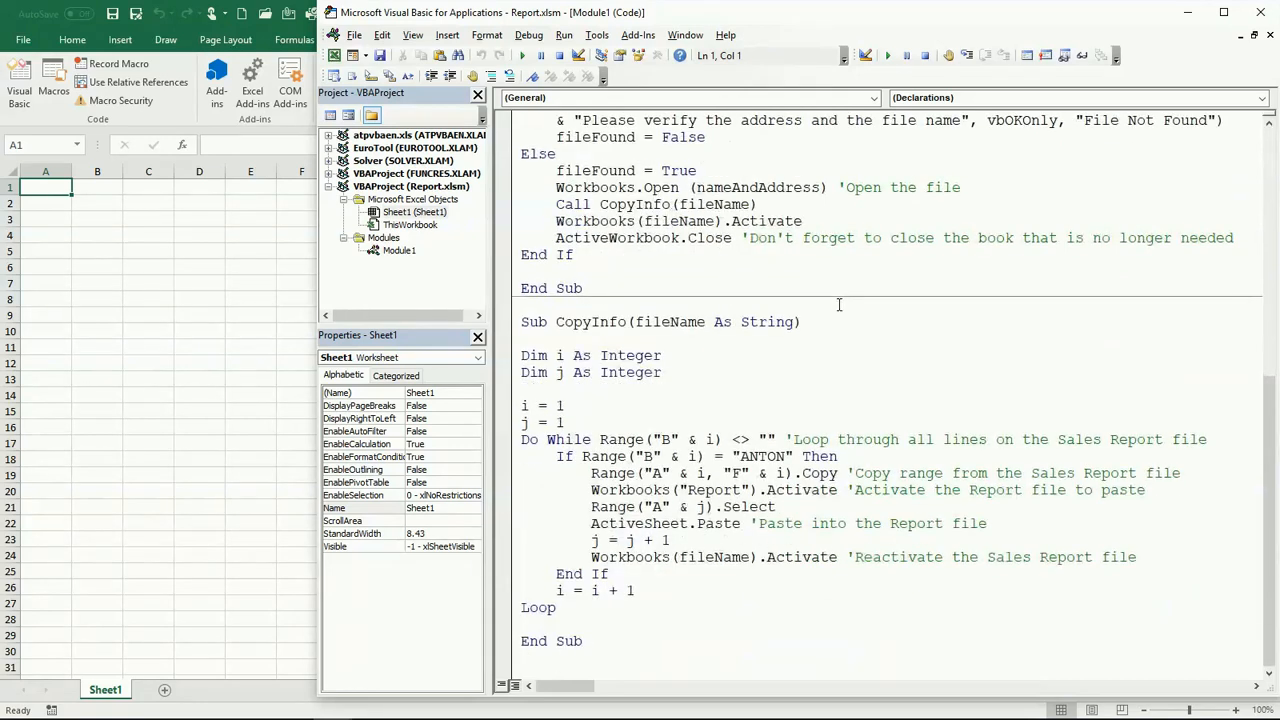
scroll(down, 3)
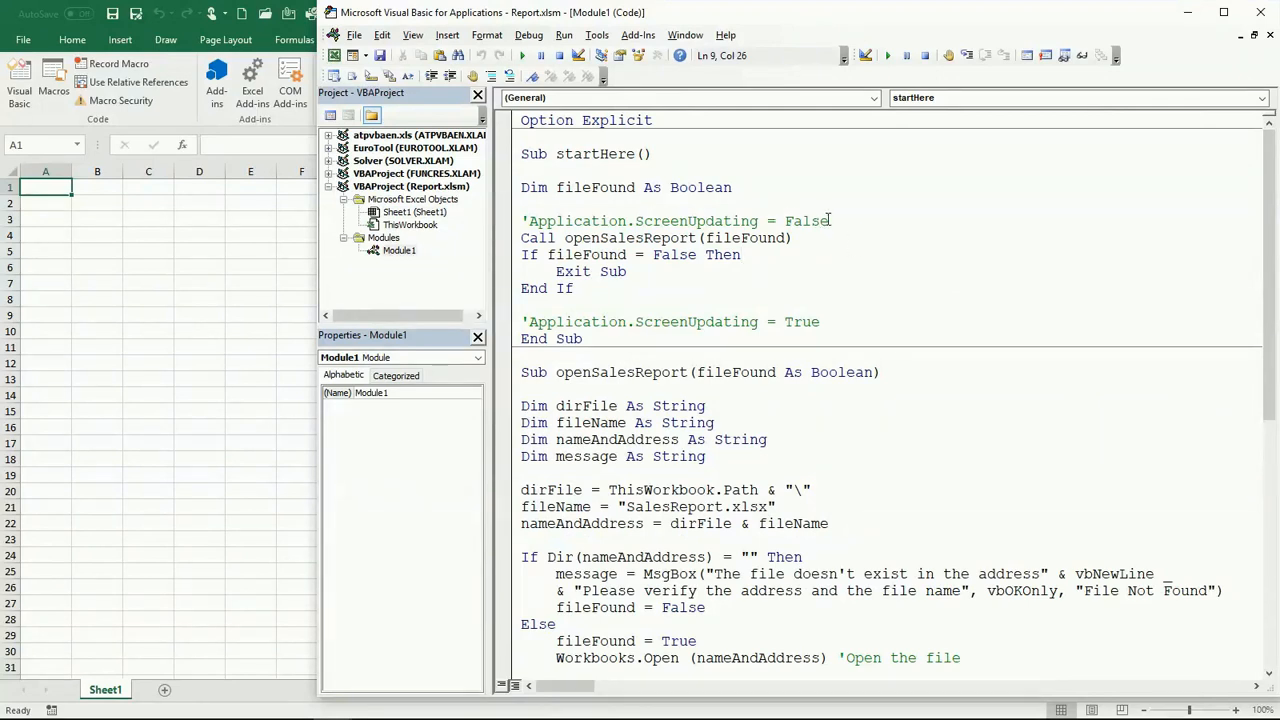
mouse_move(826, 200)
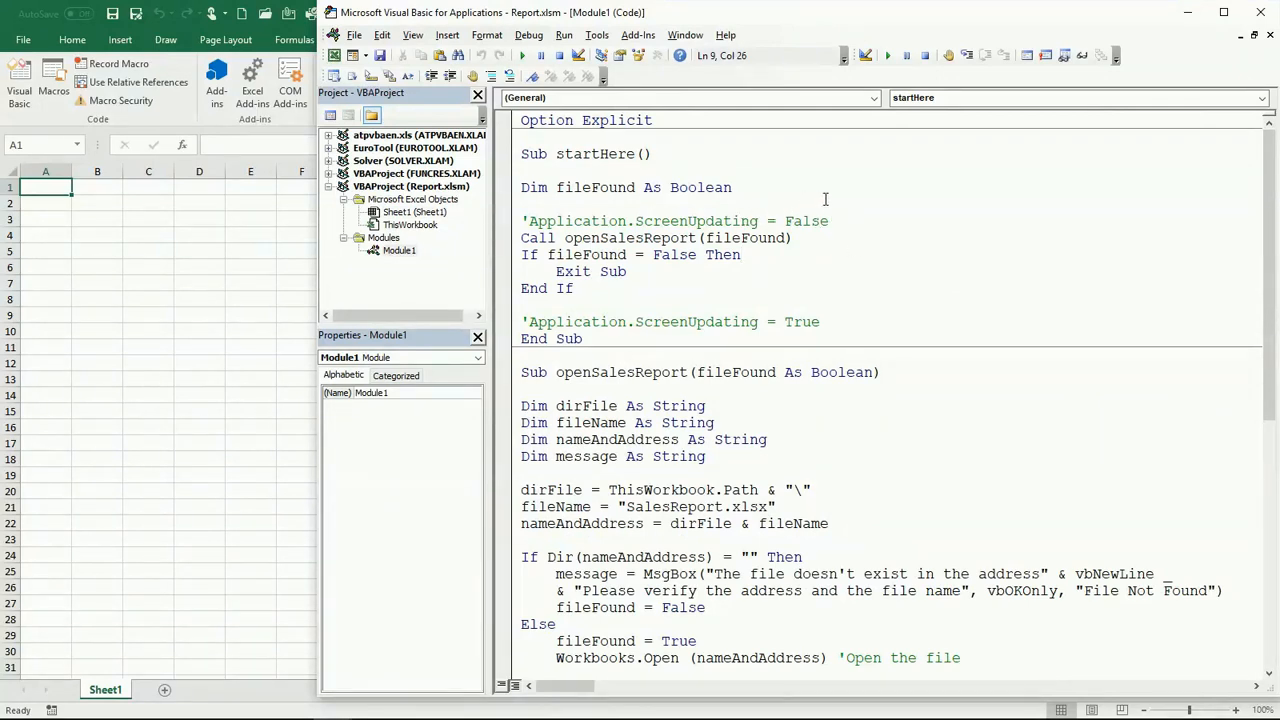
mouse_move(812, 228)
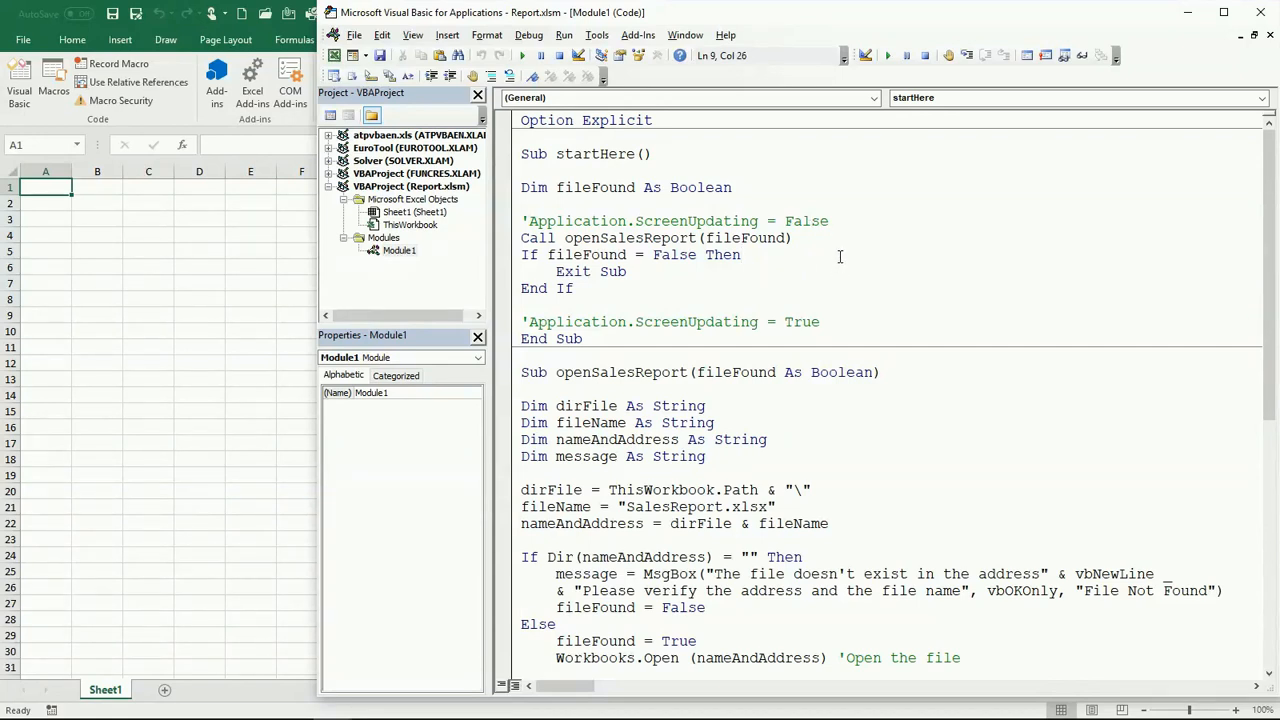
click(740, 254)
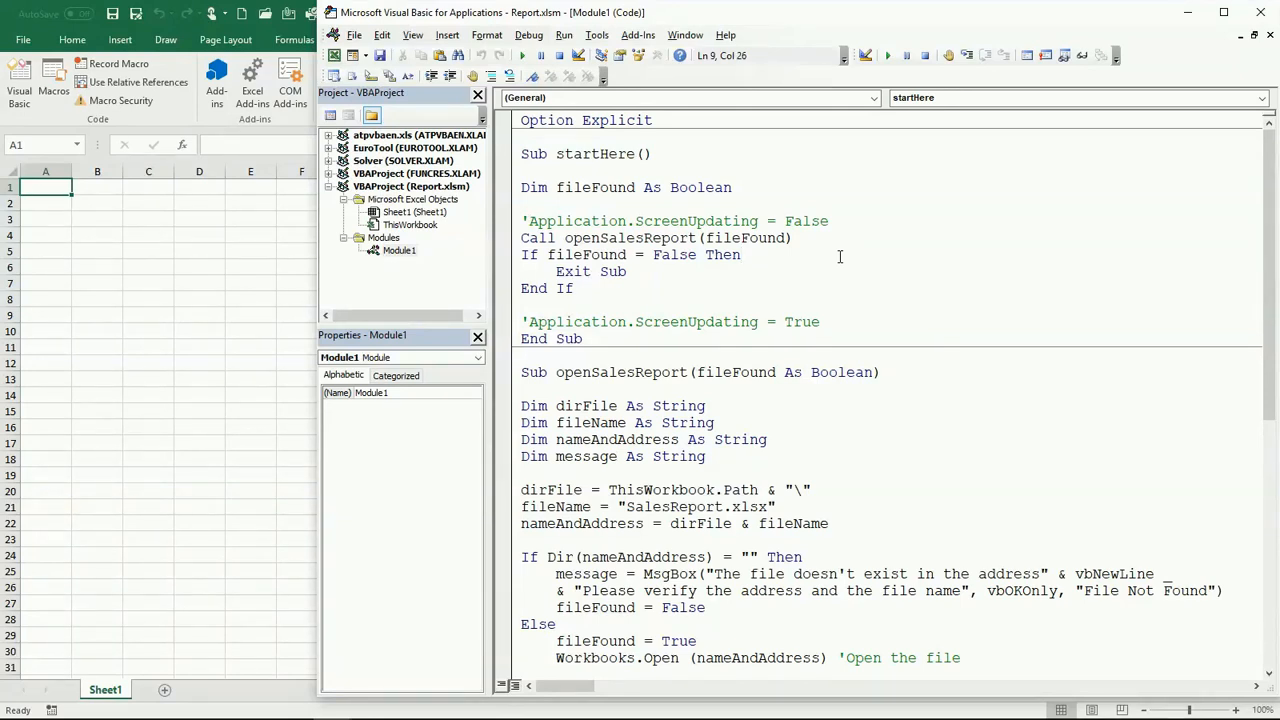
click(740, 256)
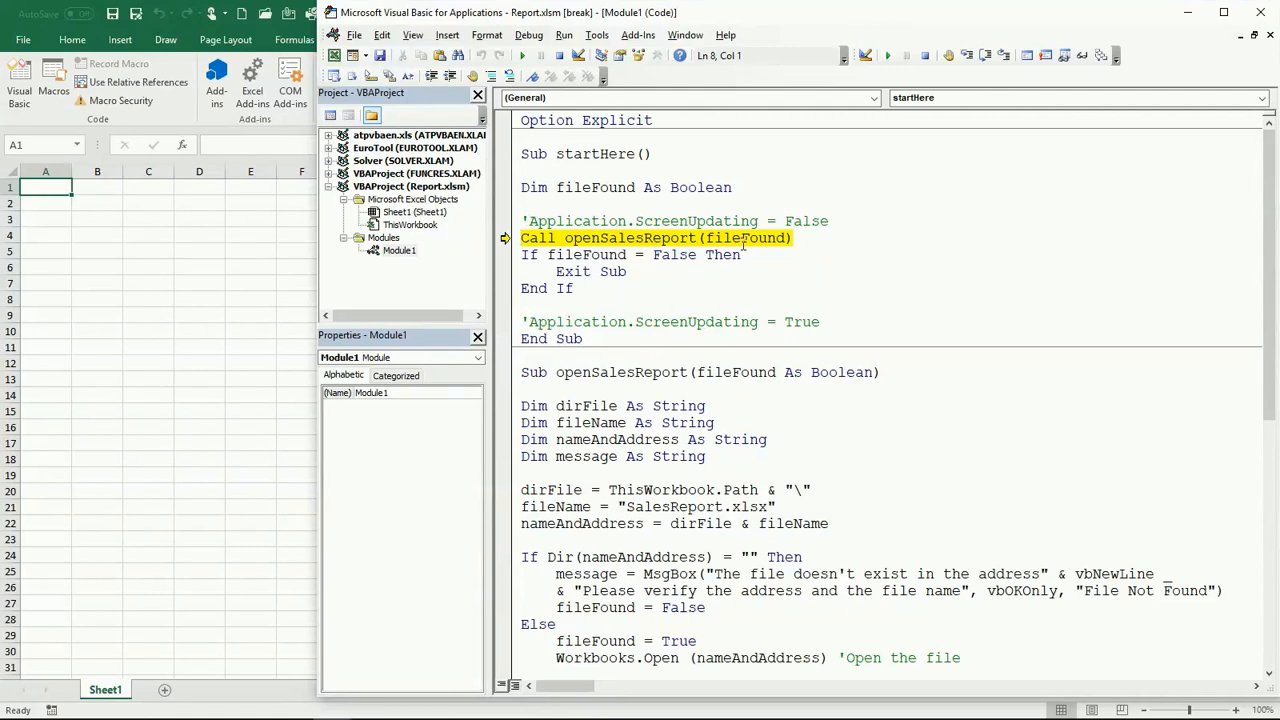
mouse_move(742, 238)
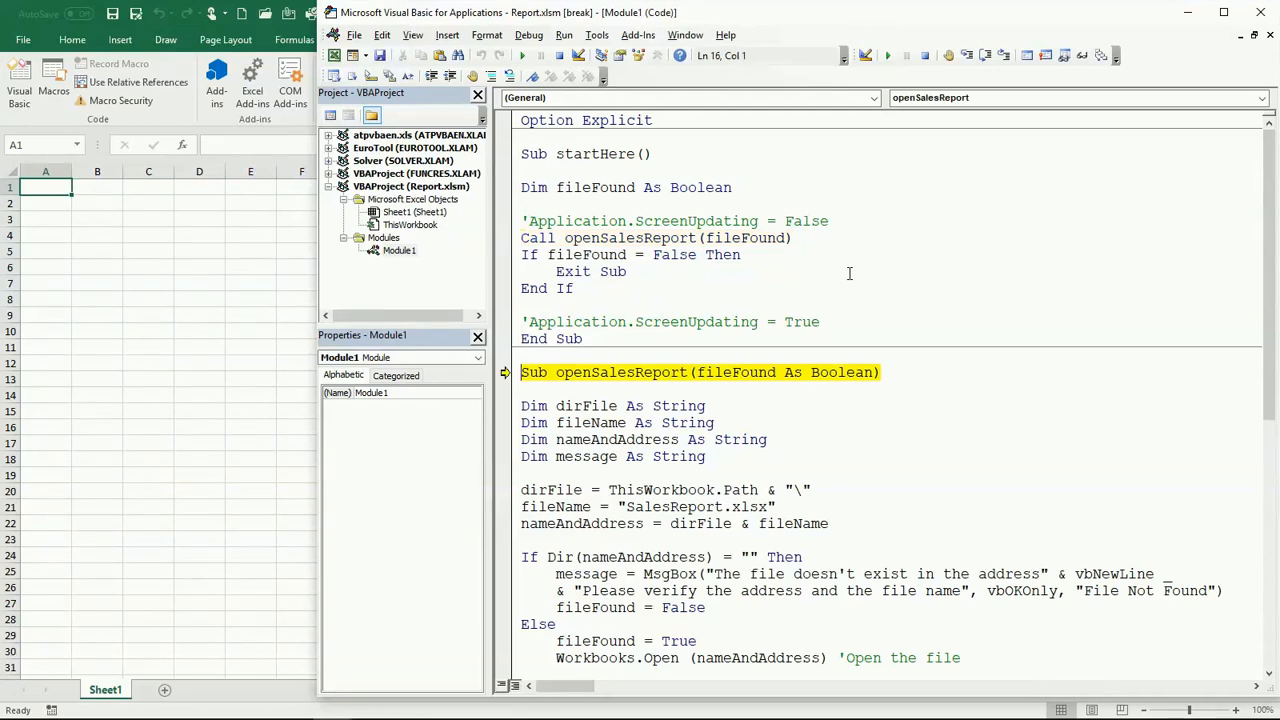
- Step with F8 into openSalesReport, past the Dir check and Else branch, opening SalesReport.xlsx
key(F8)
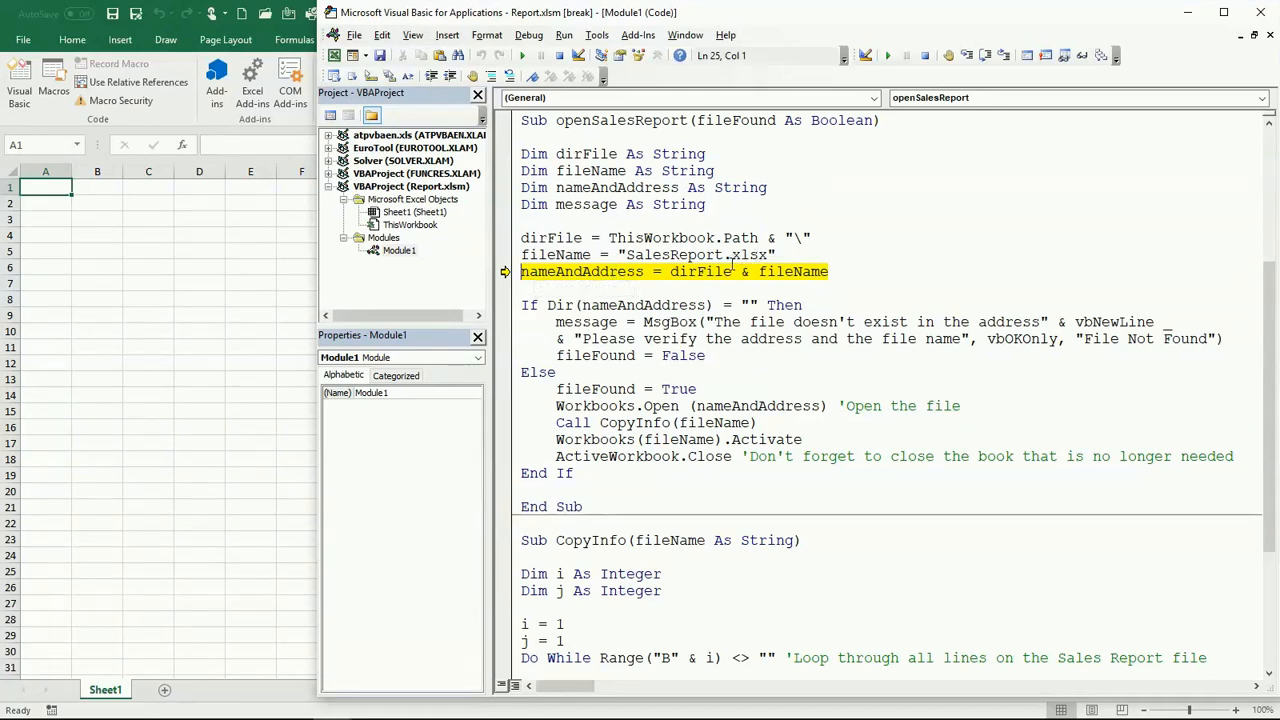
mouse_move(550, 236)
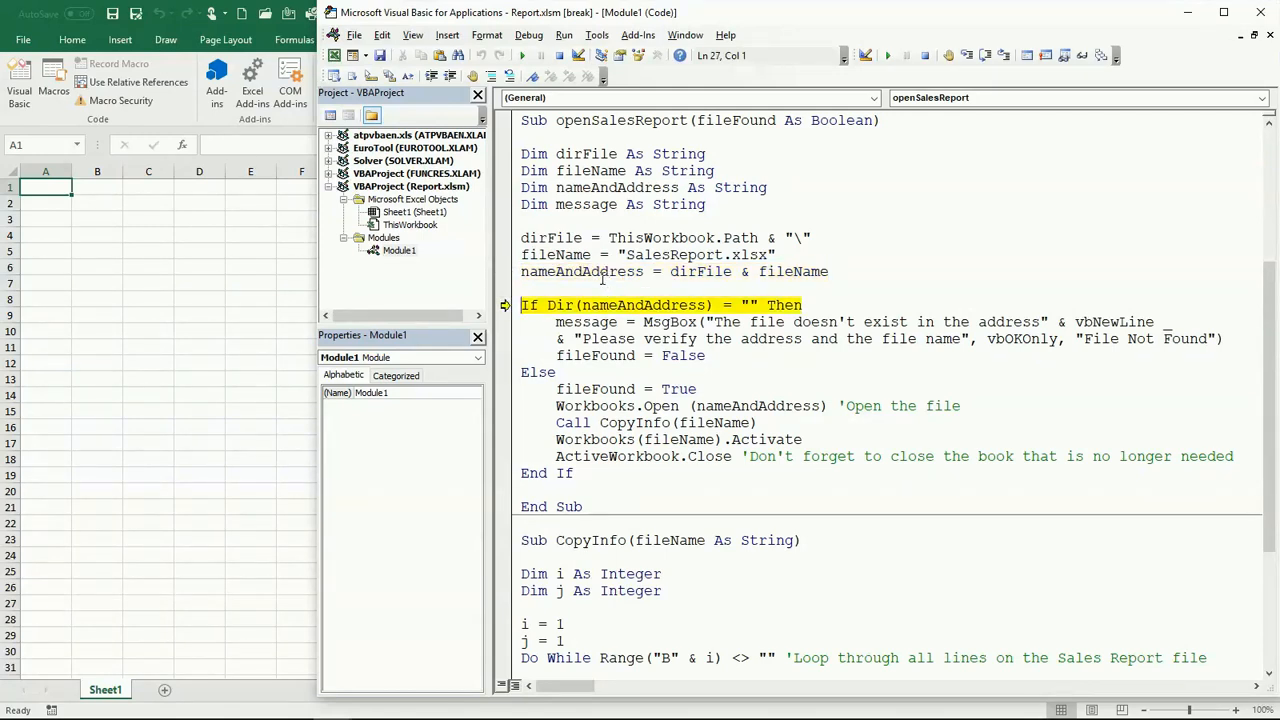
mouse_move(600, 272)
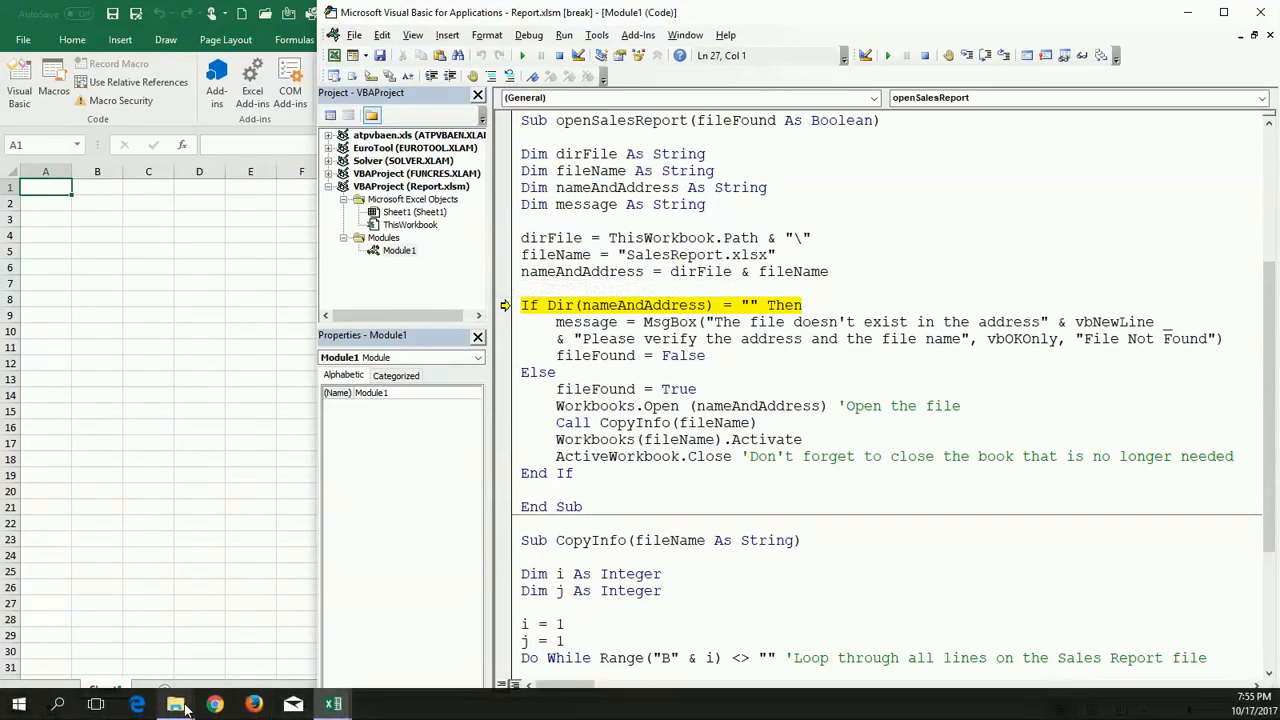
mouse_move(176, 704)
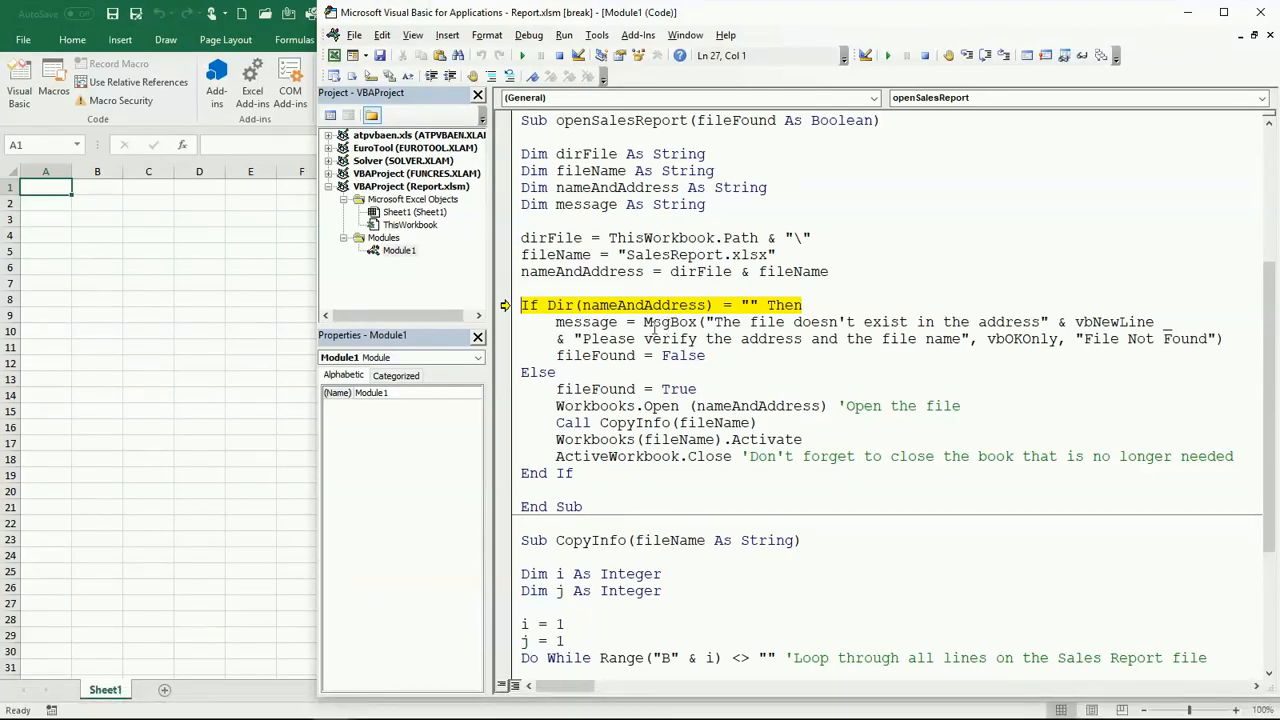
mouse_move(640, 304)
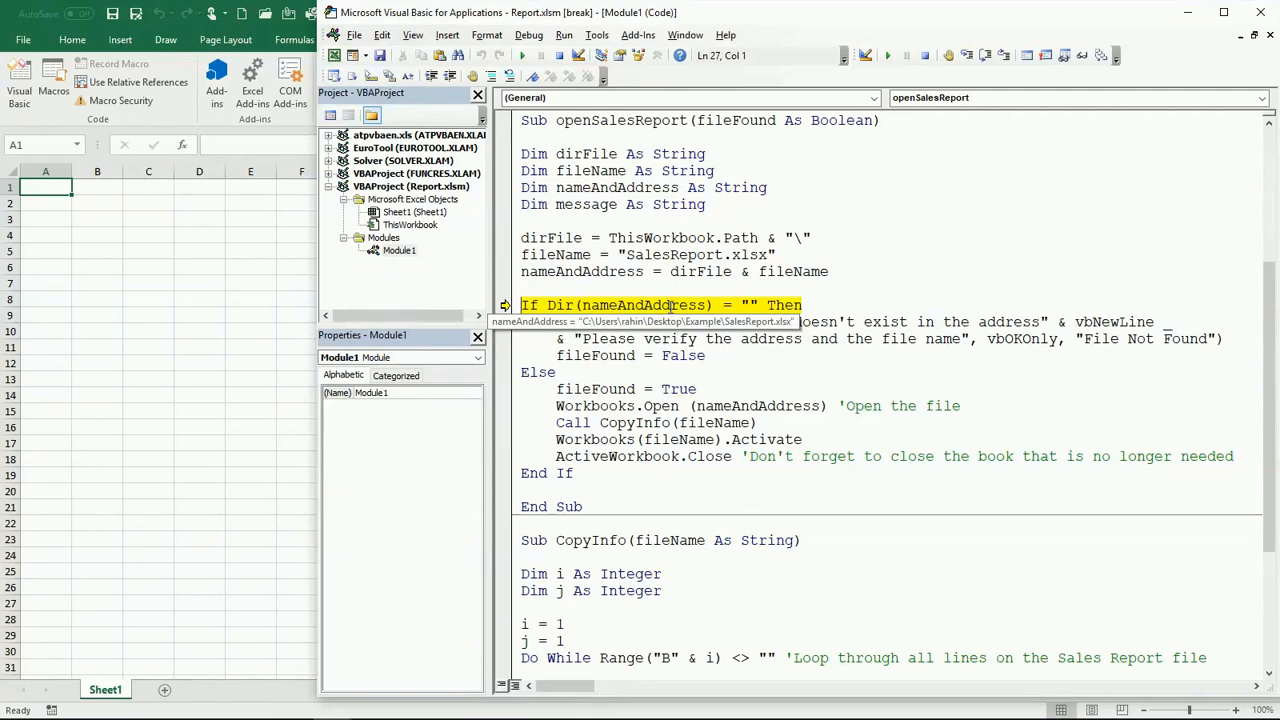
mouse_move(752, 388)
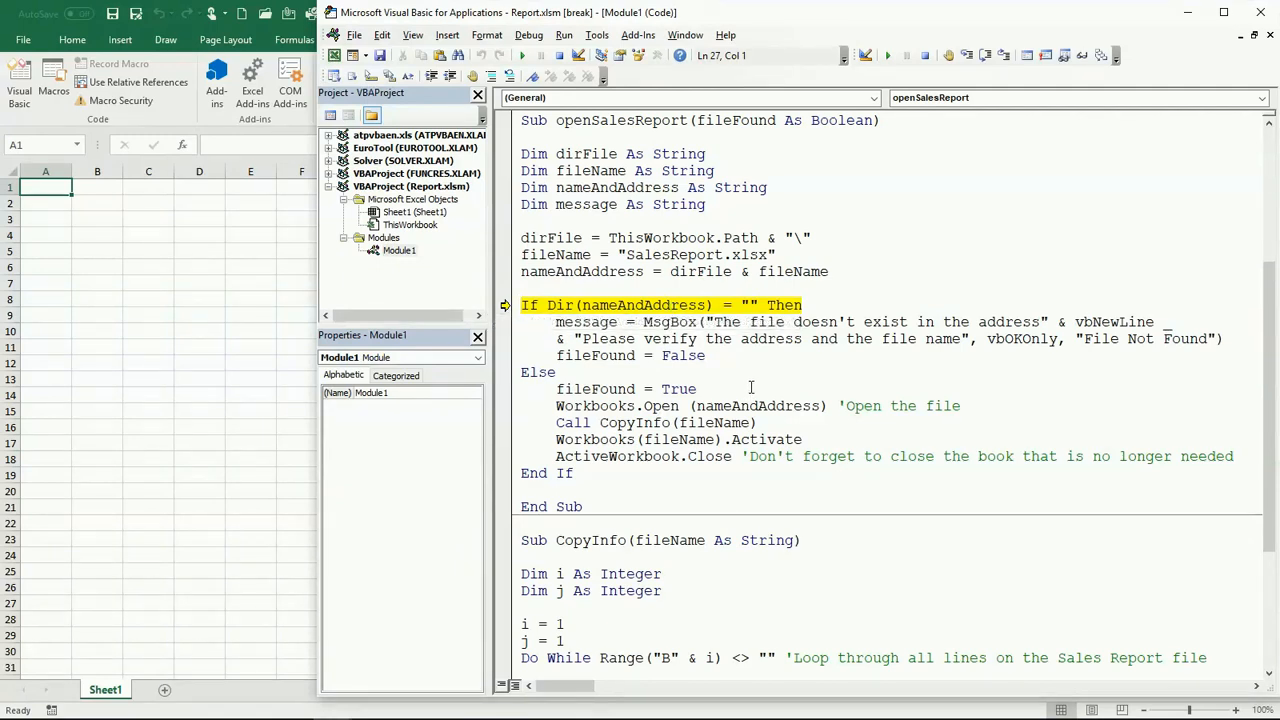
key(F8)
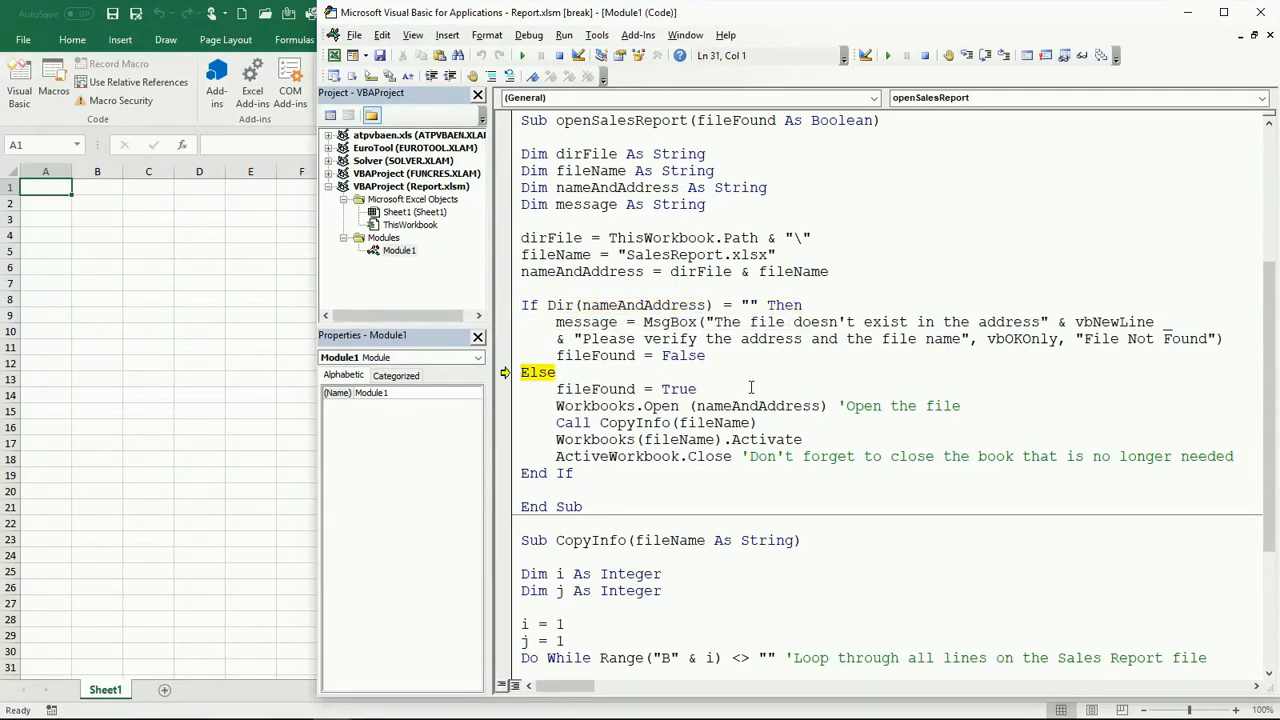
key(F8)
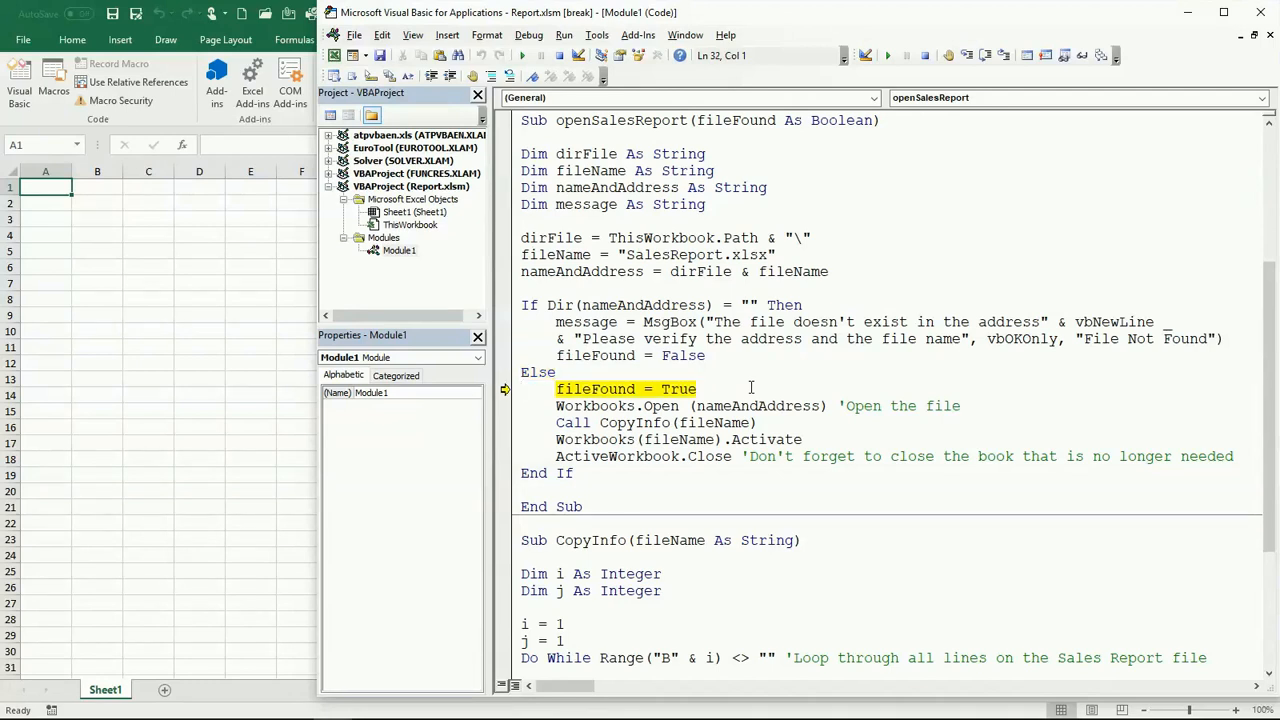
key(F8)
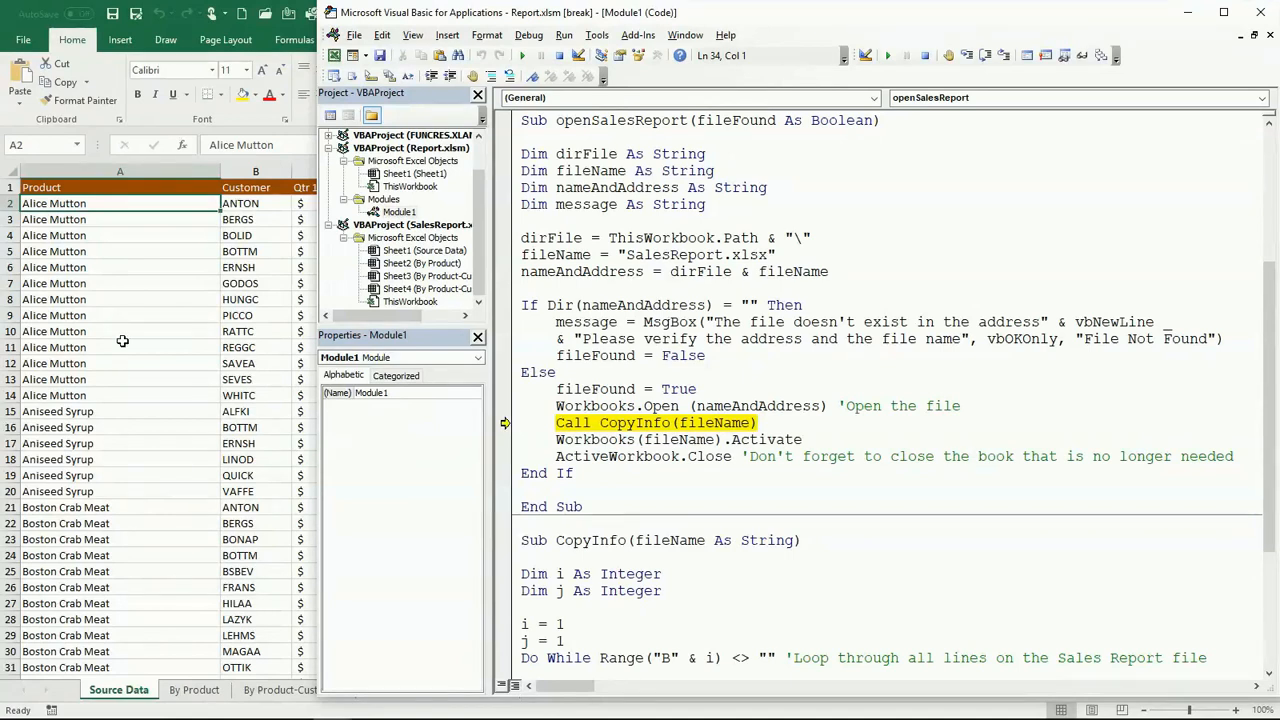
mouse_move(628, 444)
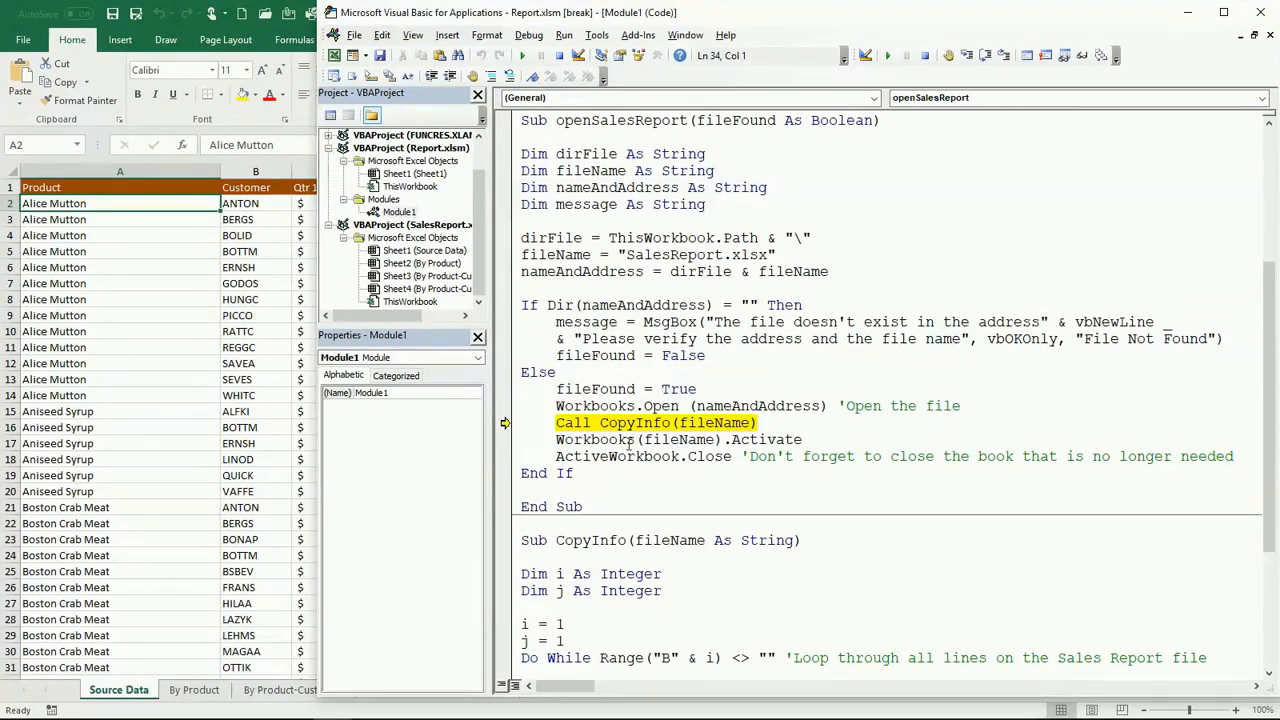
- Step into CopyInfo and through the i = 1, j = 1 counter setup to the Do While loop
scroll(down, 3)
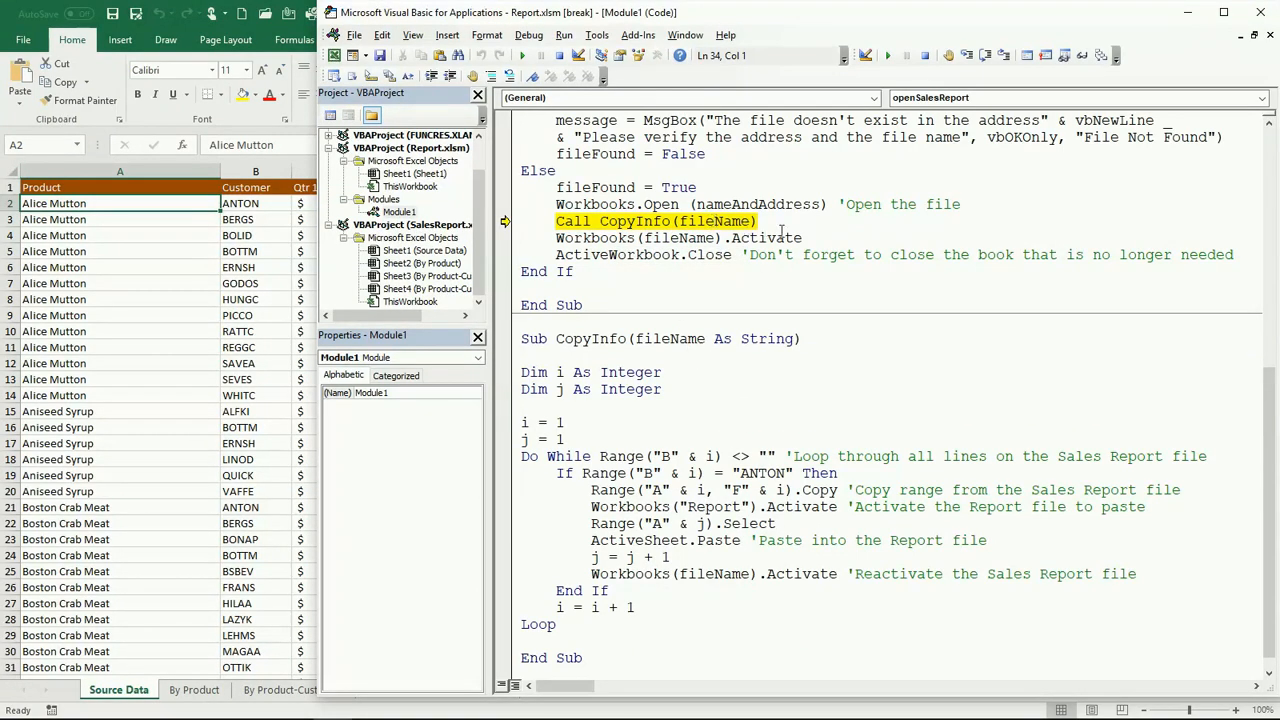
key(F8)
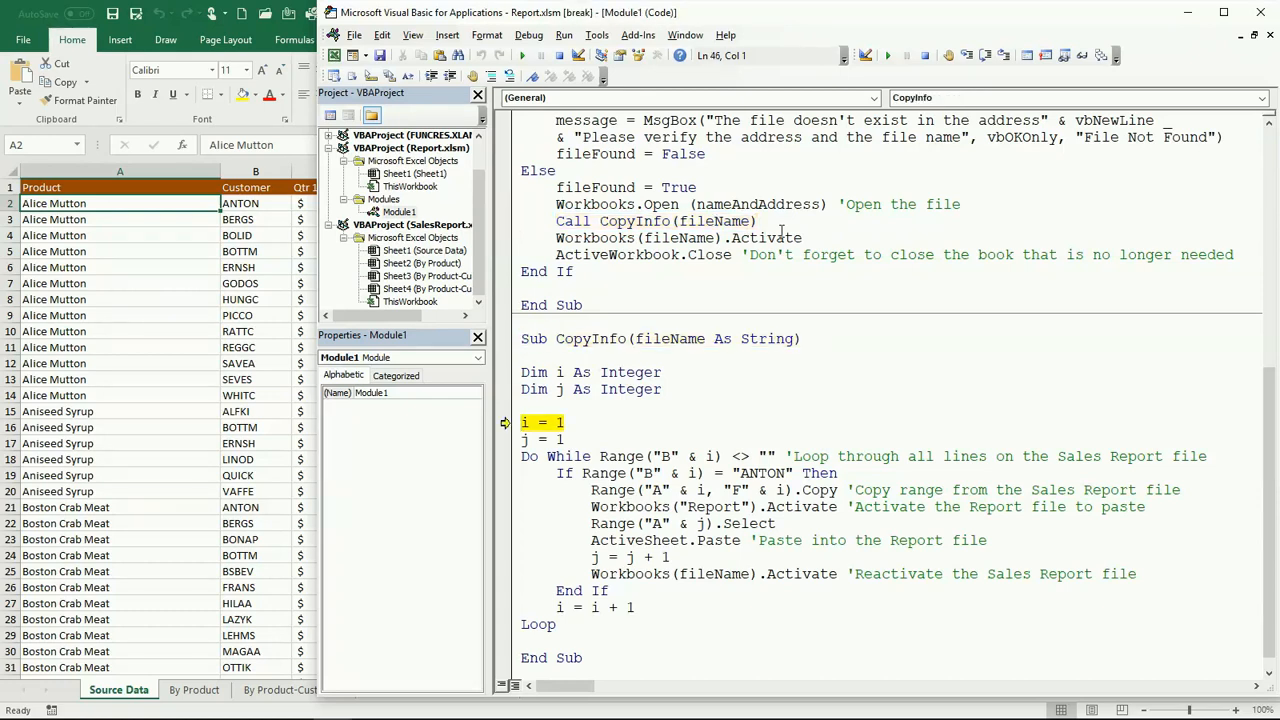
key(F8)
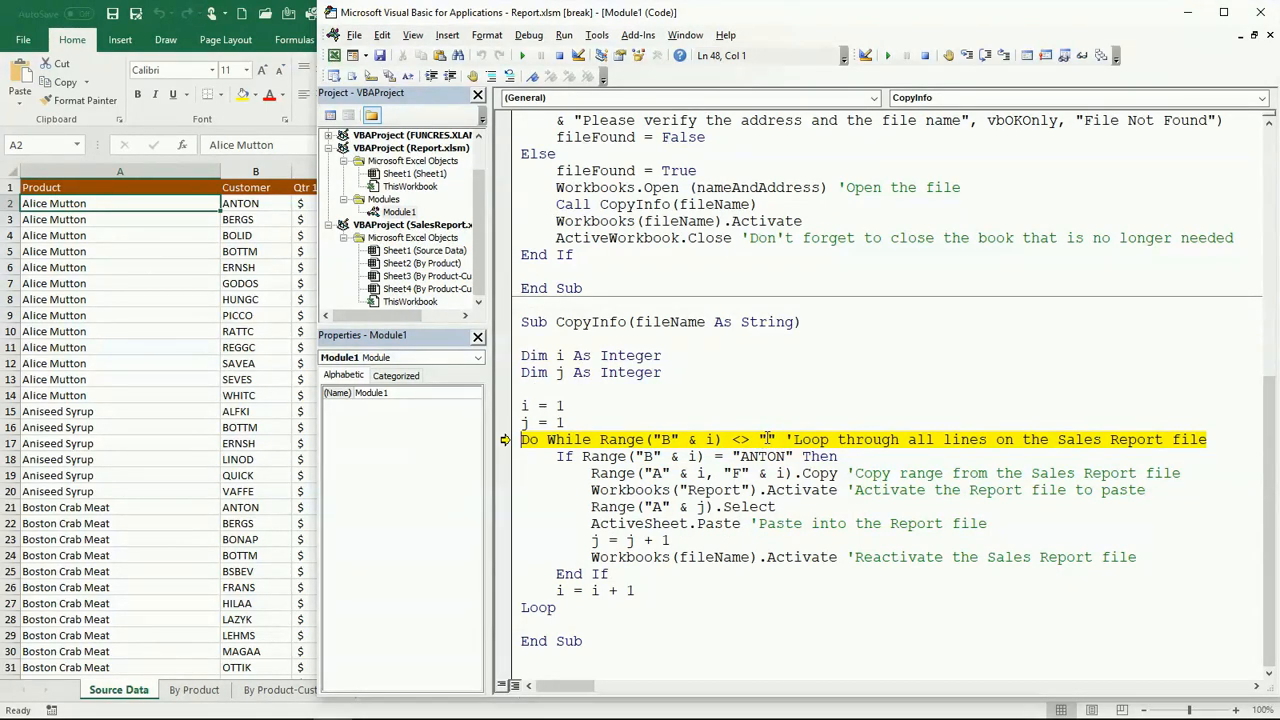
mouse_move(764, 440)
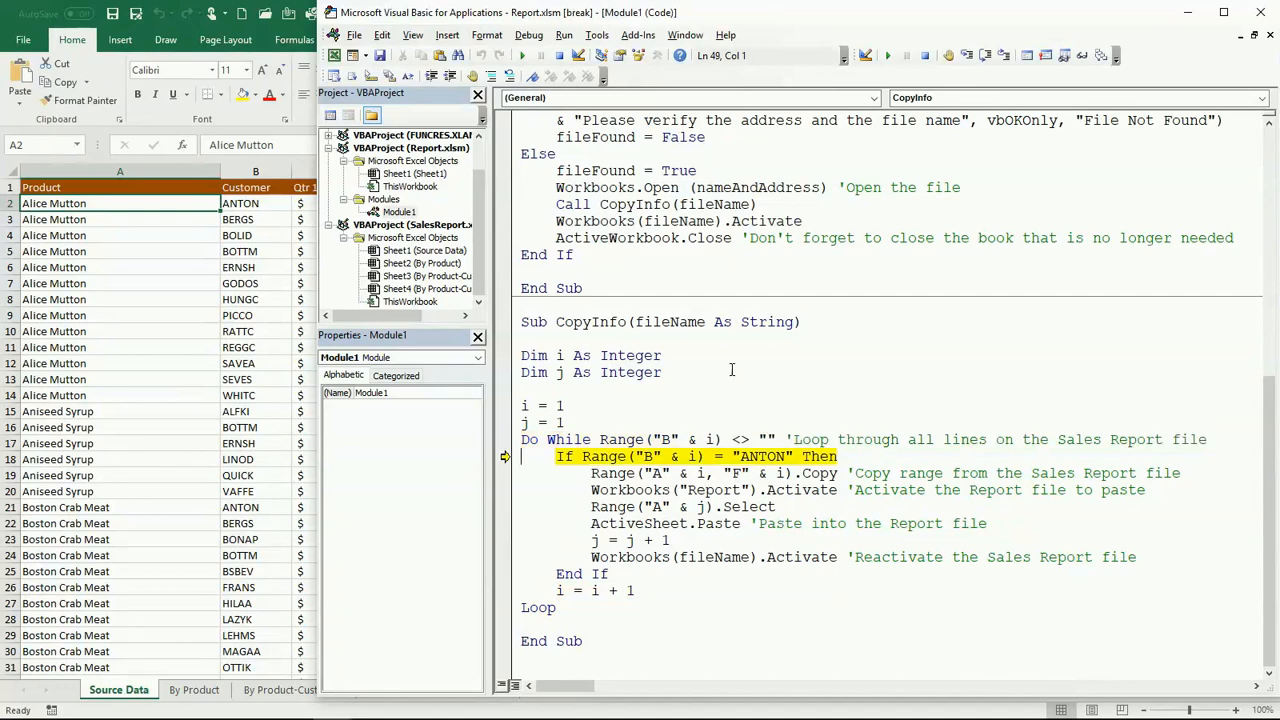
key(F8)
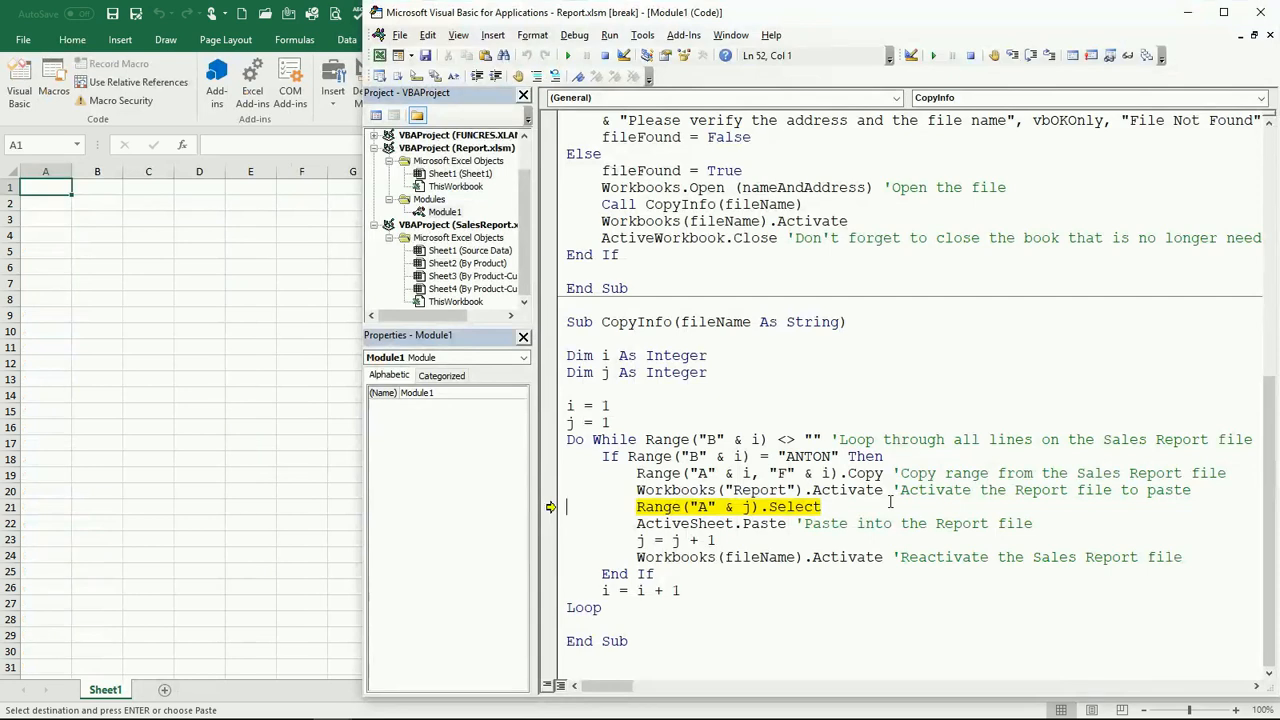
mouse_move(312, 248)
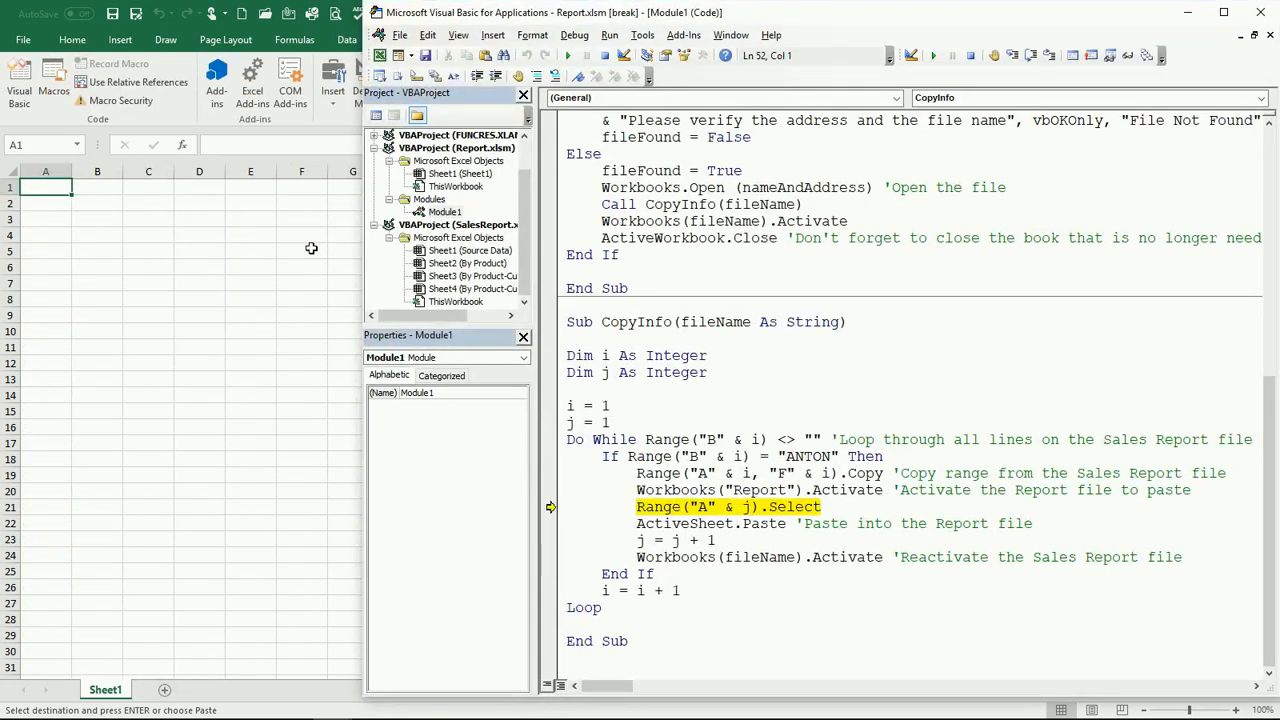
mouse_move(364, 224)
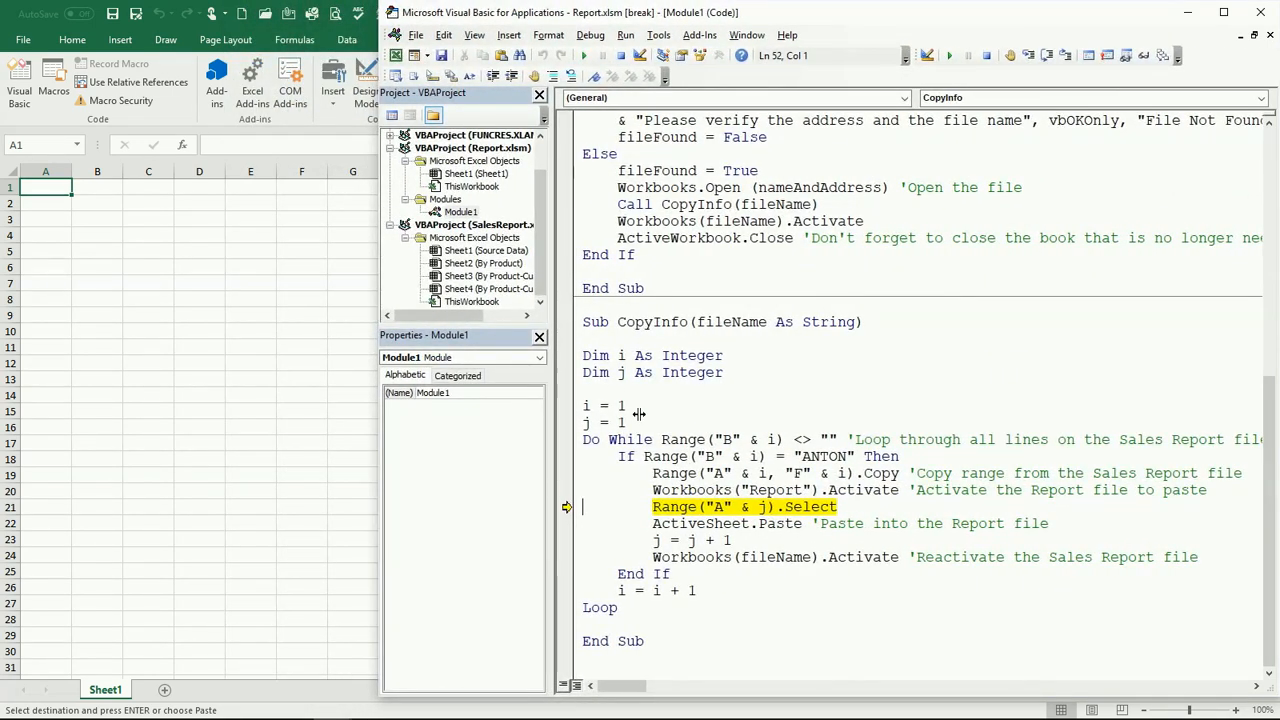
mouse_move(896, 436)
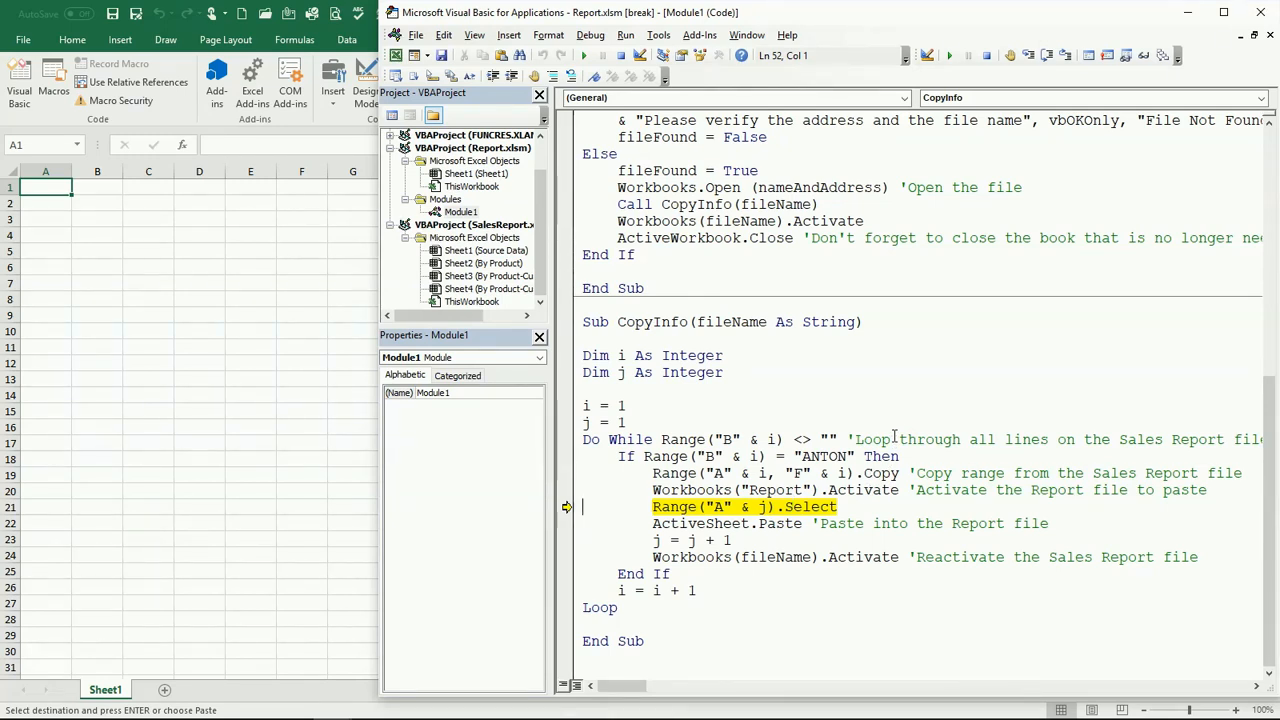
mouse_move(808, 556)
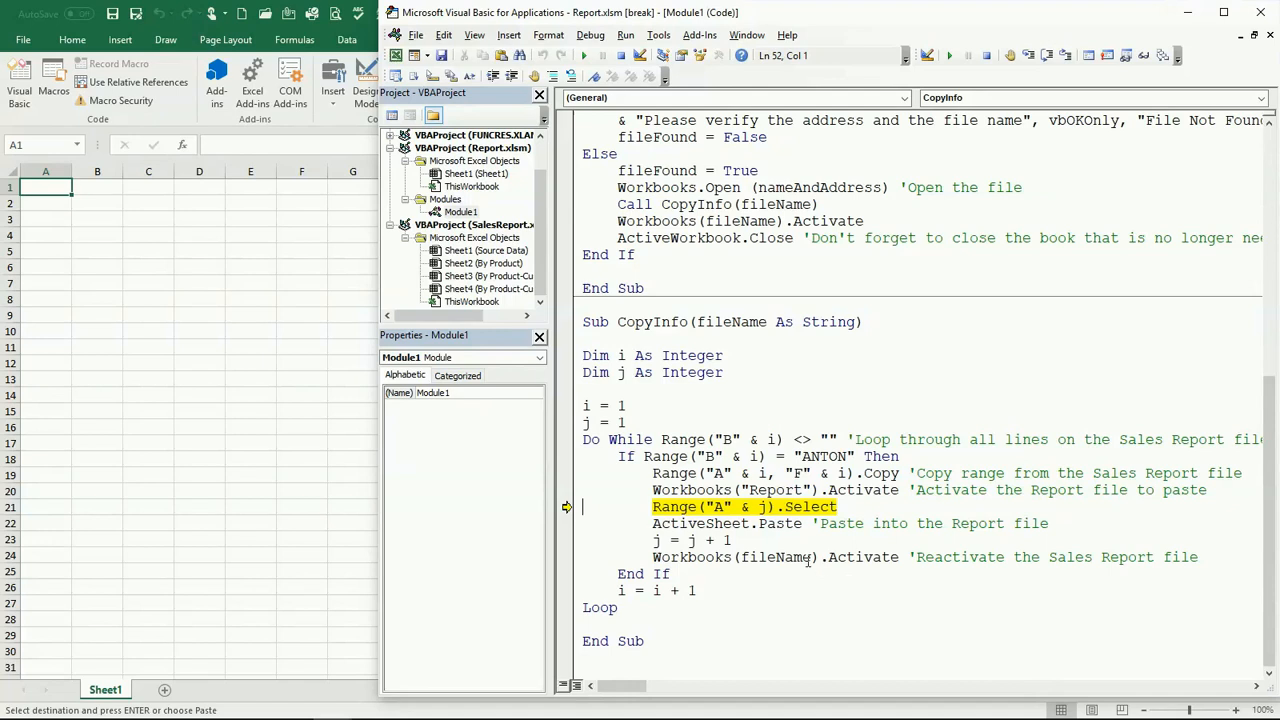
mouse_move(880, 496)
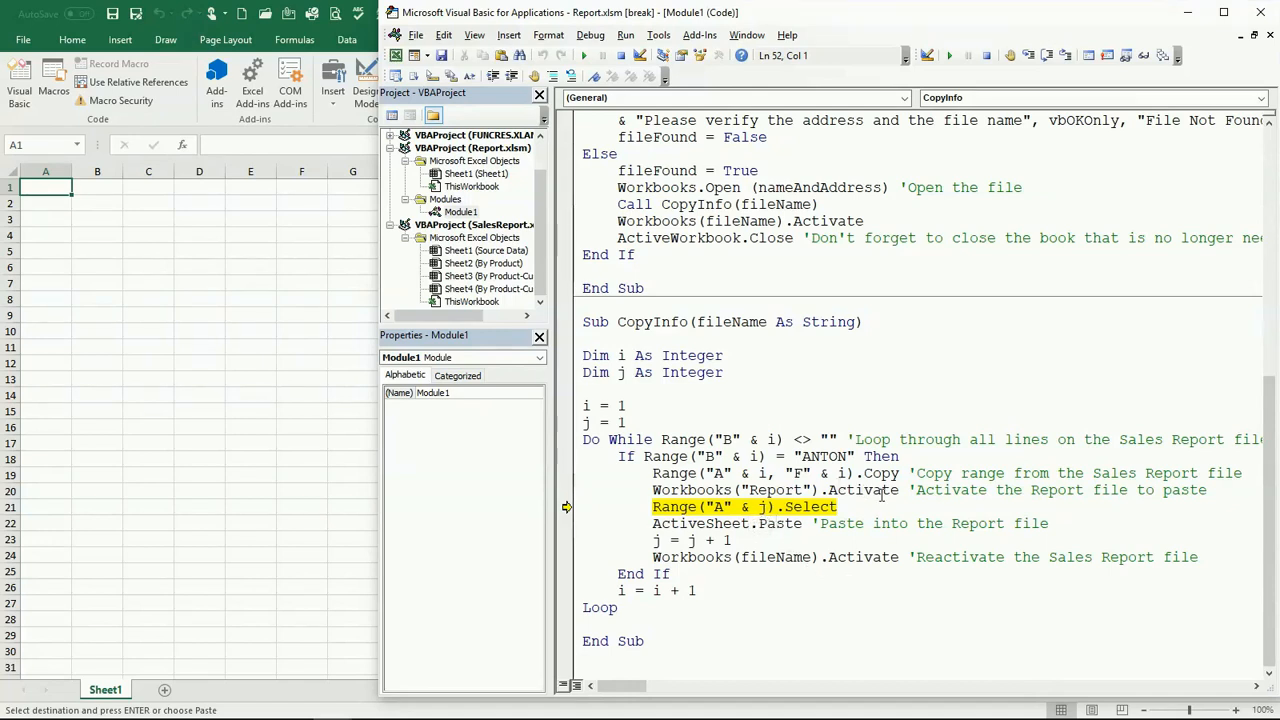
- Step through selecting Range A & j and pasting the Alice Mutton $702.00 row into Report
key(F8)
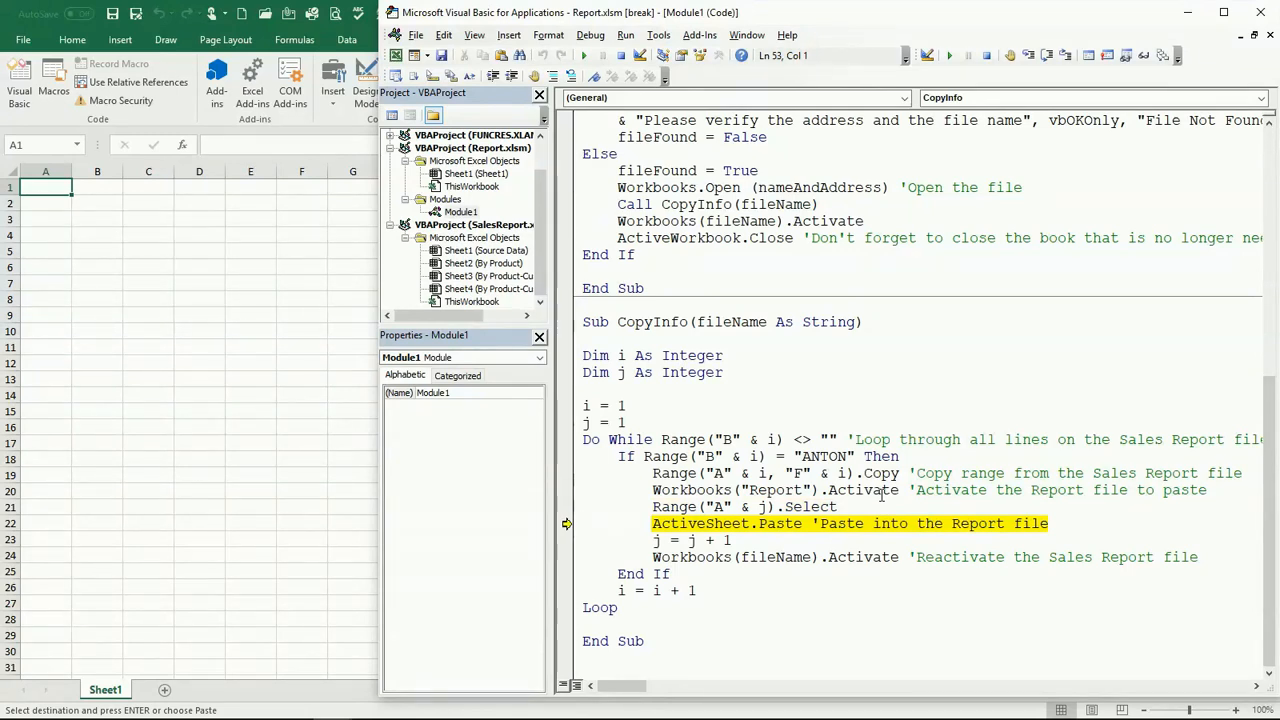
key(F8)
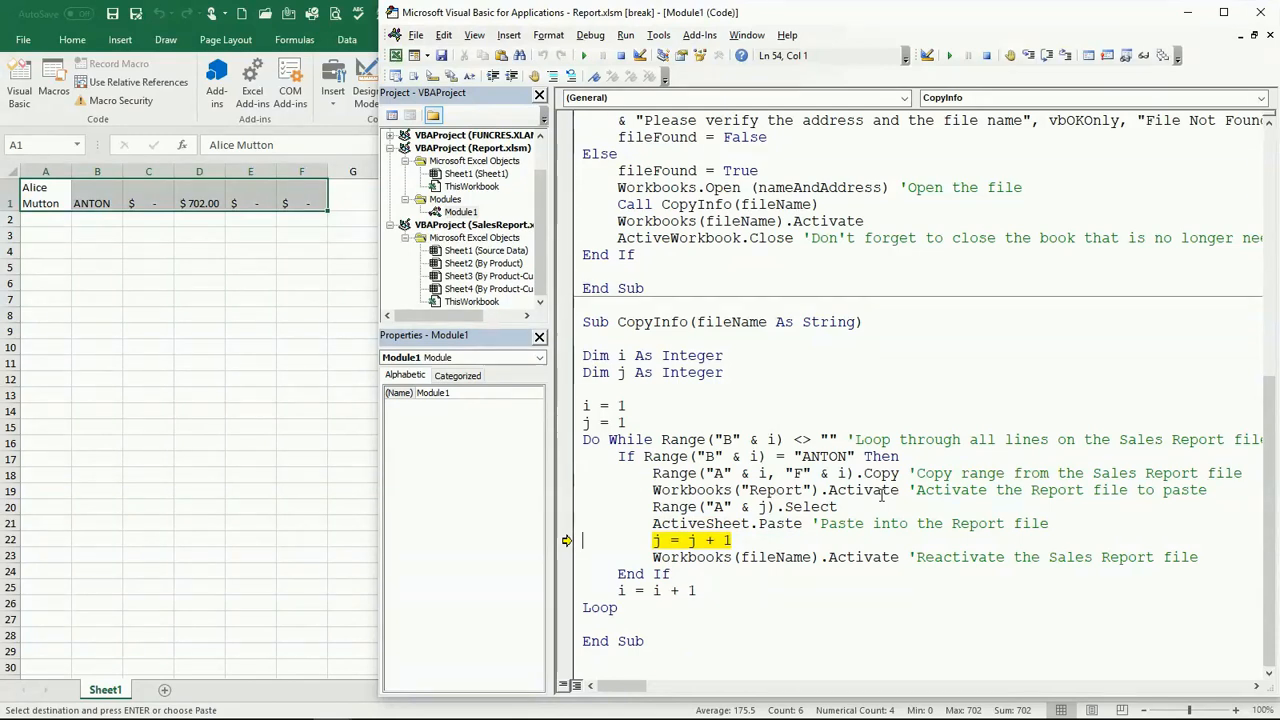
- Step past j = j + 1 and End If back to the Do While line for the next row
key(F8)
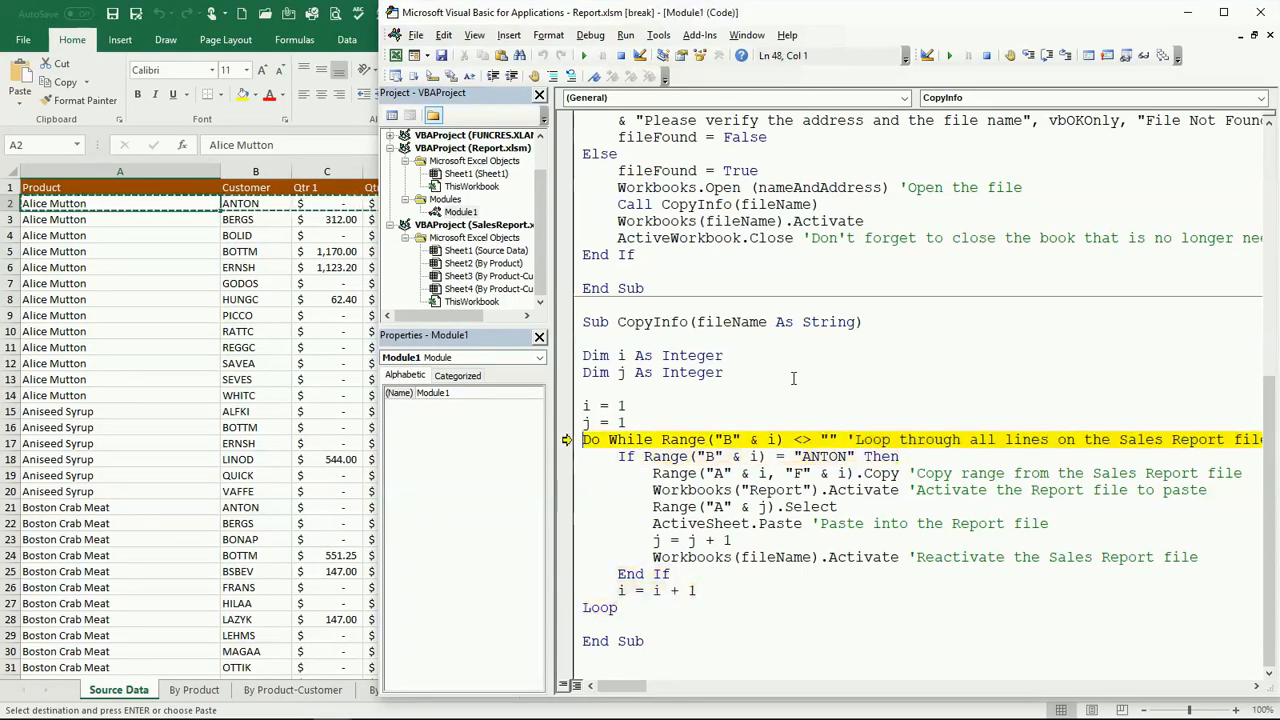
key(F8)
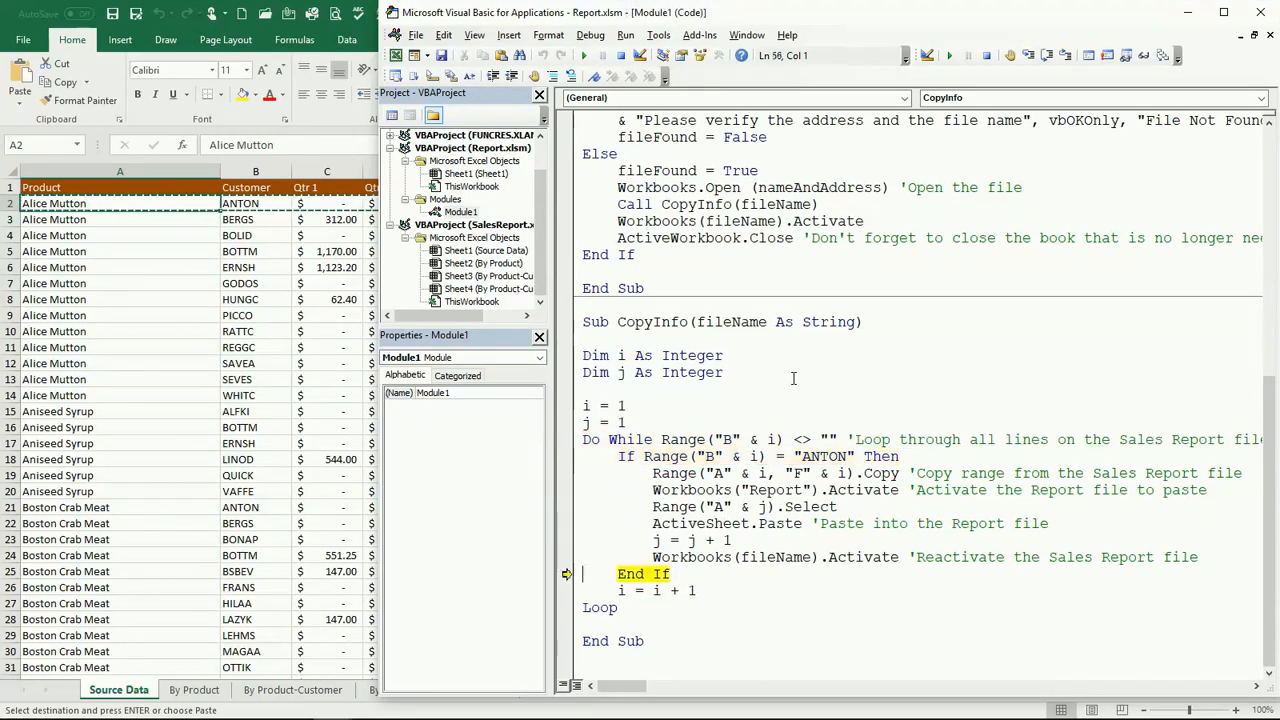
key(F8)
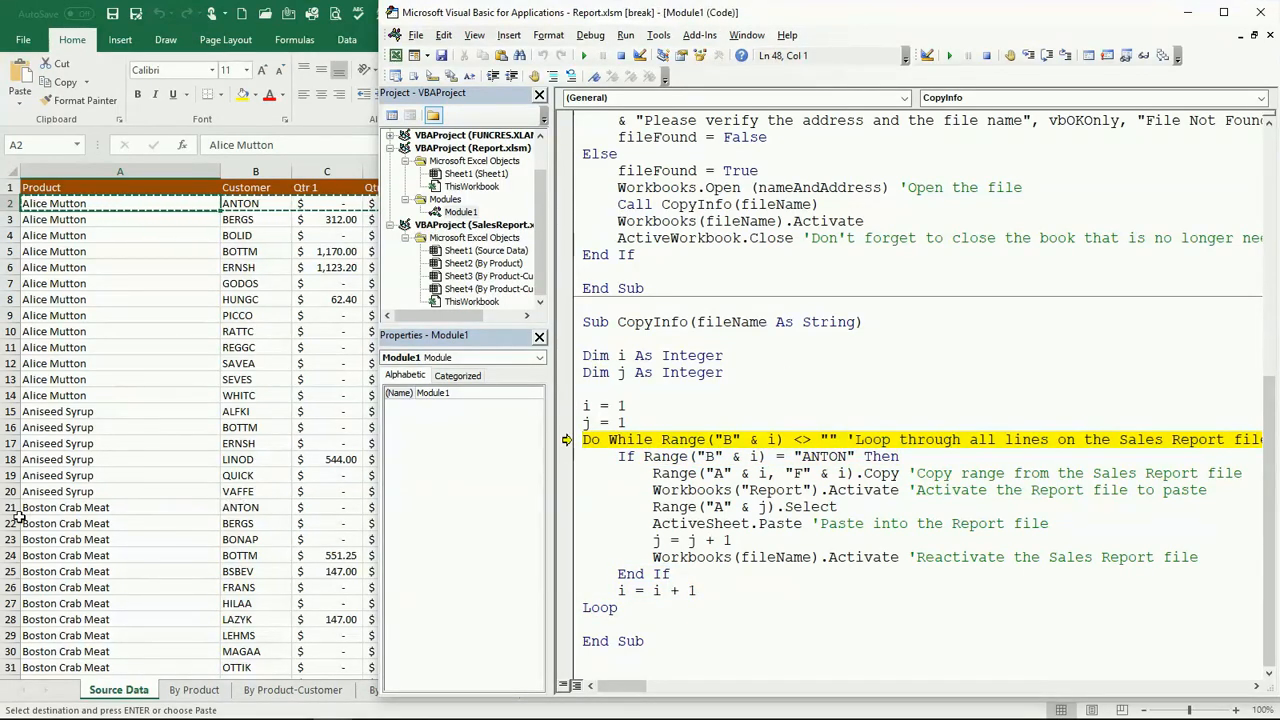
mouse_move(100, 508)
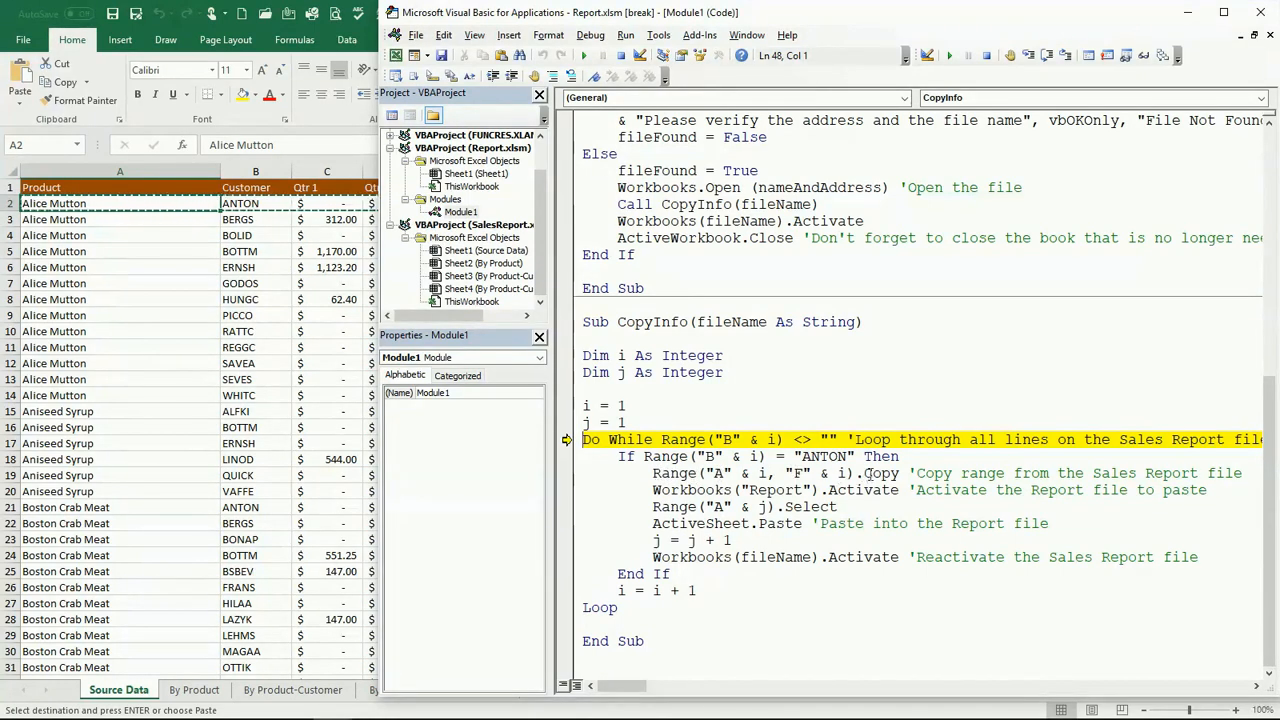
- Set a breakpoint on the Copy line and continue so the macro pauses at Boston Crab Meat
click(568, 472)
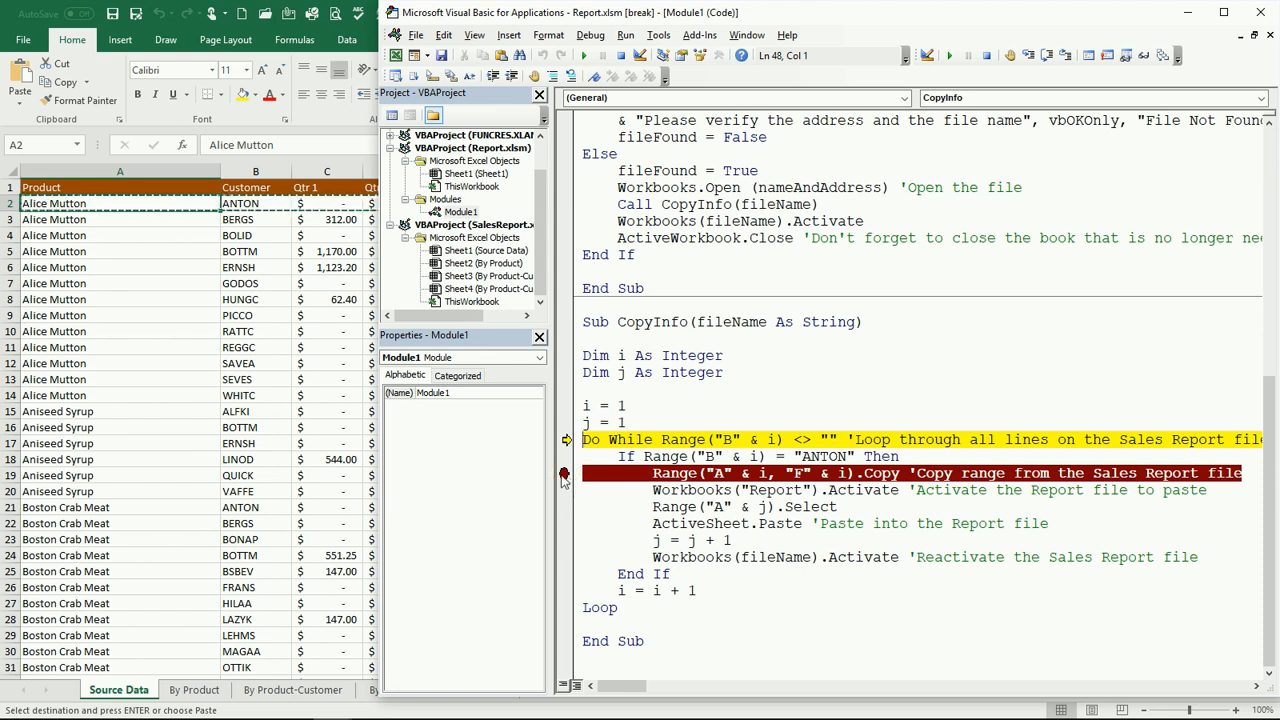
mouse_move(568, 482)
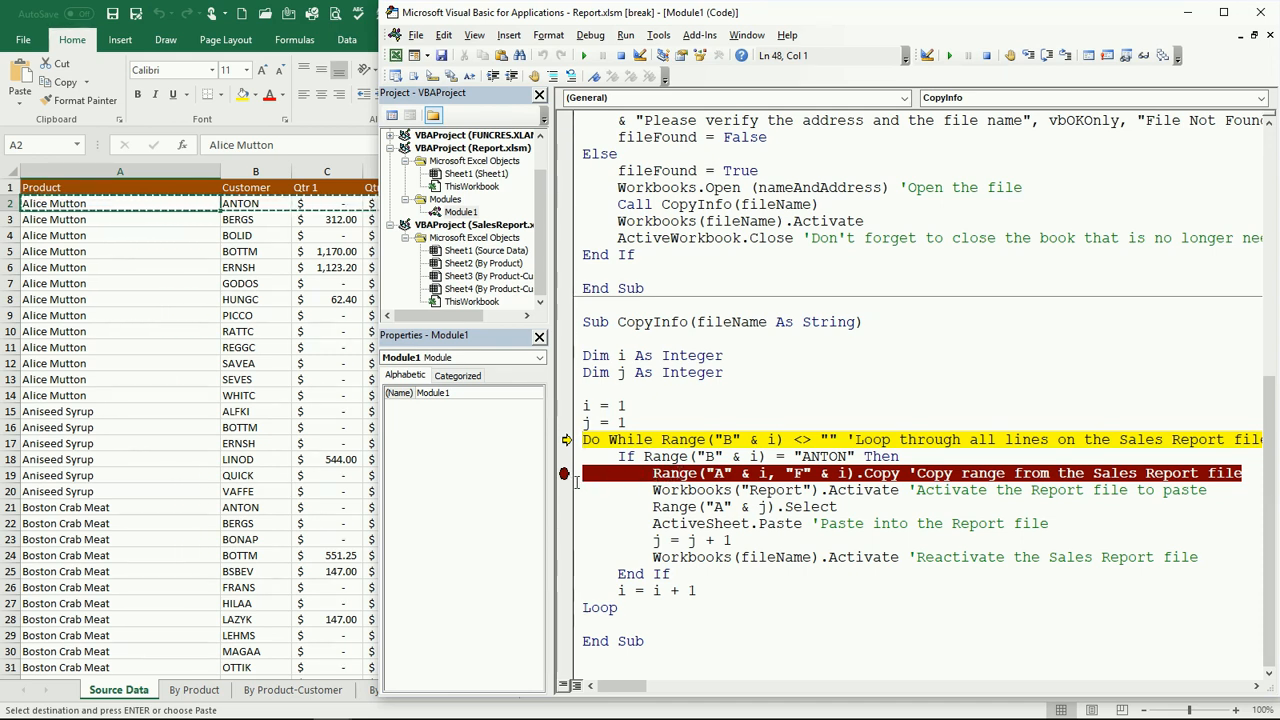
mouse_move(564, 476)
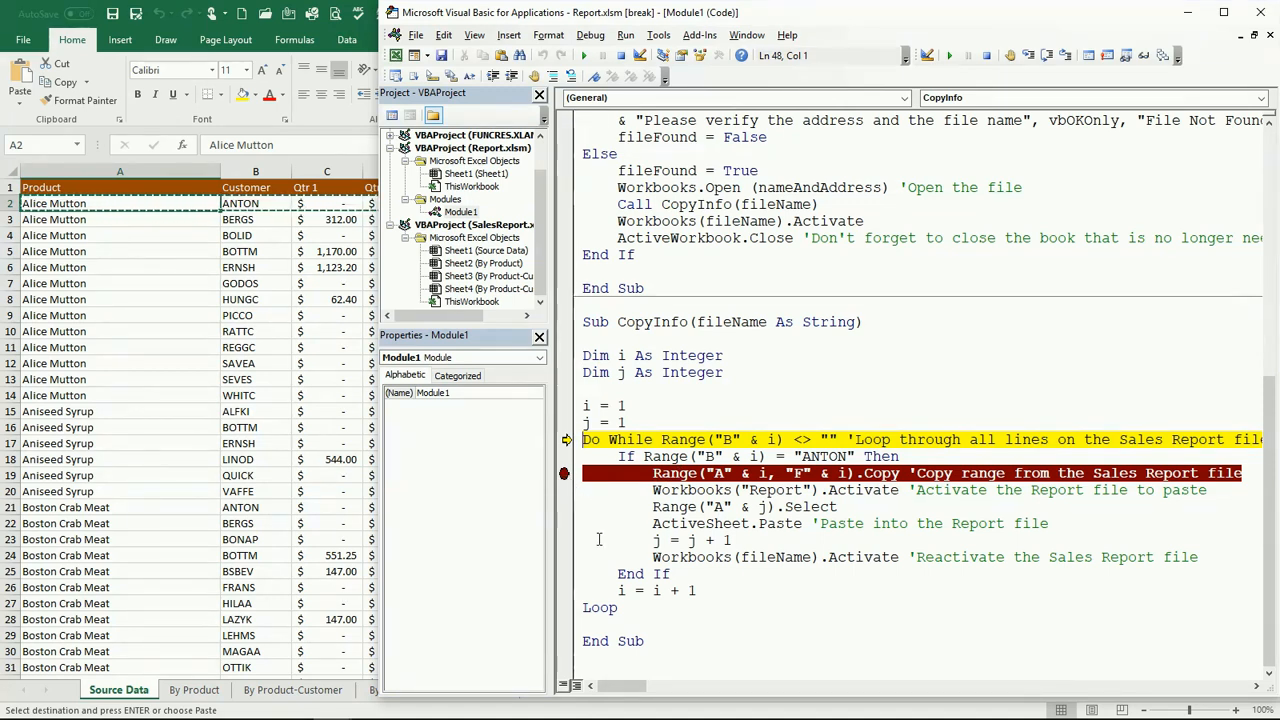
mouse_move(564, 176)
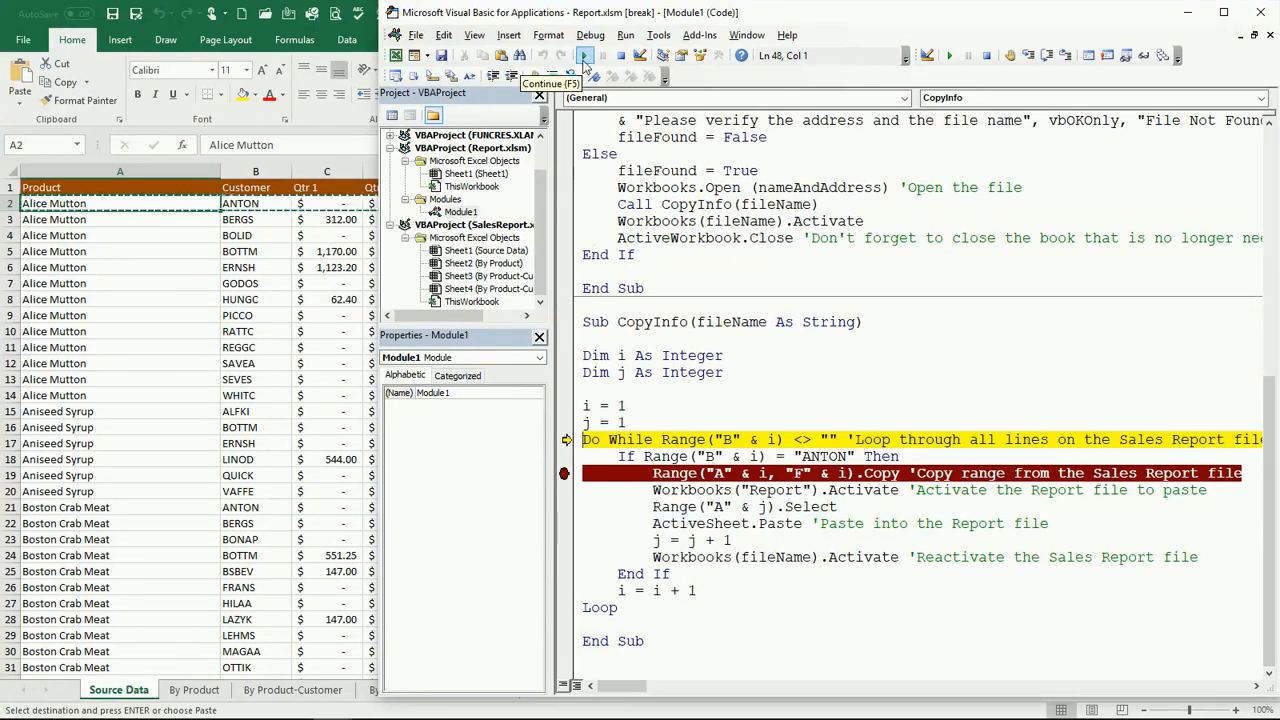
click(584, 56)
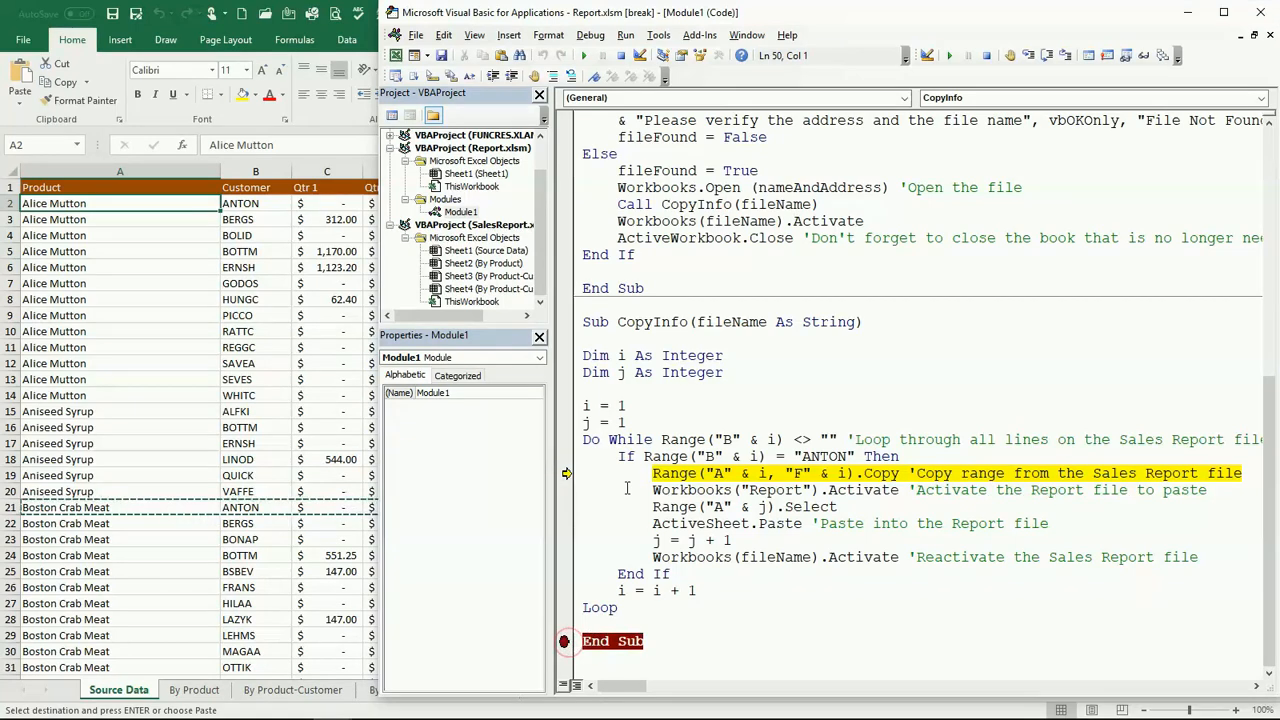
mouse_move(584, 56)
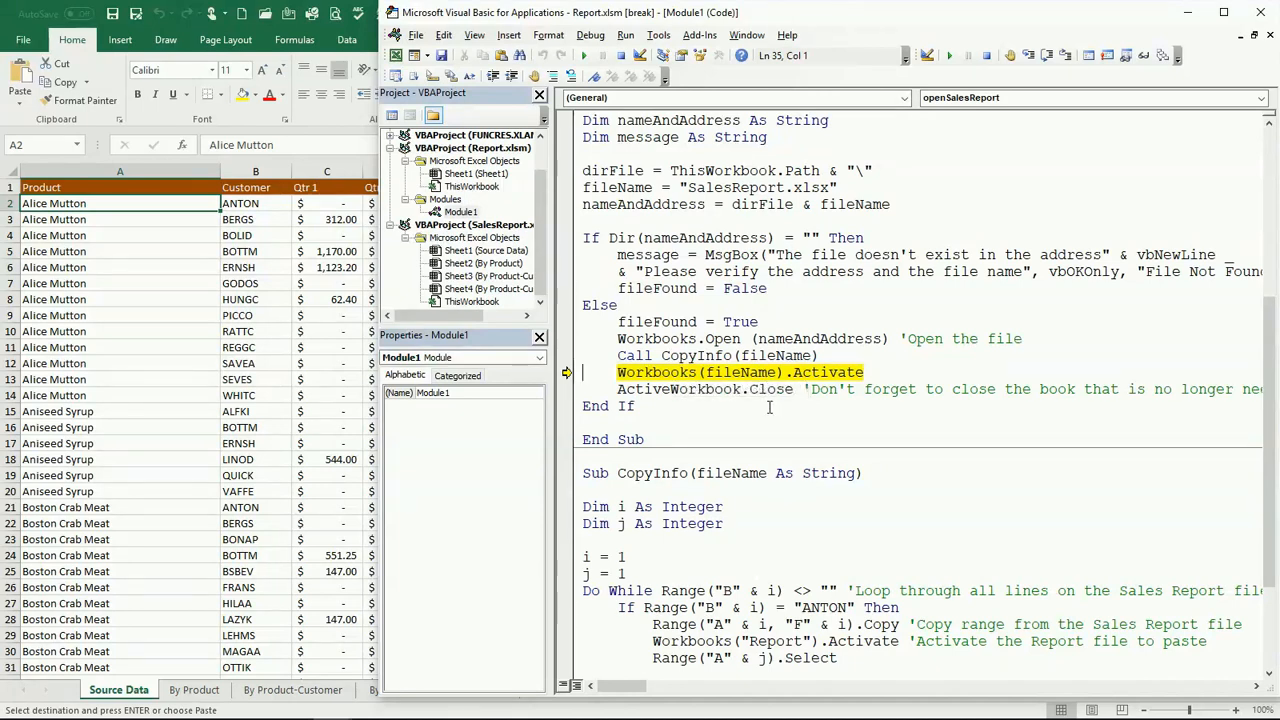
- Run the rest of startHere so Sheet1 holds the six ANTON rows, Alice Mutton to Sasquatch Ale
key(F8)
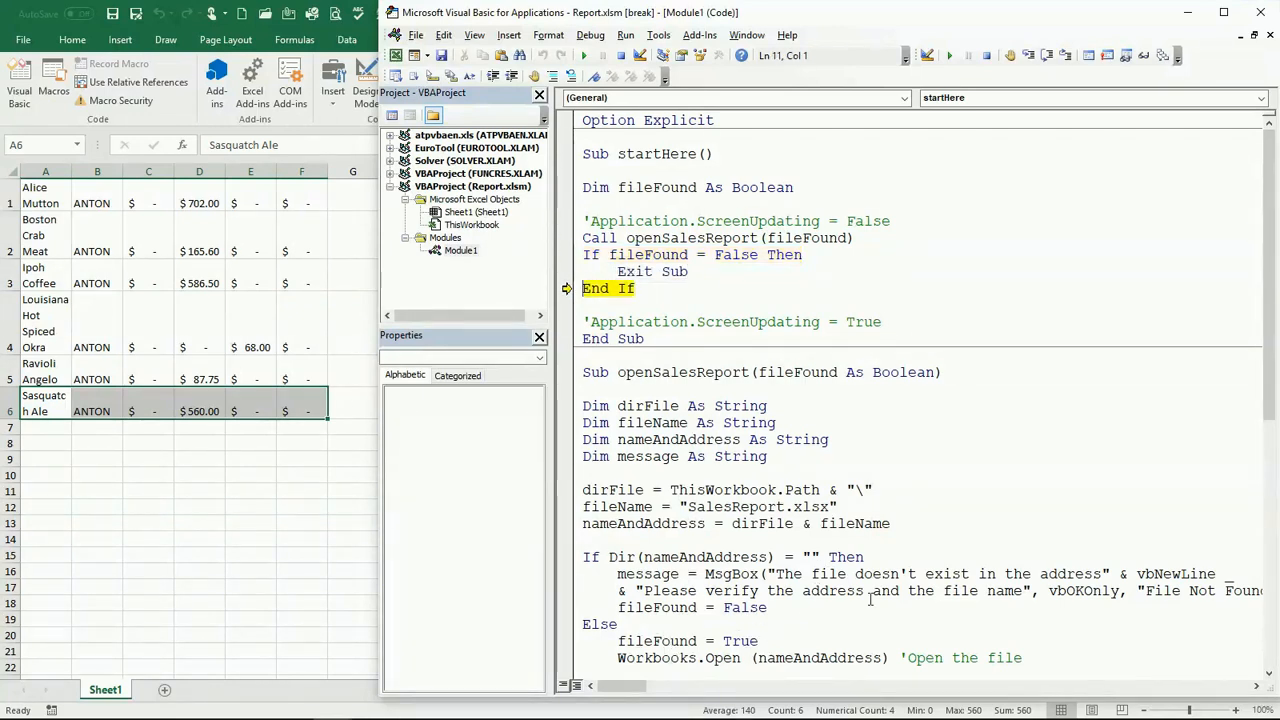
key(F8)
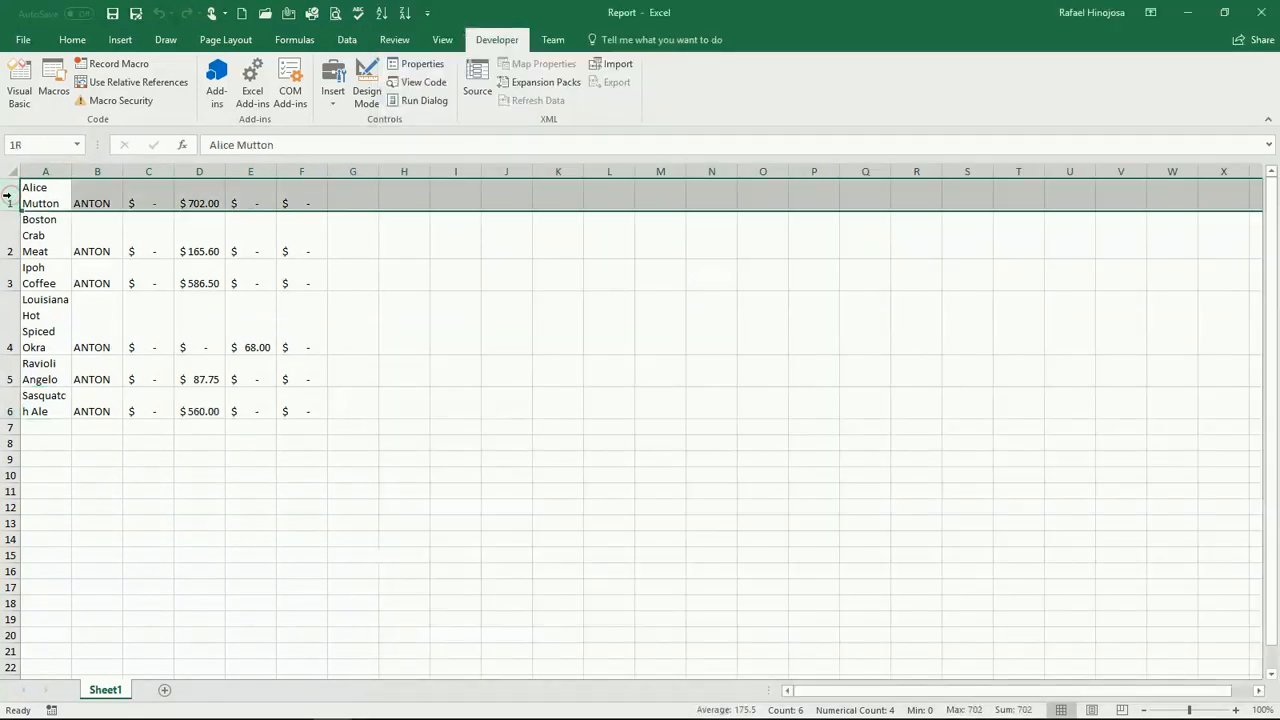
- Delete the six copied ANTON rows from Sheet1 of the Report workbook
right_click(44, 204)
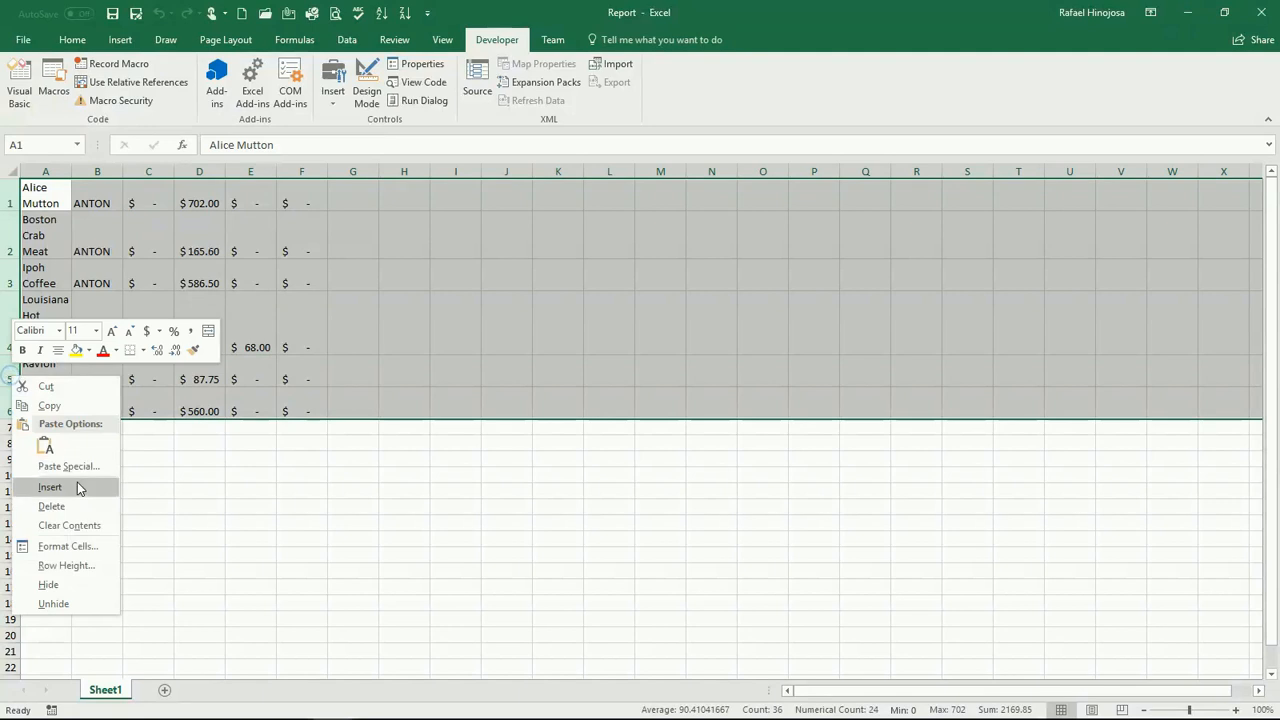
click(52, 504)
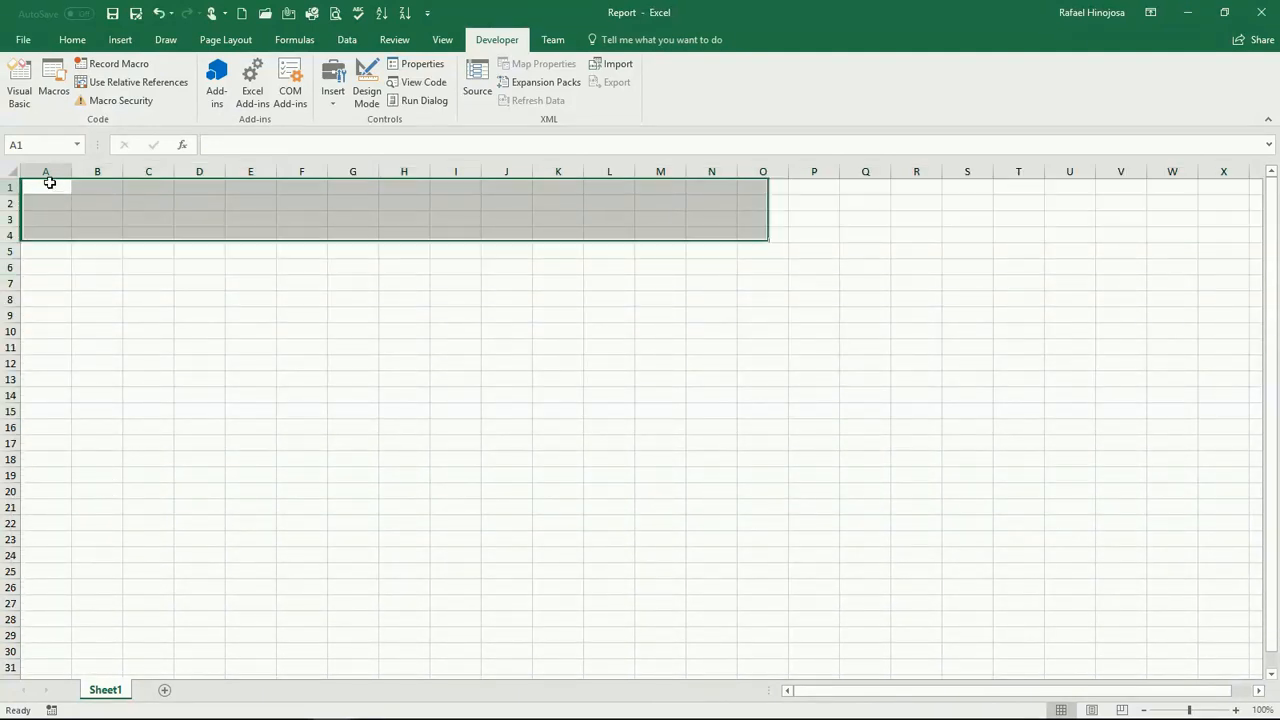
click(20, 82)
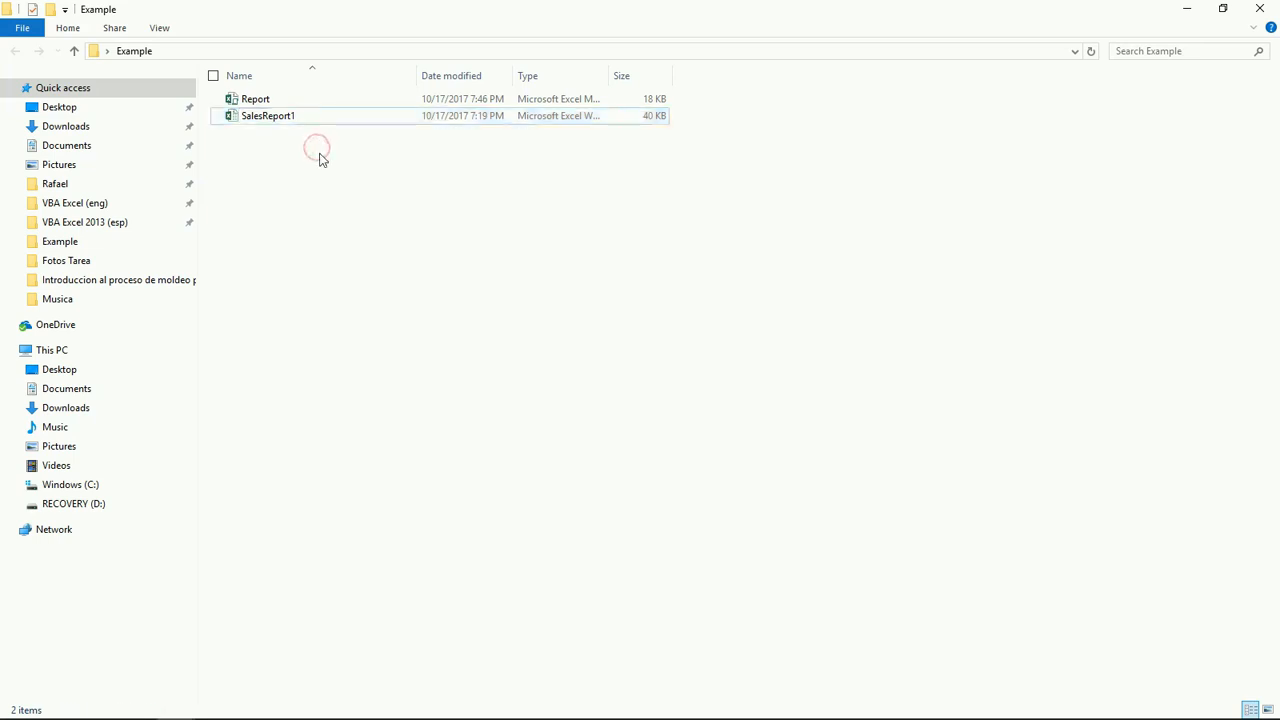
- With SalesReport renamed, rerun startHere until it stops at the File Not Found message
double_click(256, 98)
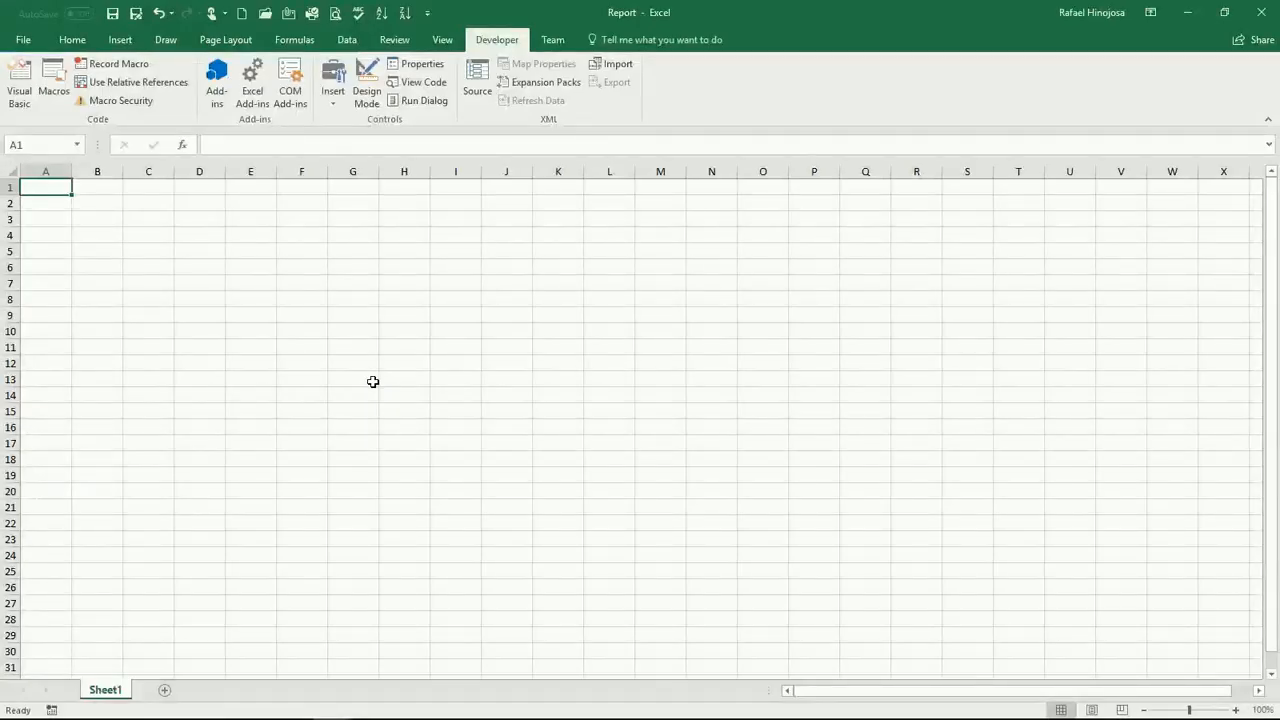
click(18, 82)
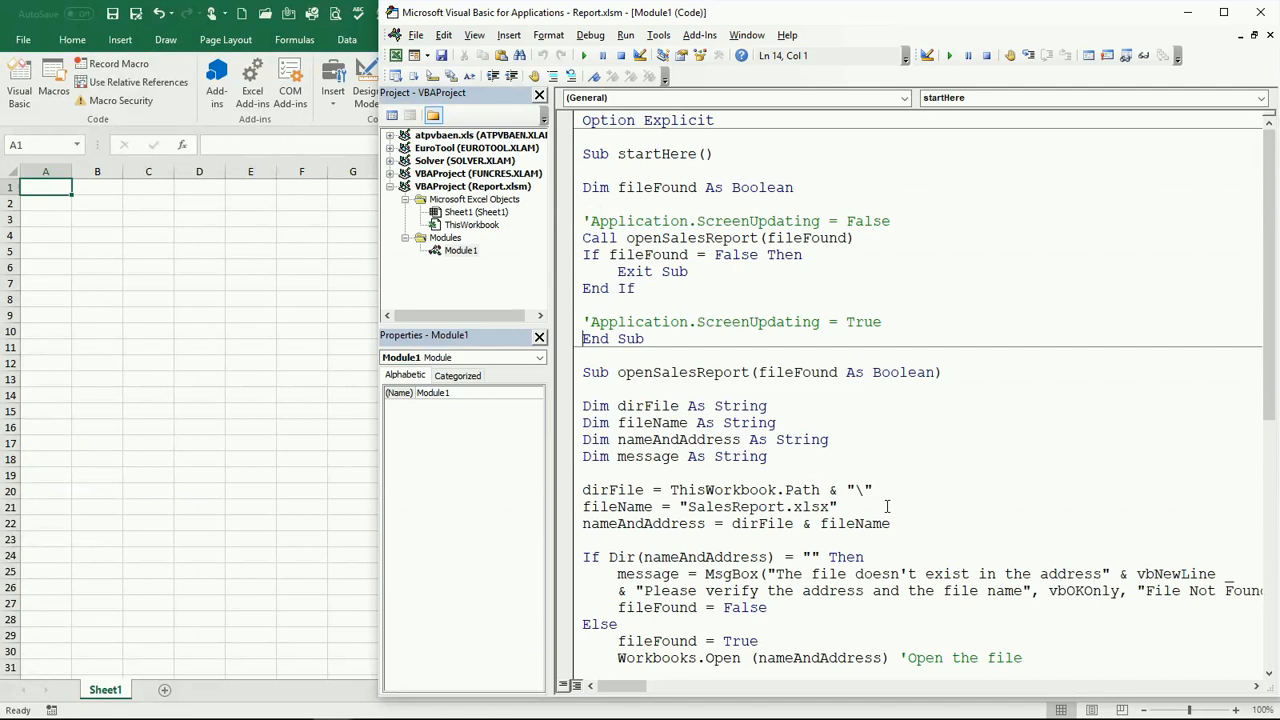
scroll(down, 3)
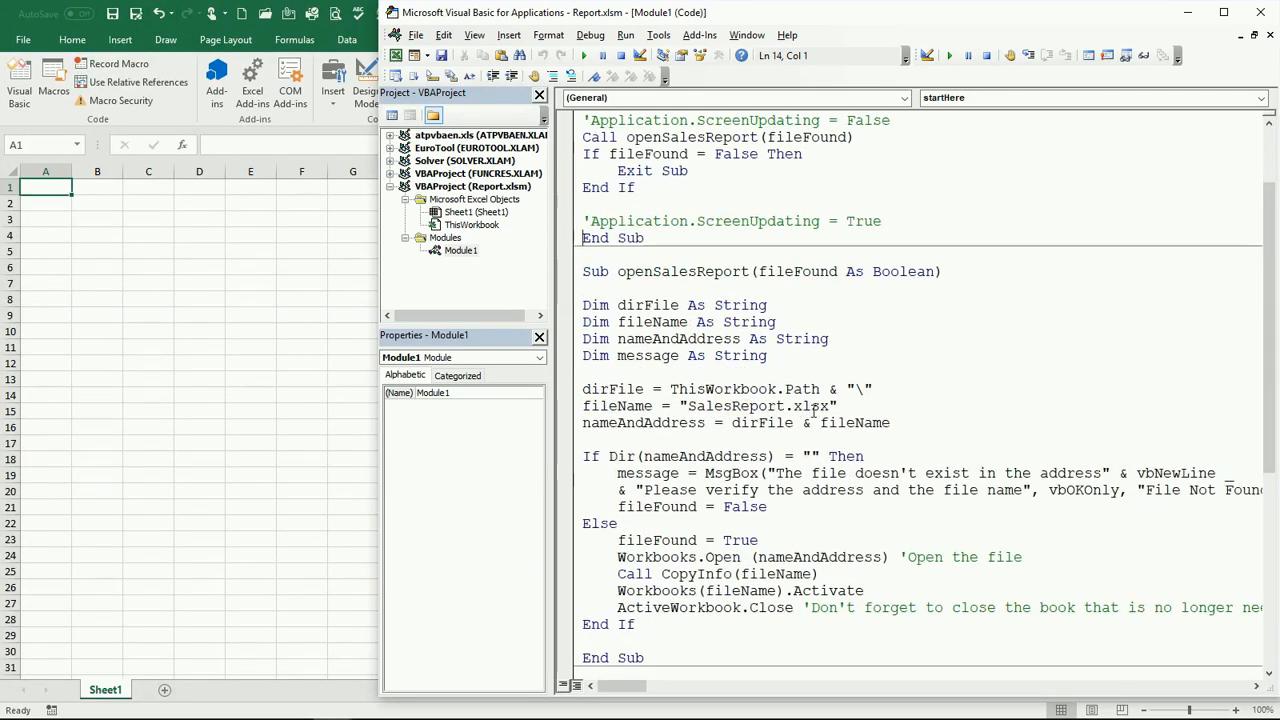
click(566, 456)
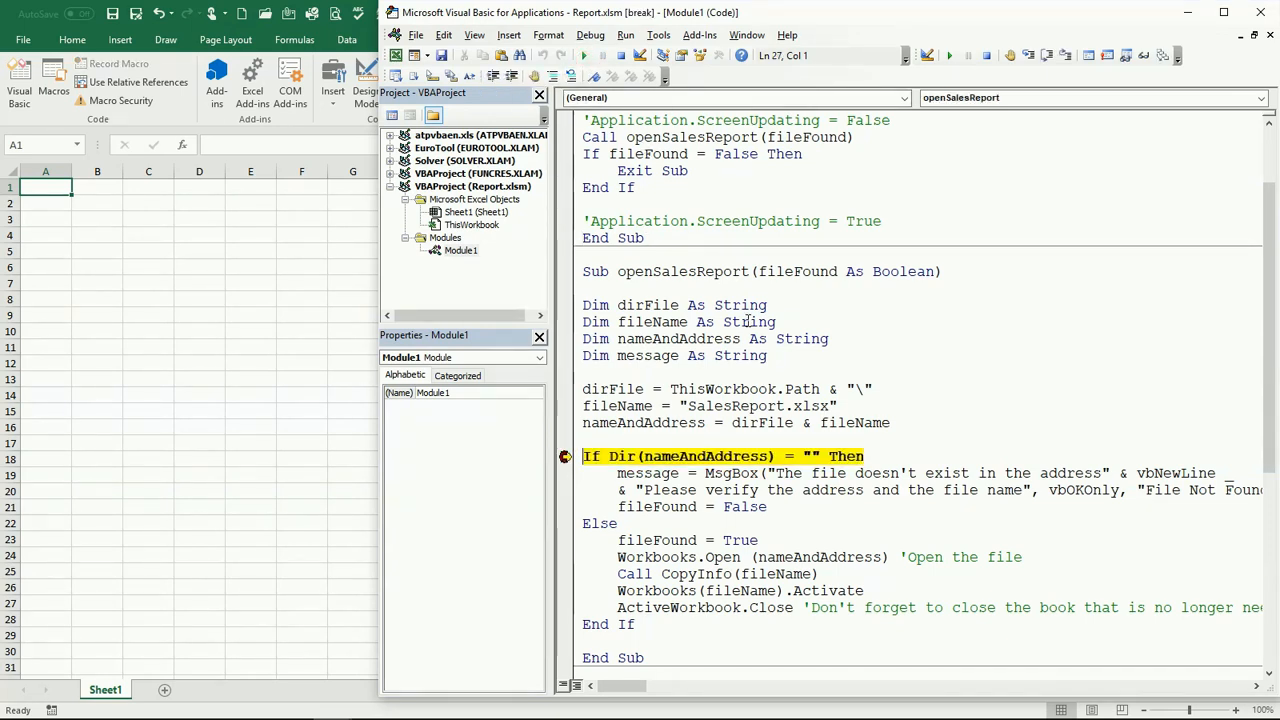
key(F8)
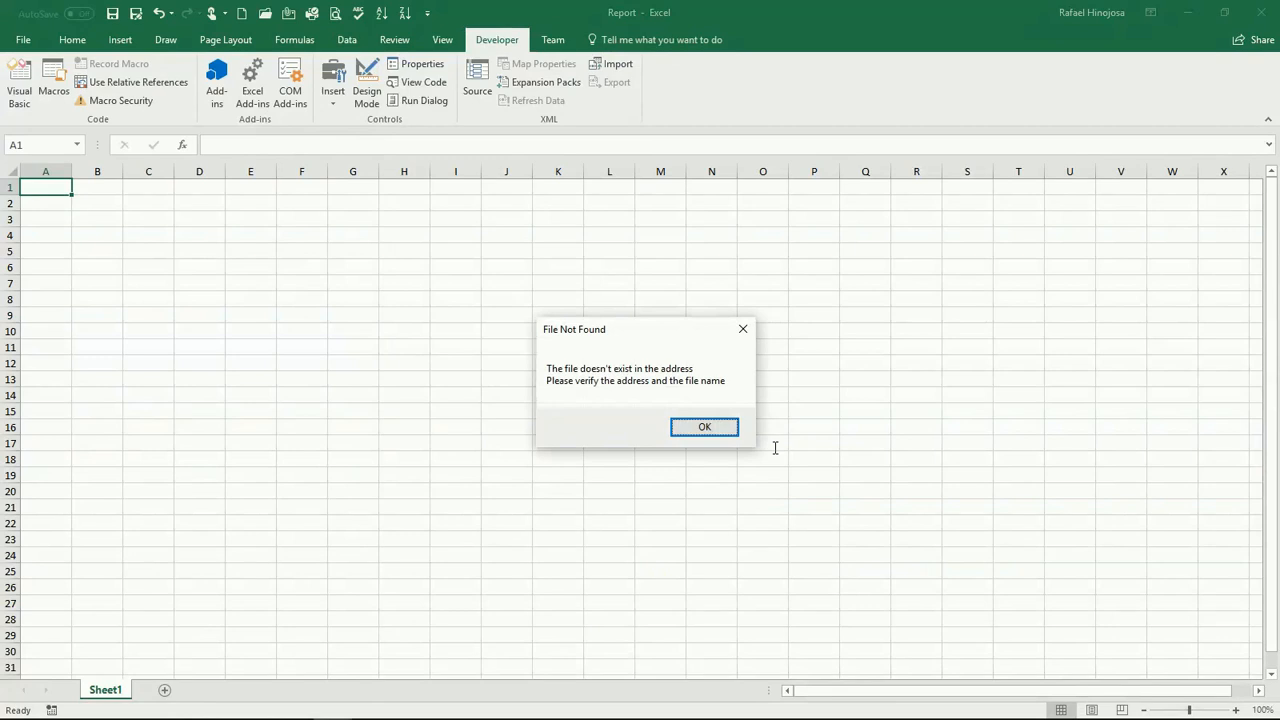
mouse_move(644, 398)
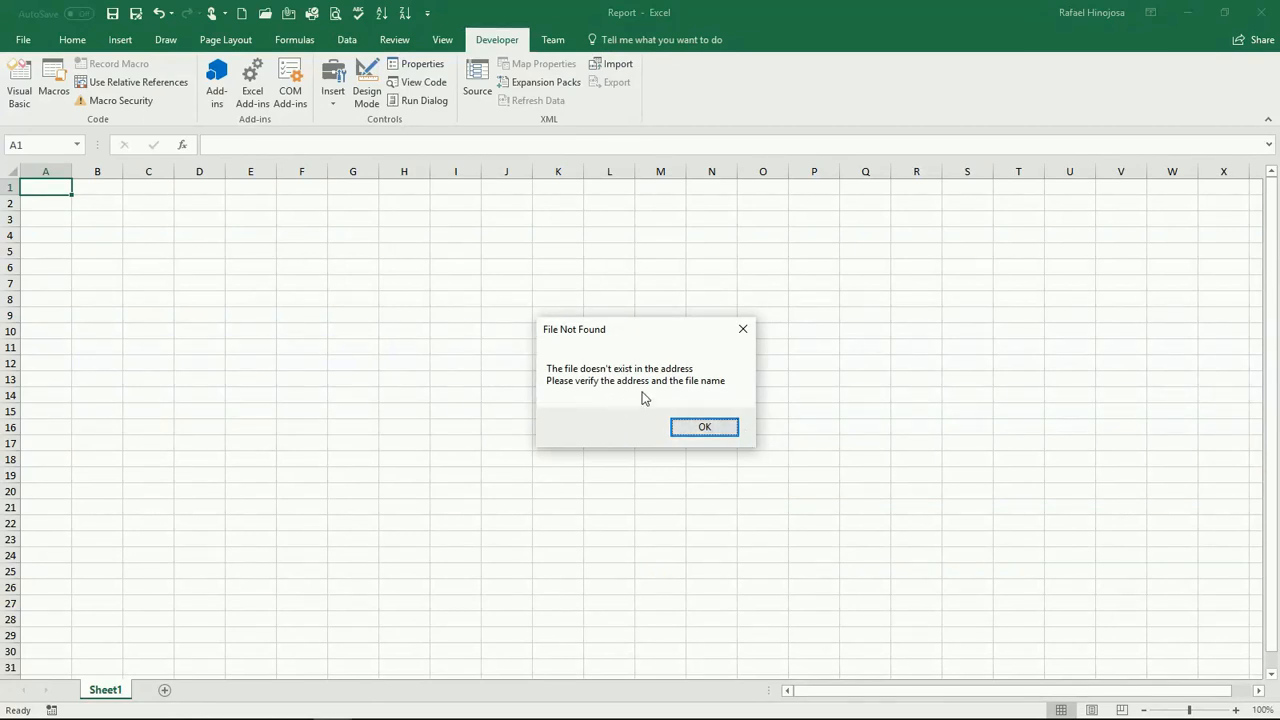
- Acknowledge File Not Found, let startHere reach Exit Sub and finish, then return to Report
click(704, 428)
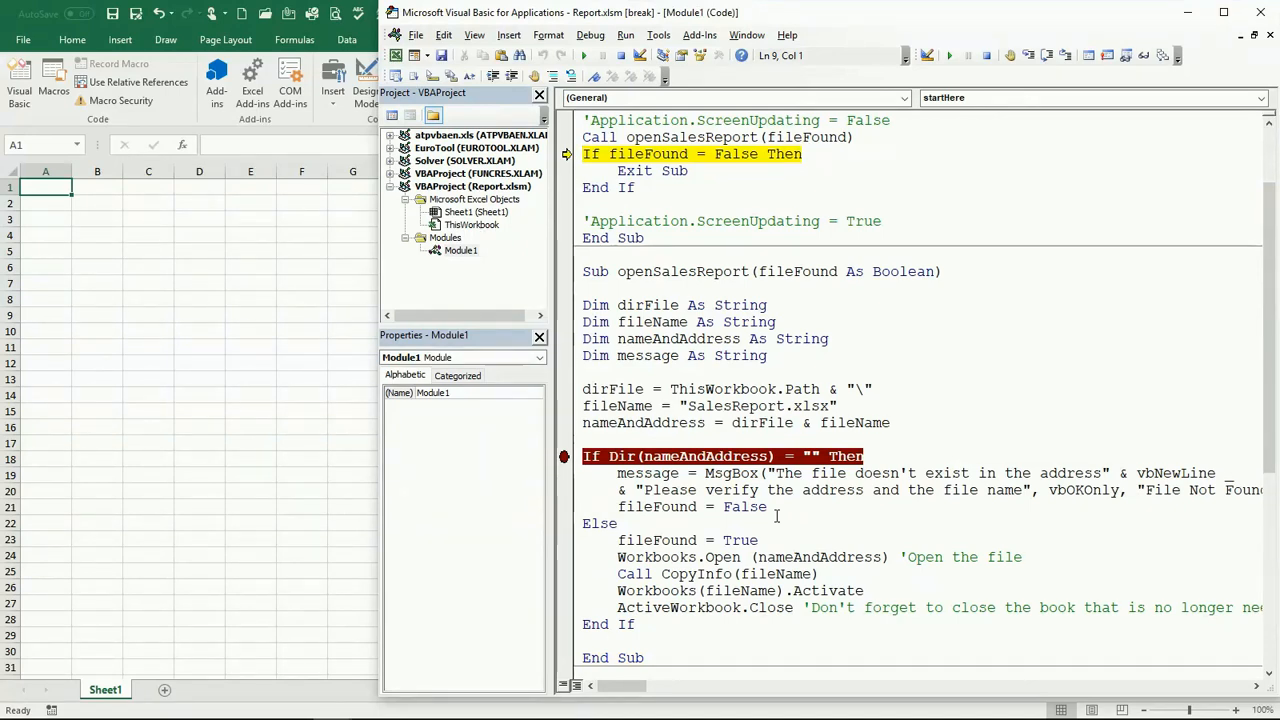
key(F8)
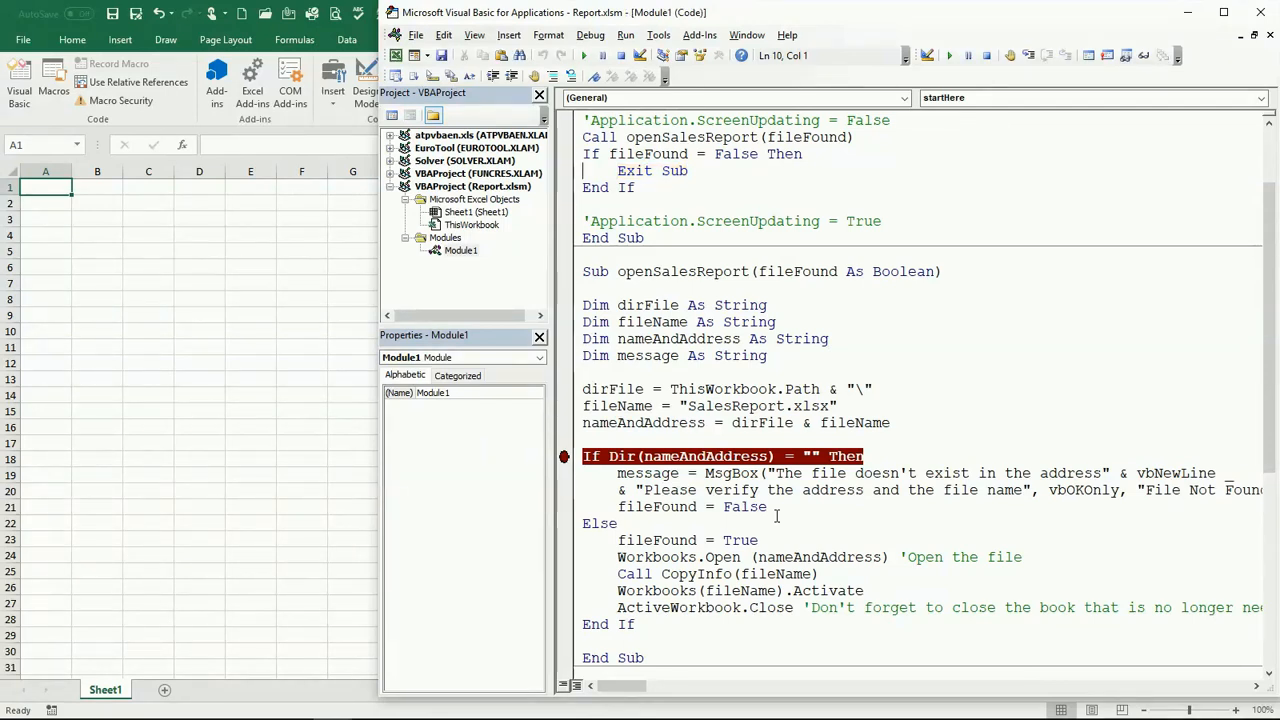
click(564, 456)
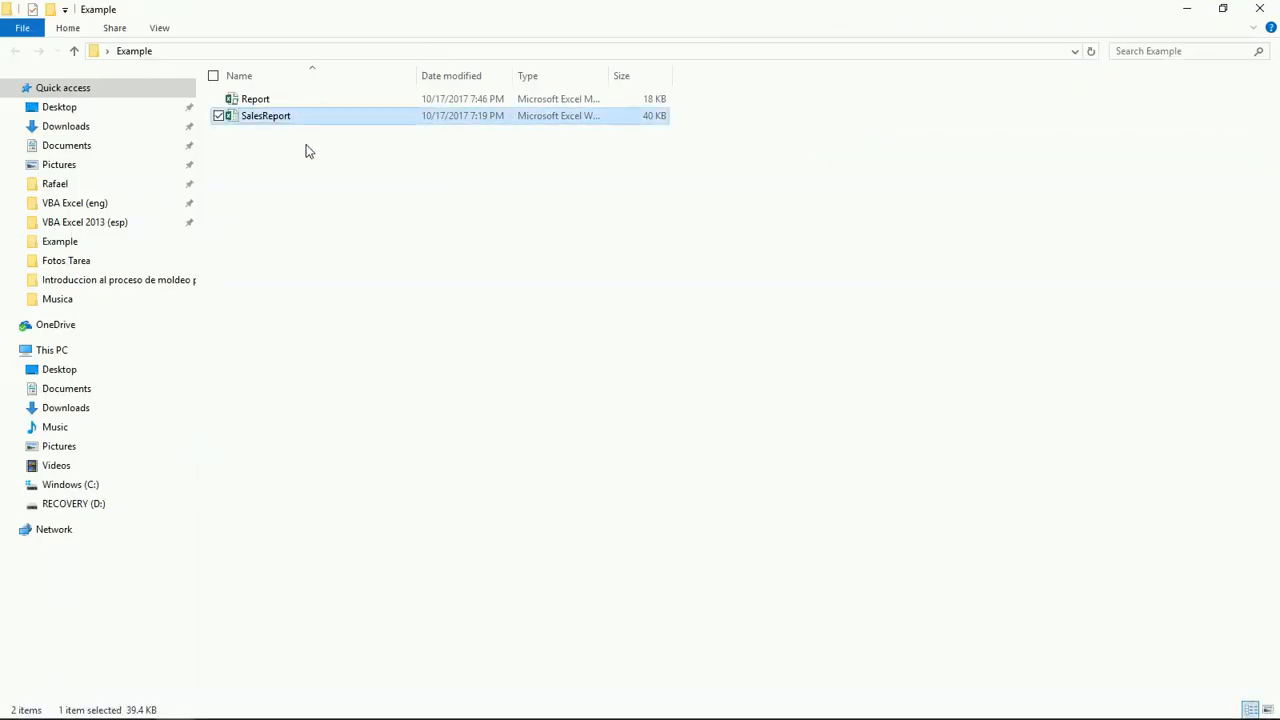
double_click(256, 98)
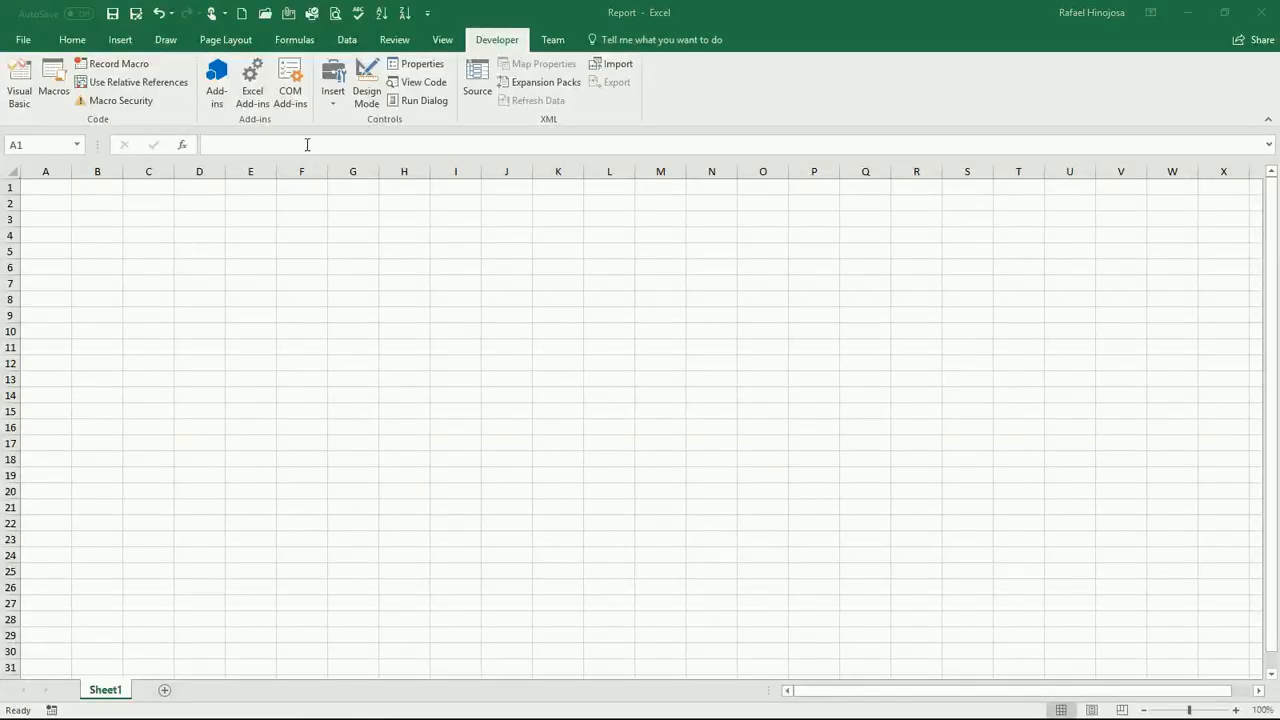
- Uncomment both Application.ScreenUpdating lines in startHere and clear the missing-file breakpoint
click(18, 82)
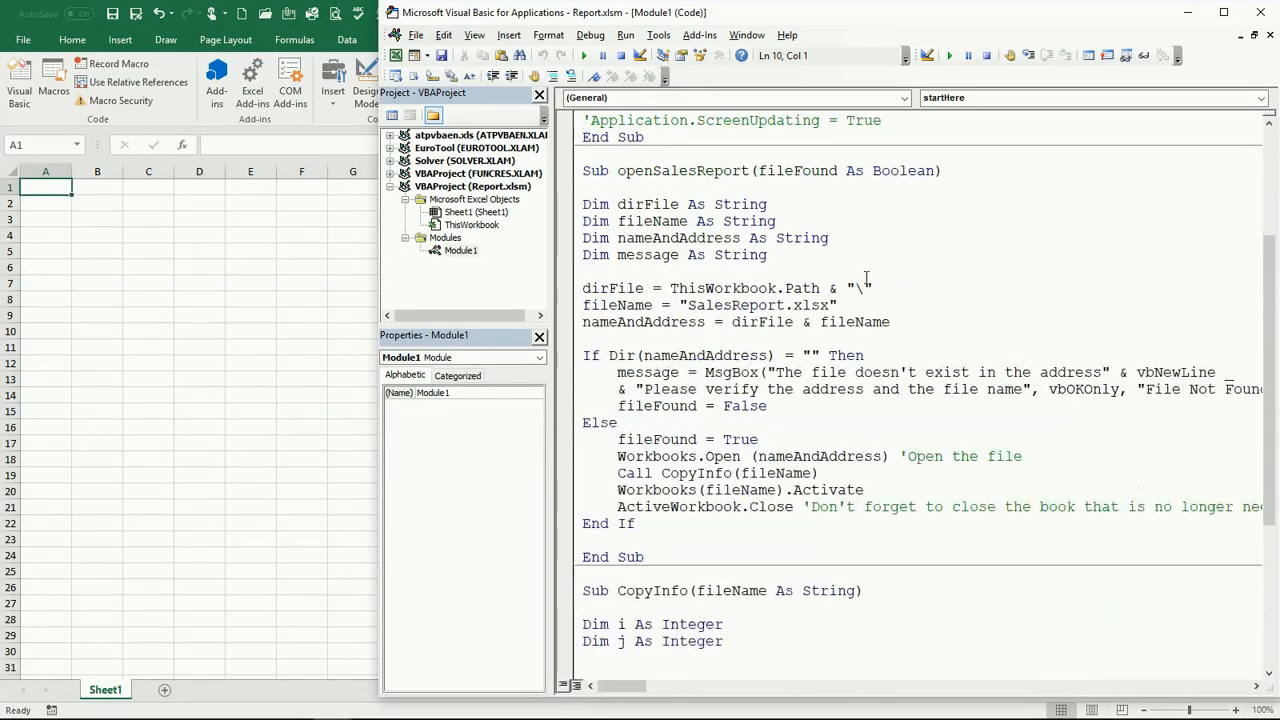
scroll(down, 3)
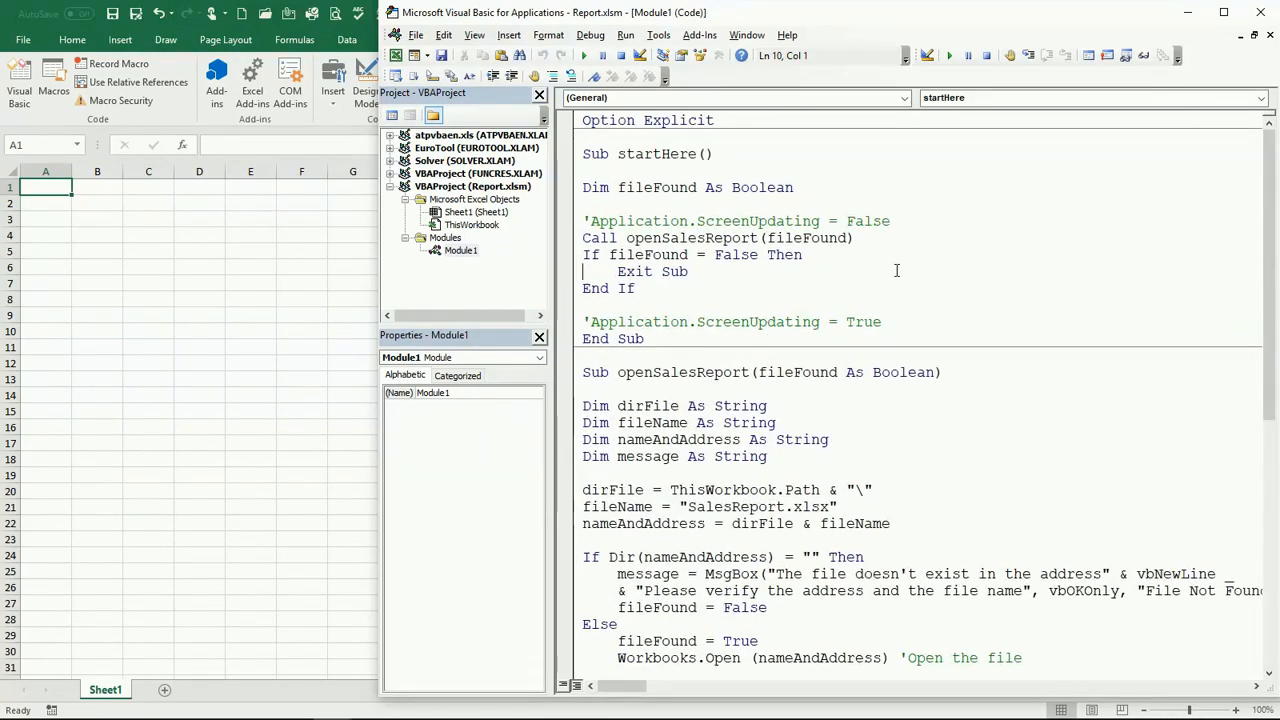
click(688, 272)
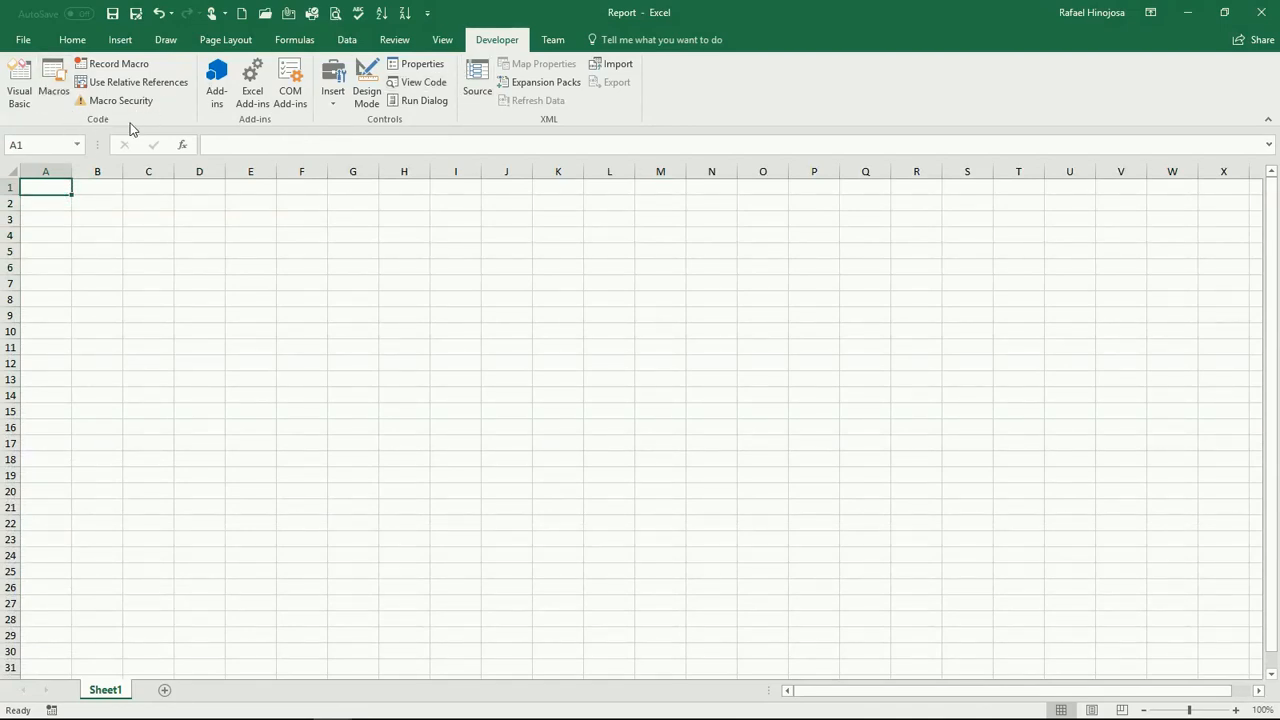
click(18, 82)
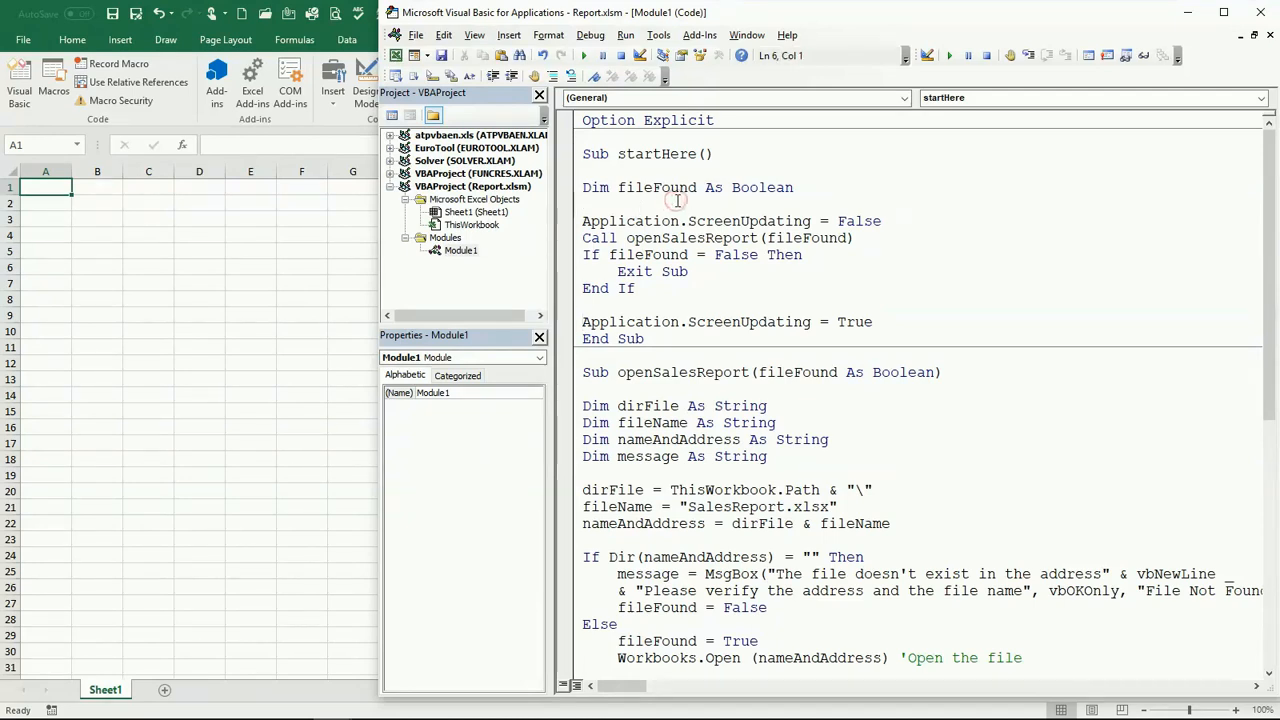
mouse_move(634, 216)
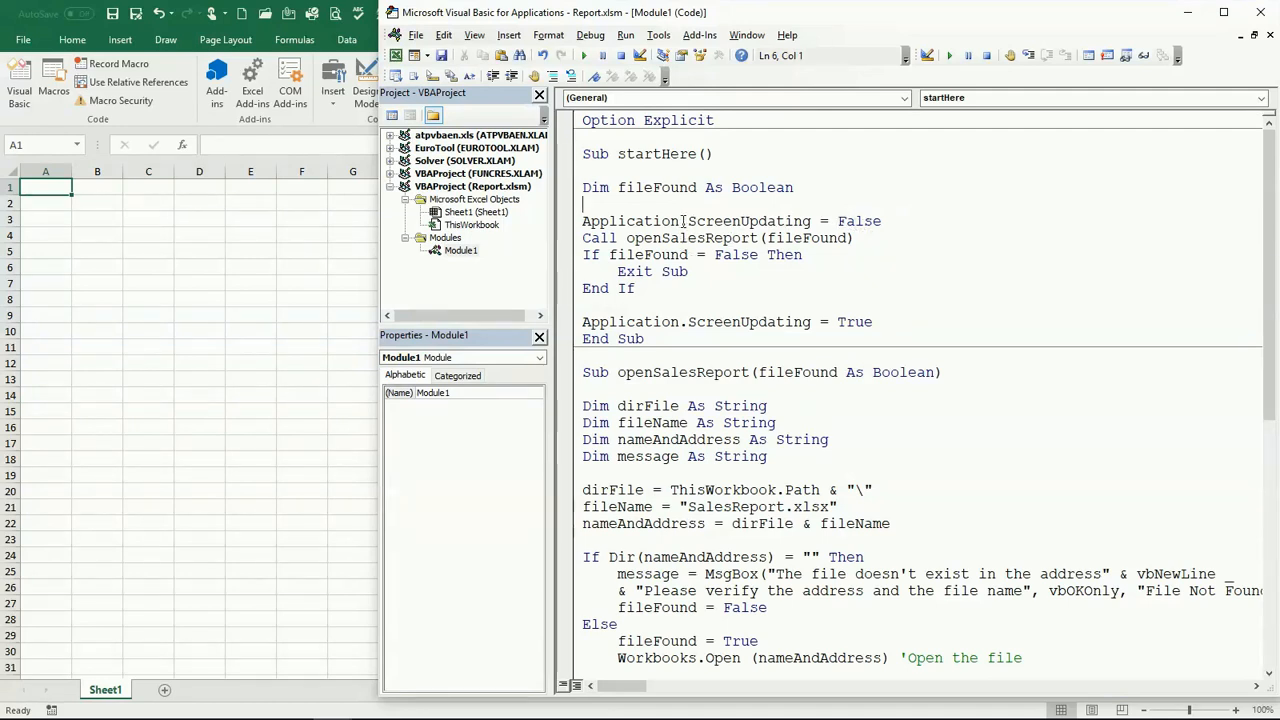
text(a)
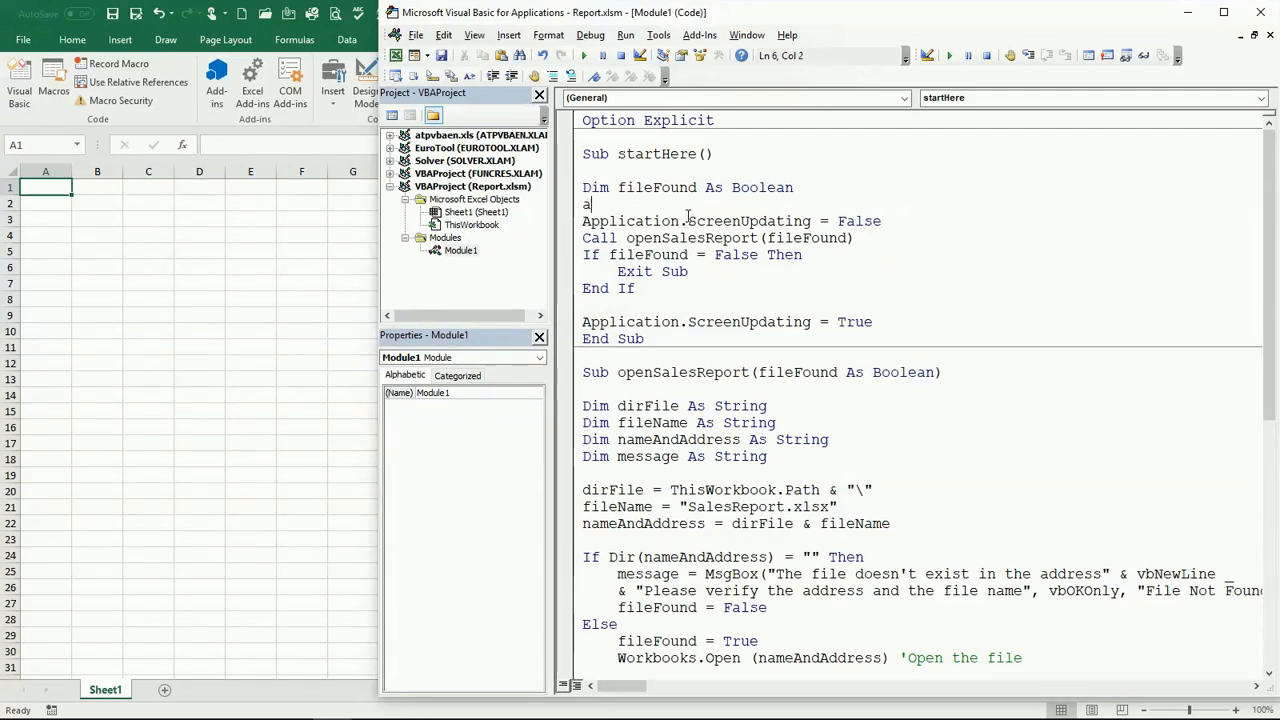
text(pplication.)
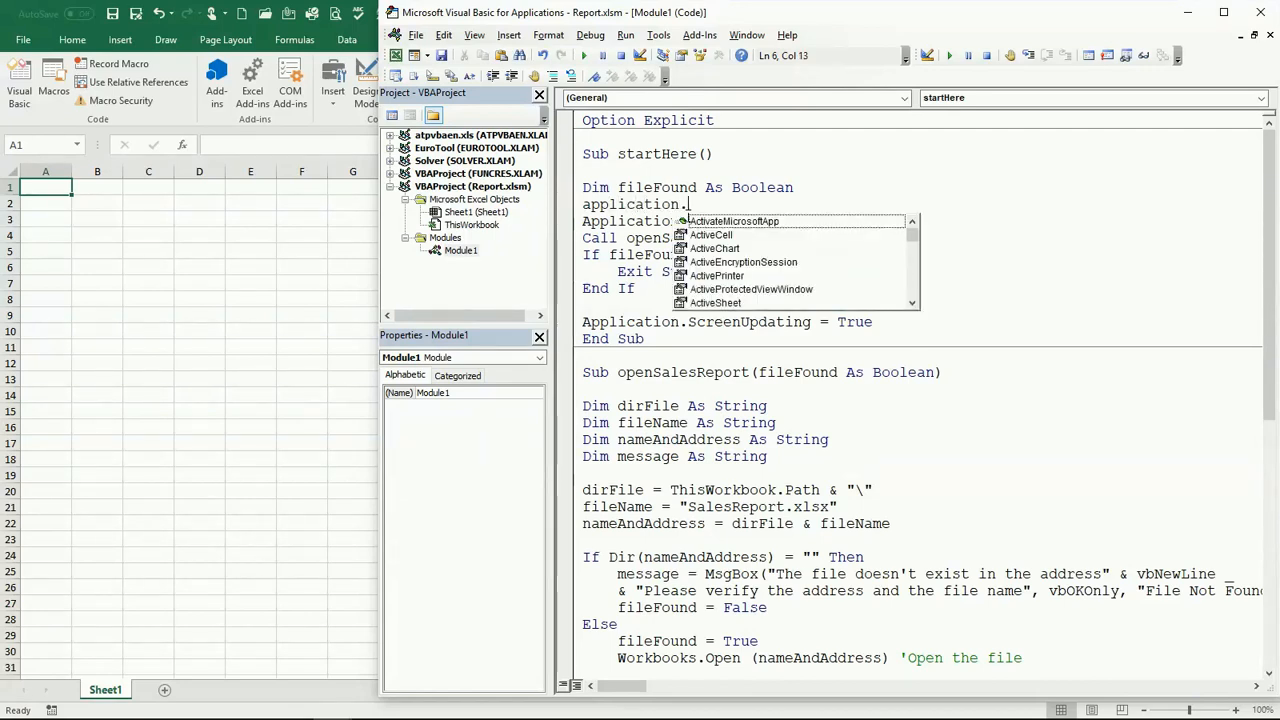
text(ScreenUpdating = False)
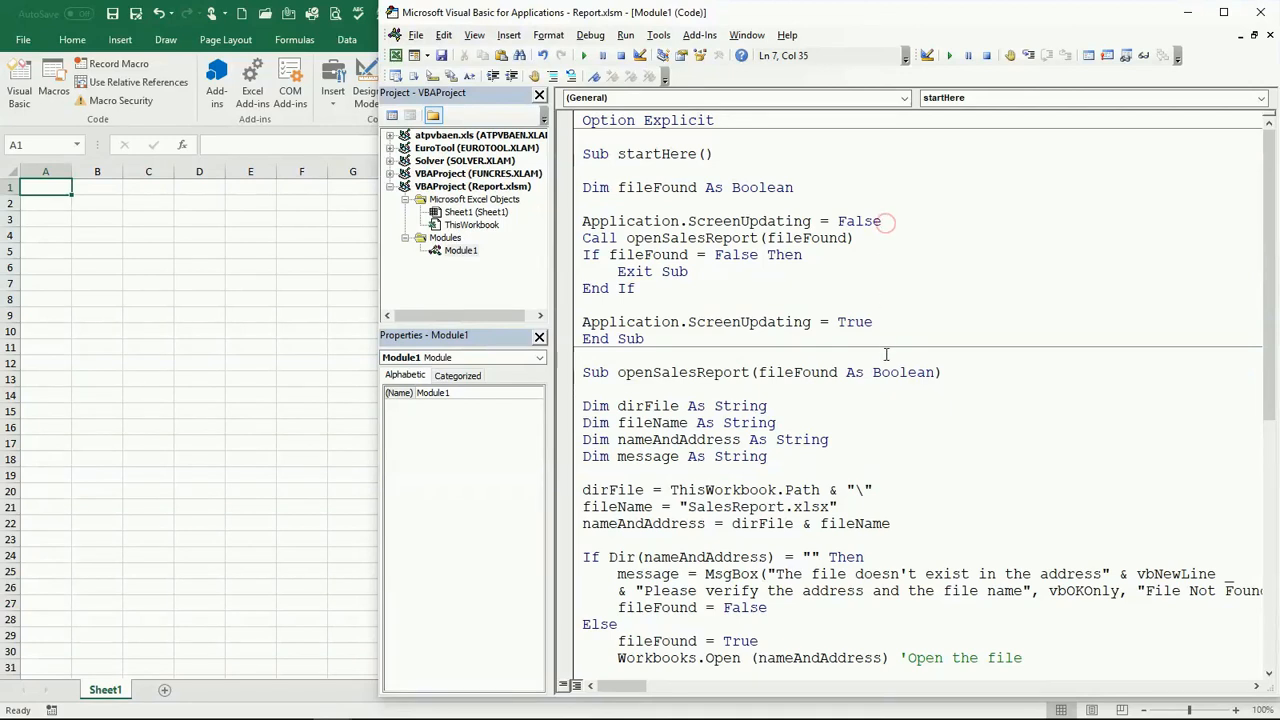
click(864, 320)
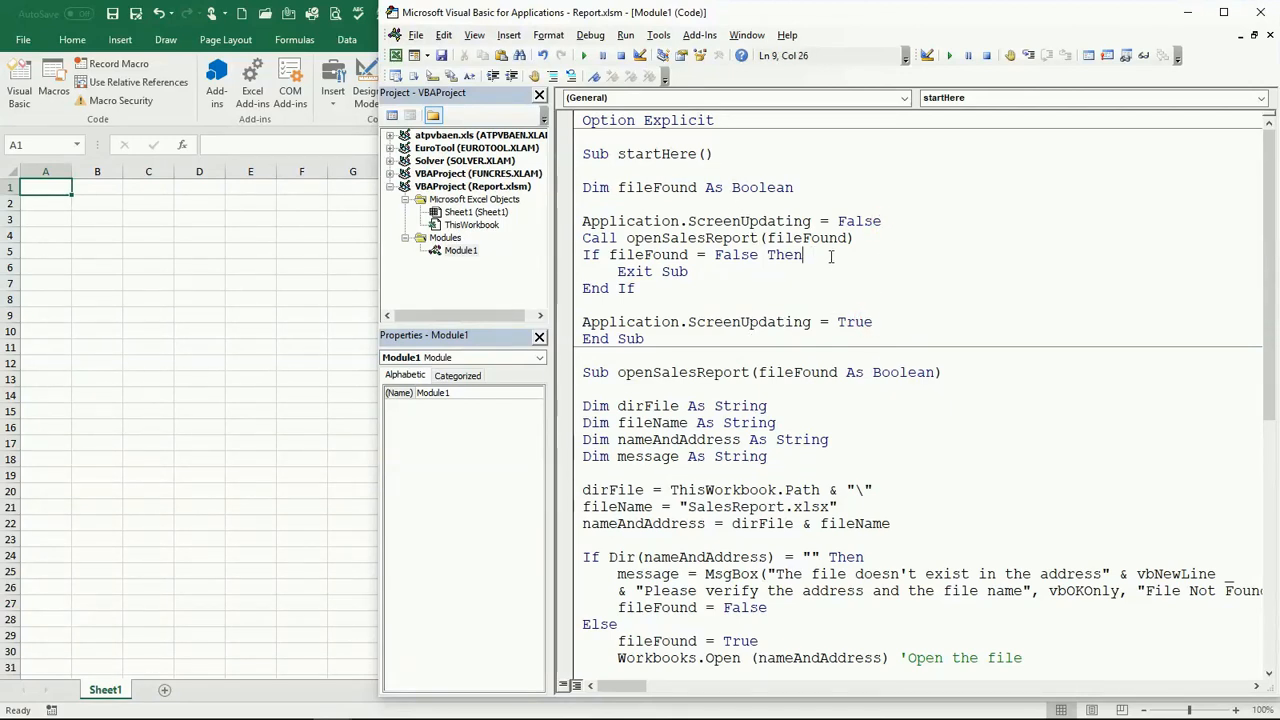
mouse_move(584, 56)
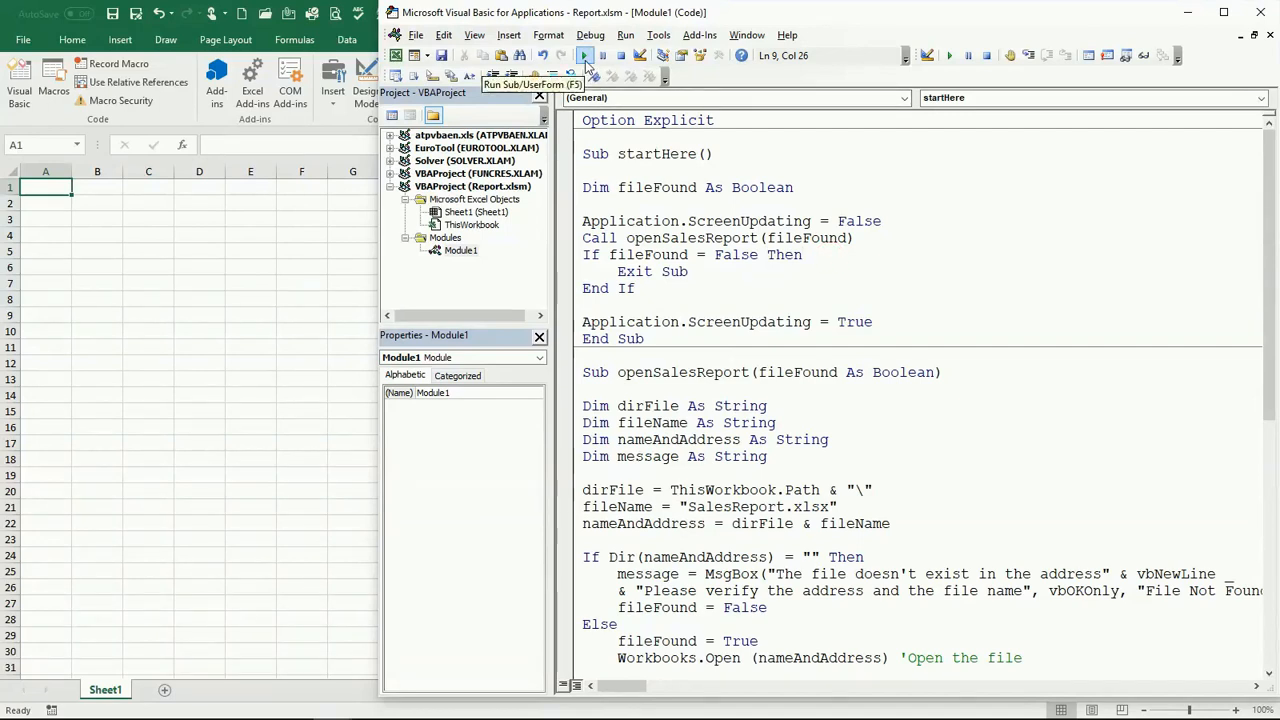
click(584, 56)
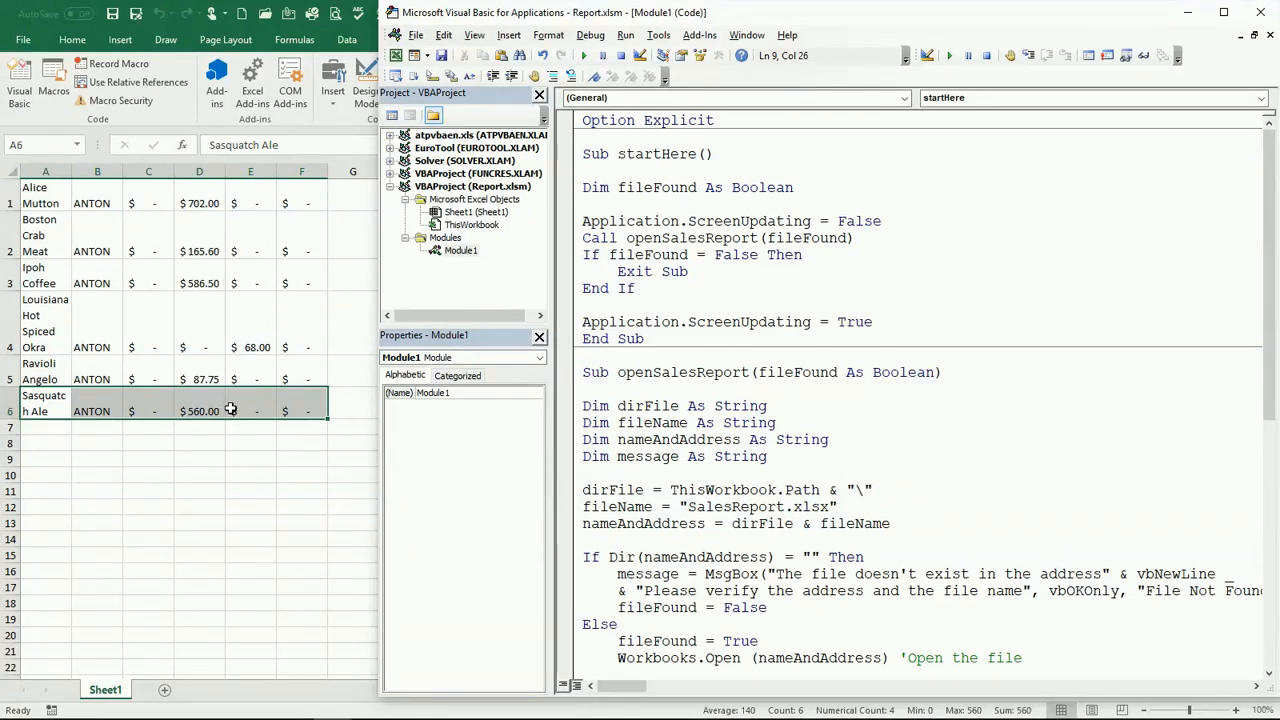
mouse_move(304, 310)
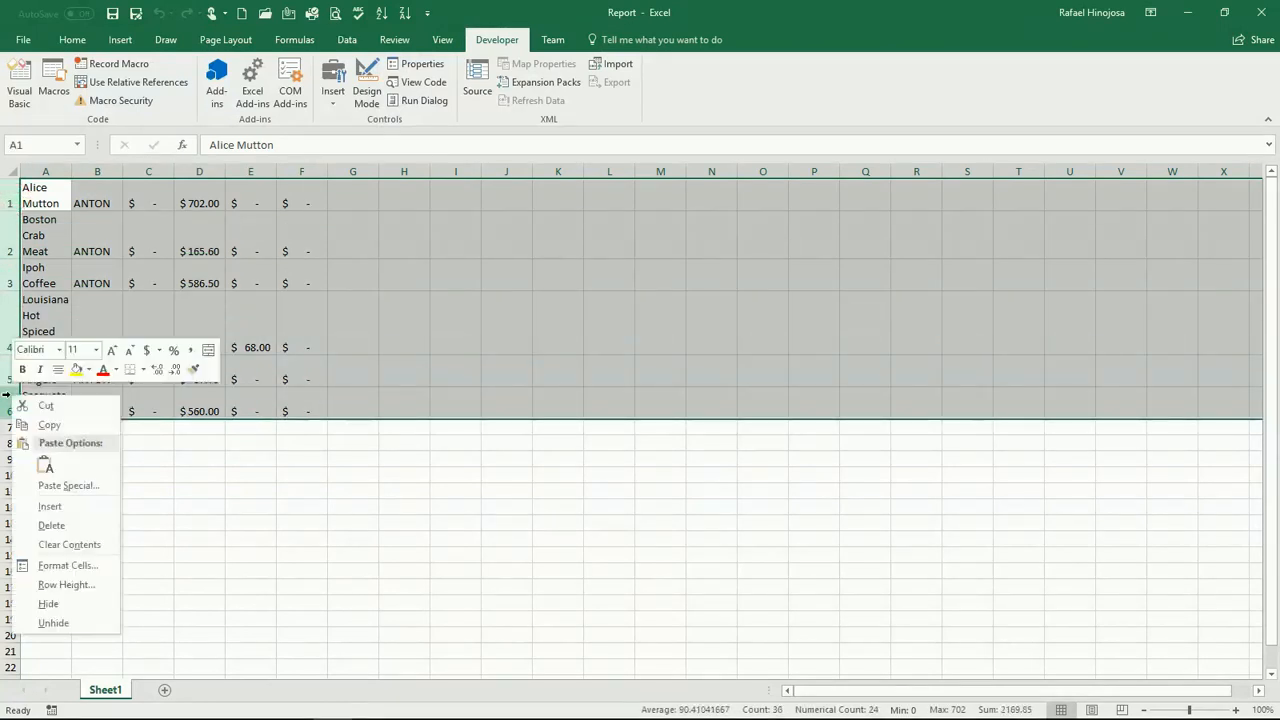
click(52, 524)
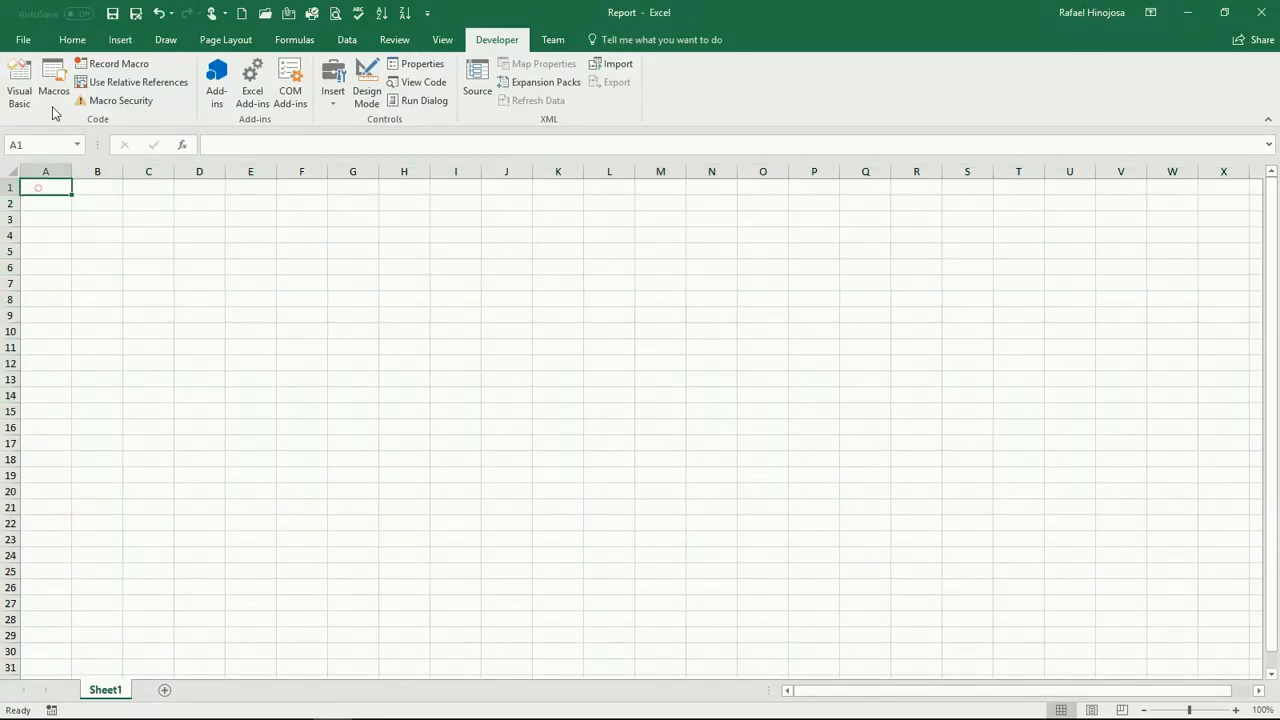
click(20, 82)
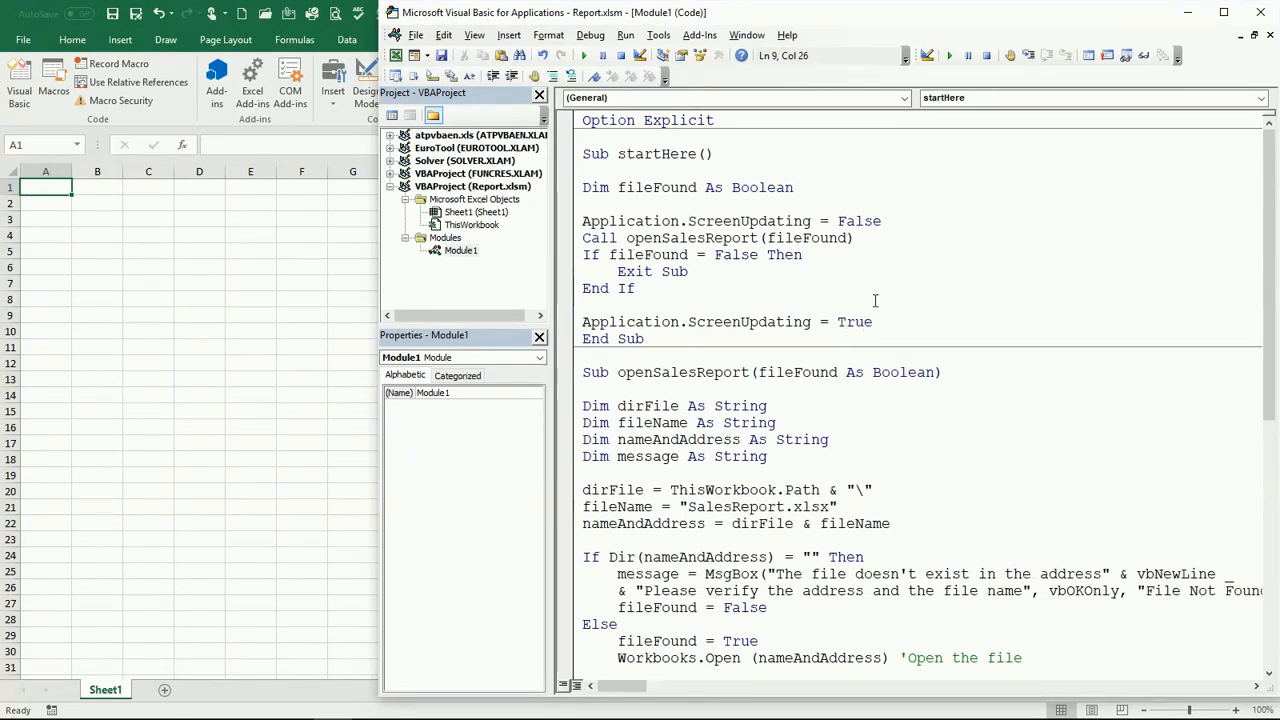
scroll(down, 3)
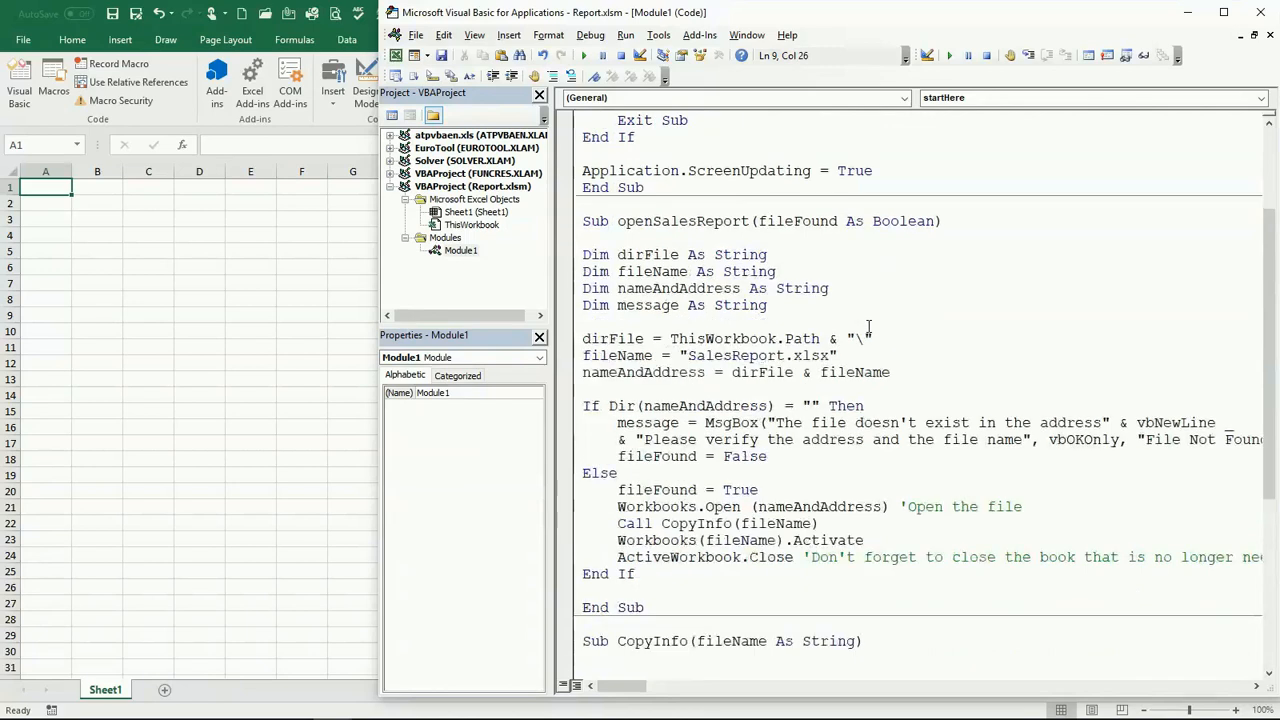
scroll(down, 3)
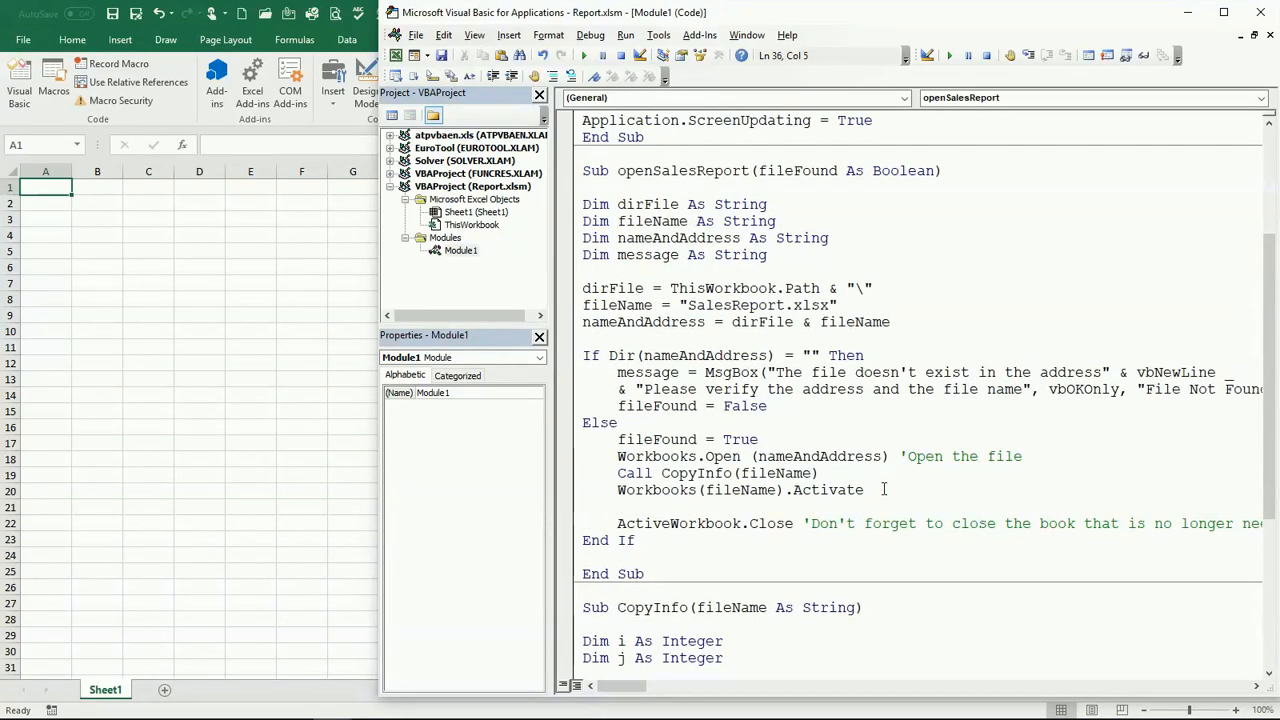
text(workbos)
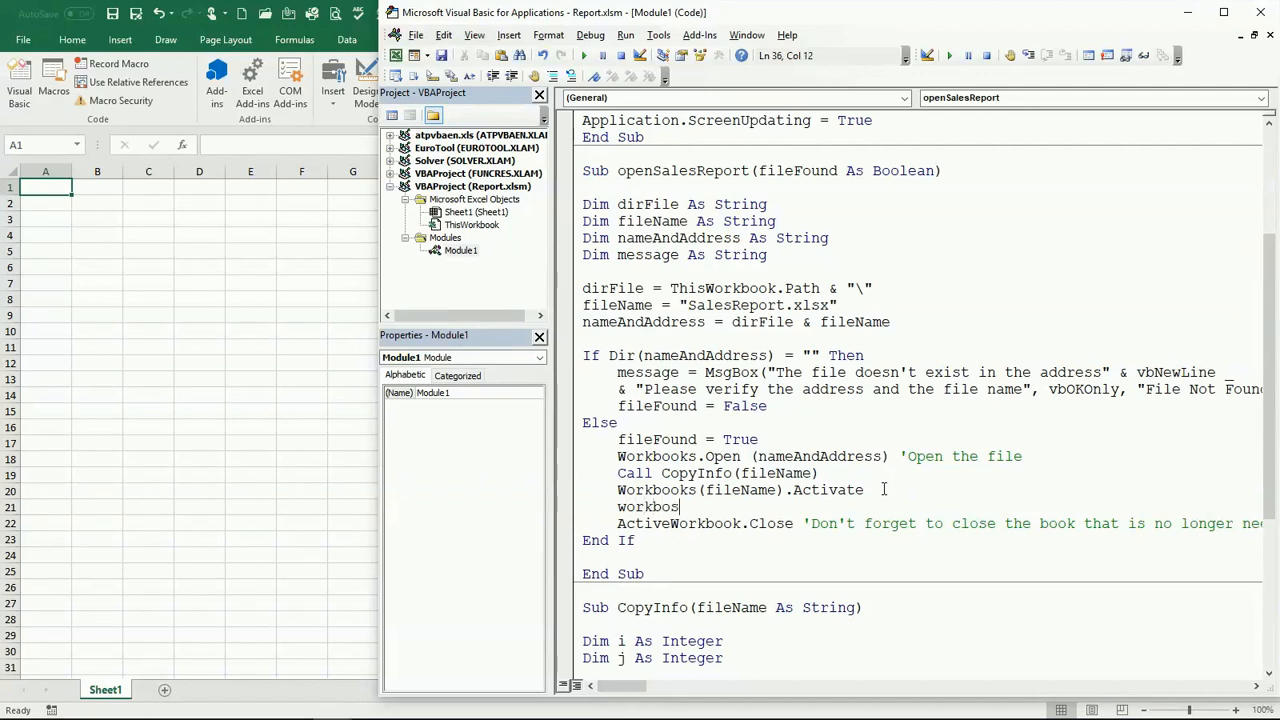
key(Backspace)
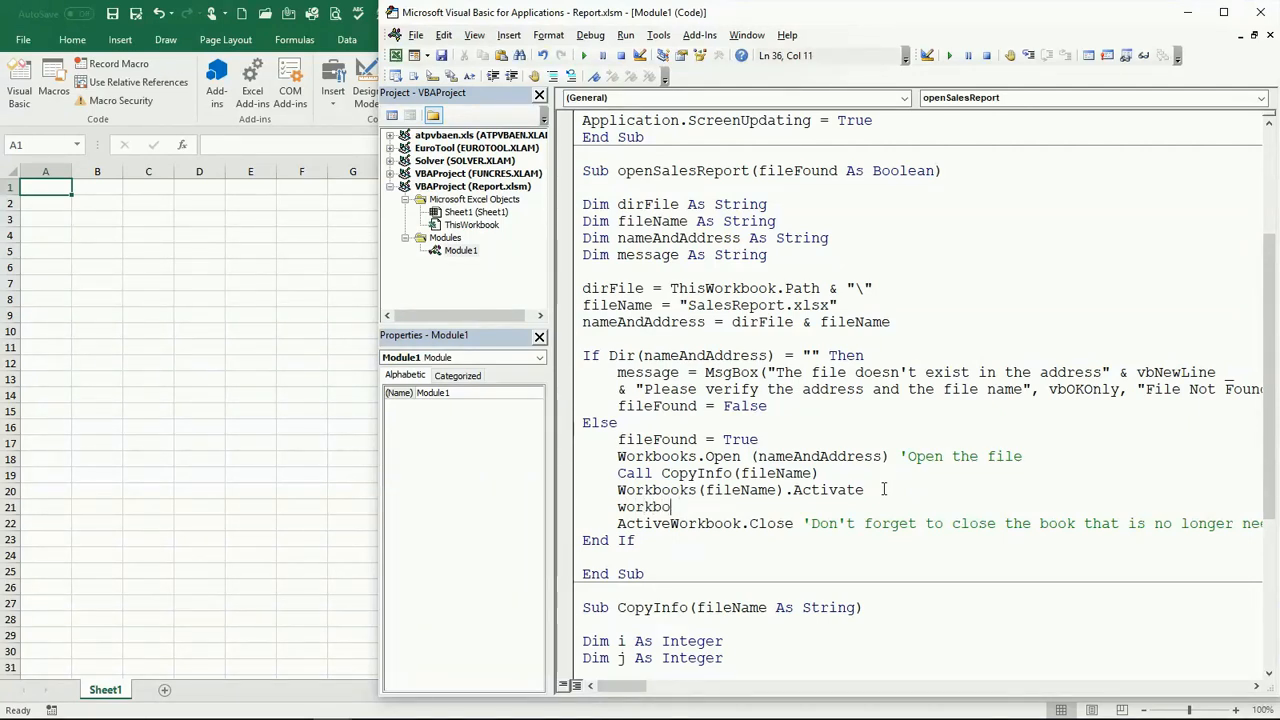
text(ok)
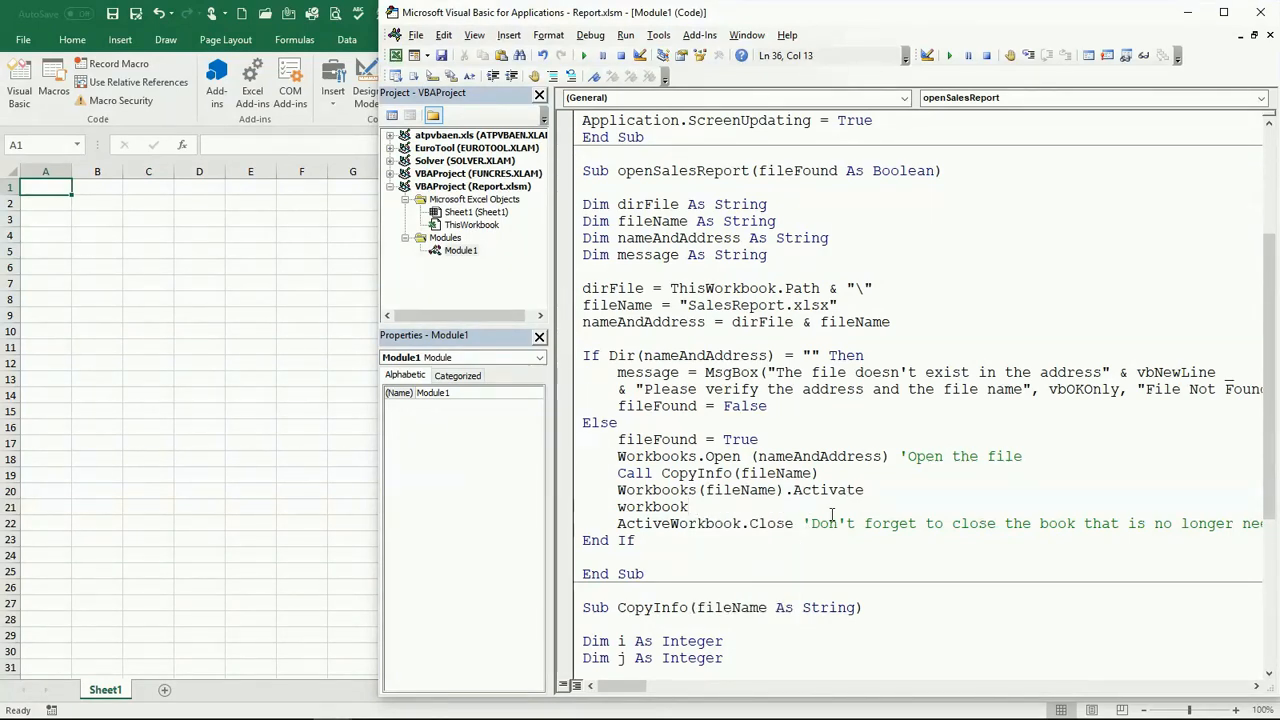
text(.)
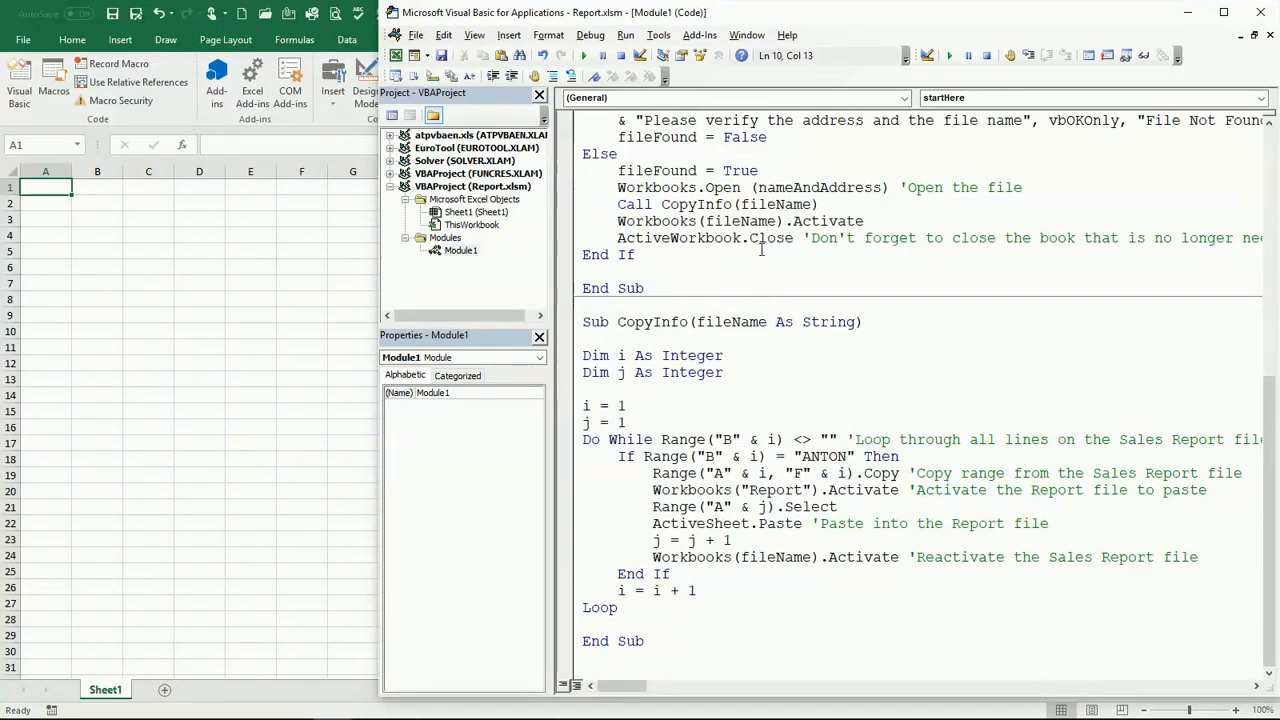
scroll(up, 3)
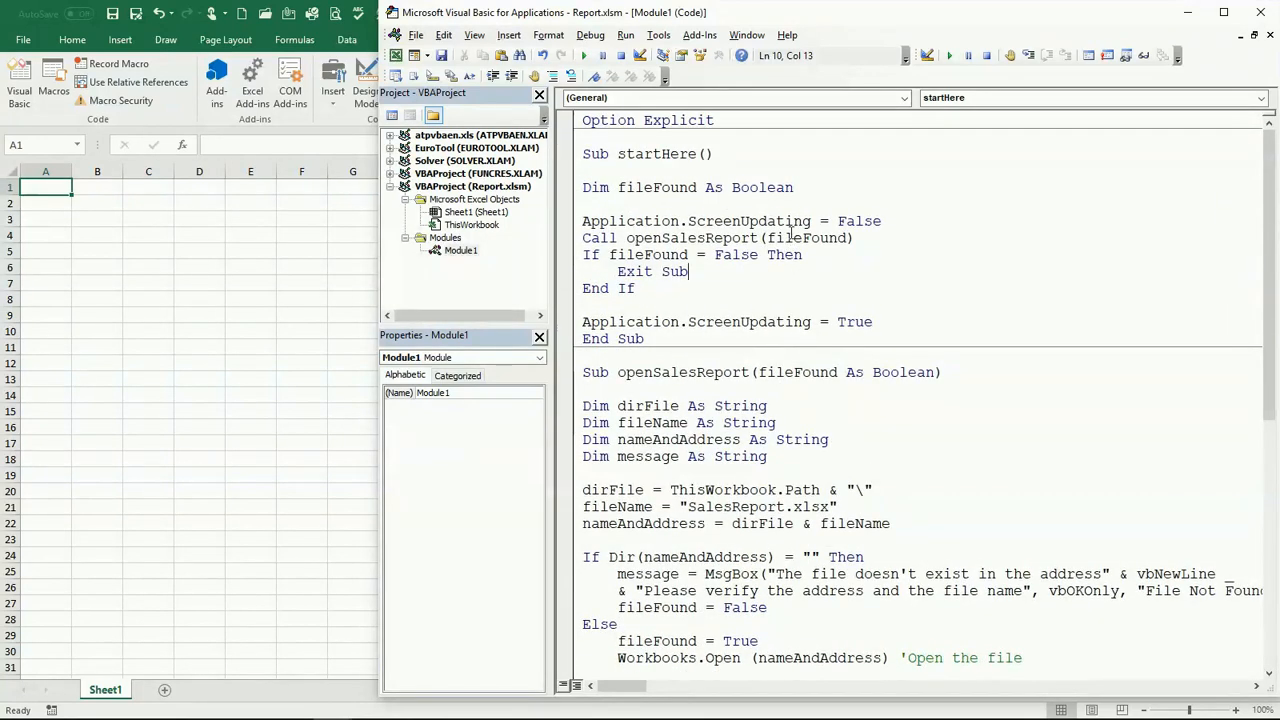
- Rerun startHere with ScreenUpdating active, filling Sheet1 with six ANTON rows, then select them
click(764, 220)
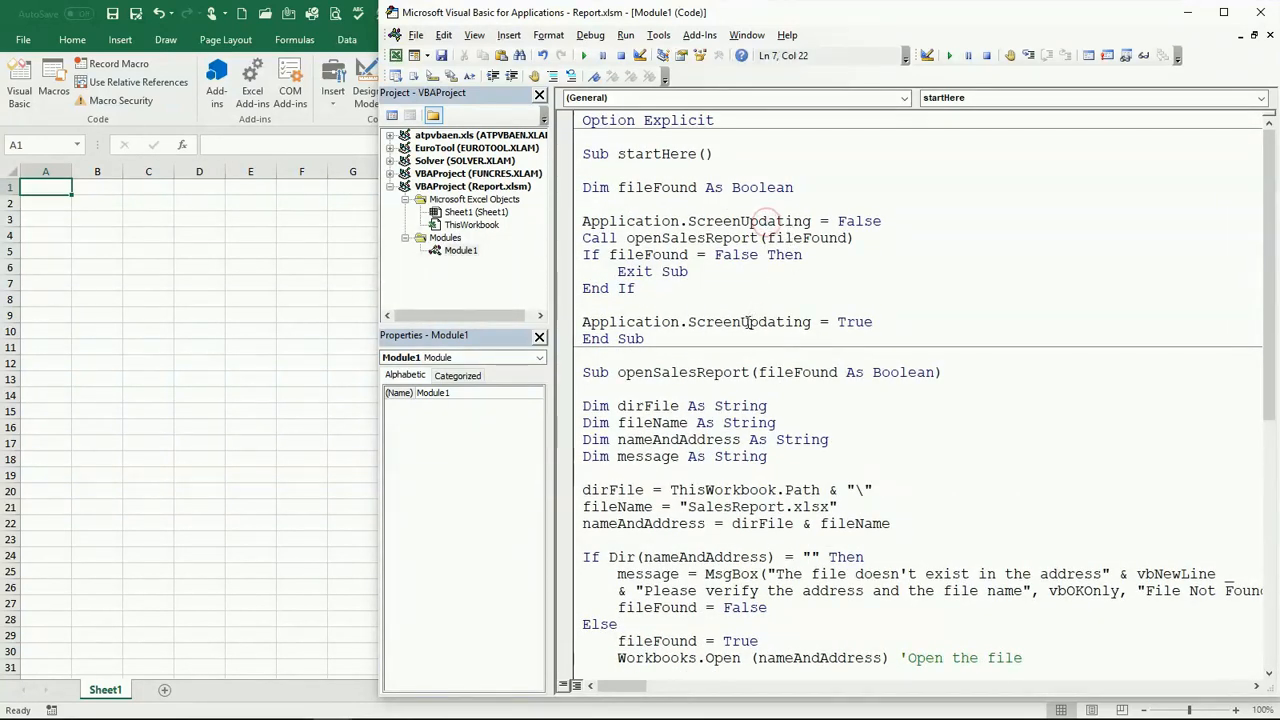
click(698, 302)
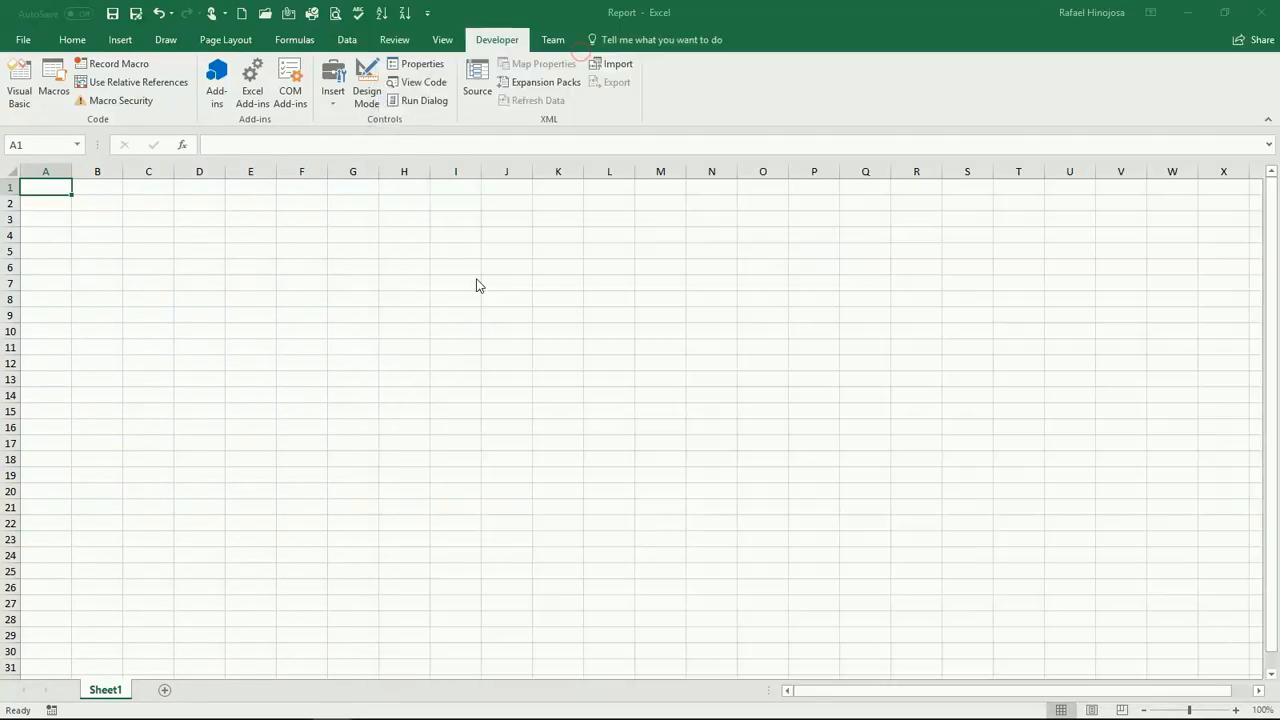
click(18, 76)
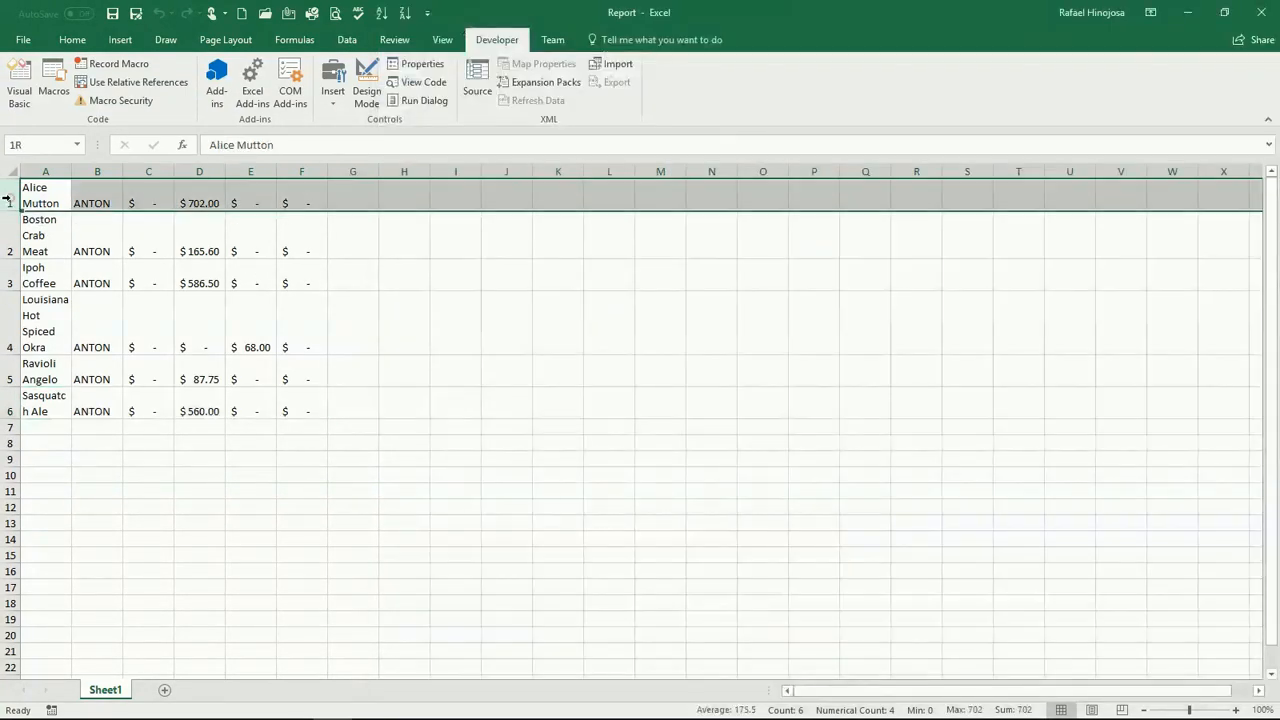
right_click(44, 204)
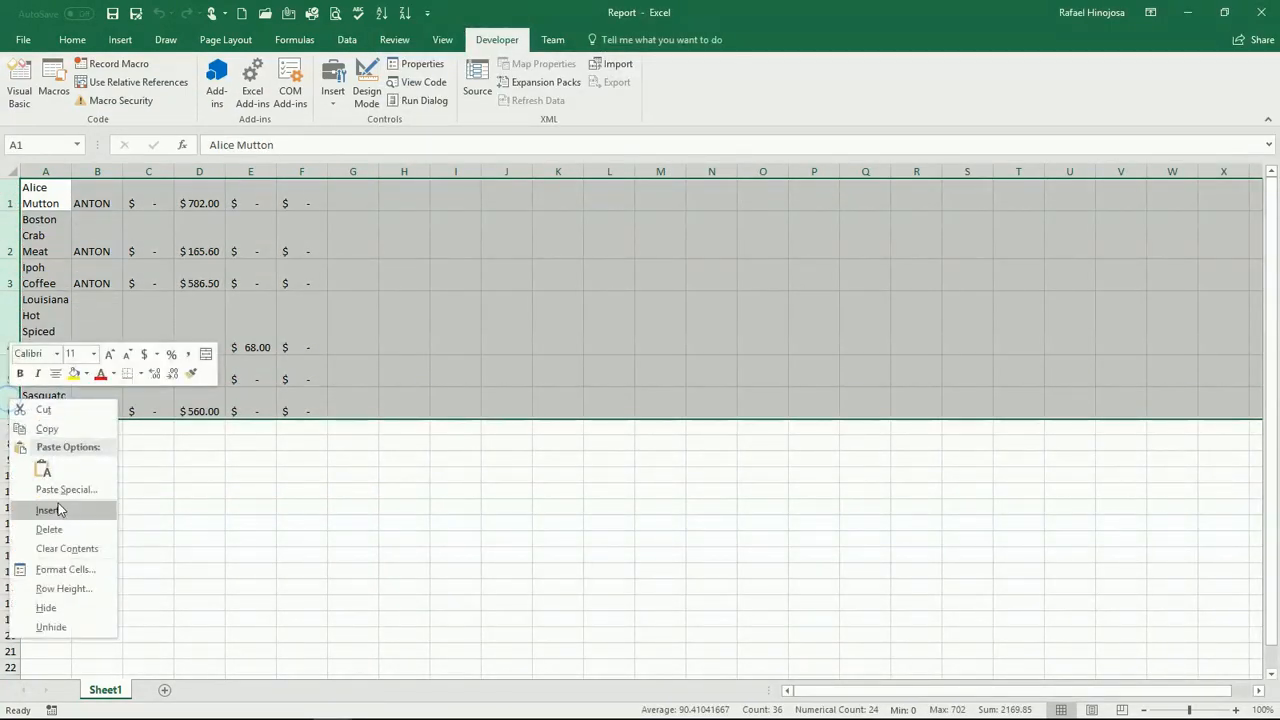